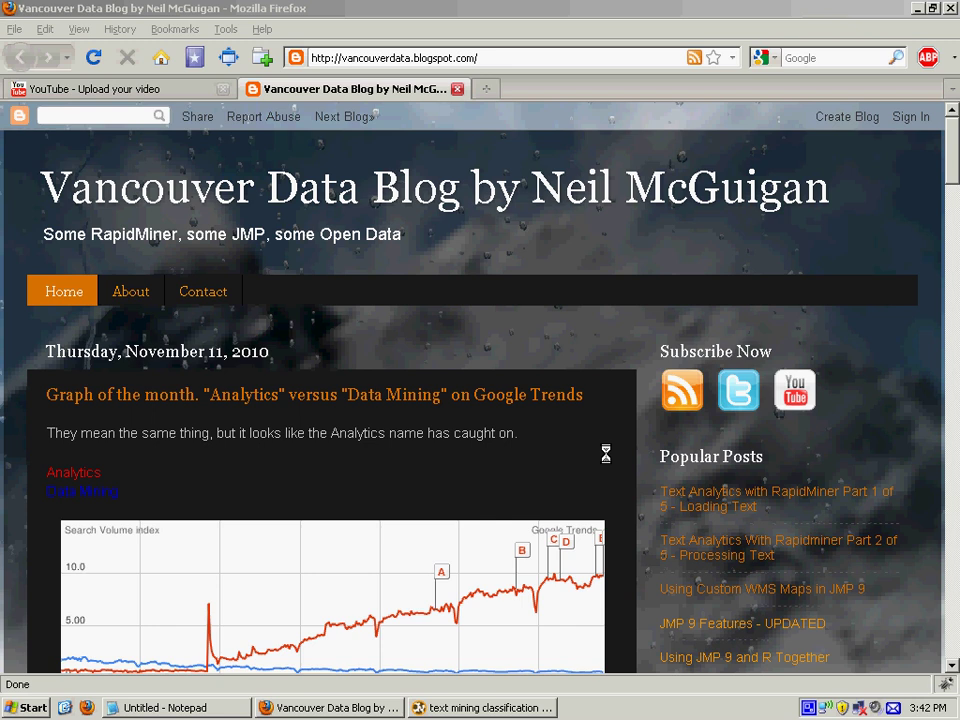
{"action": "mouse_move", "coordinate": [794, 390]}
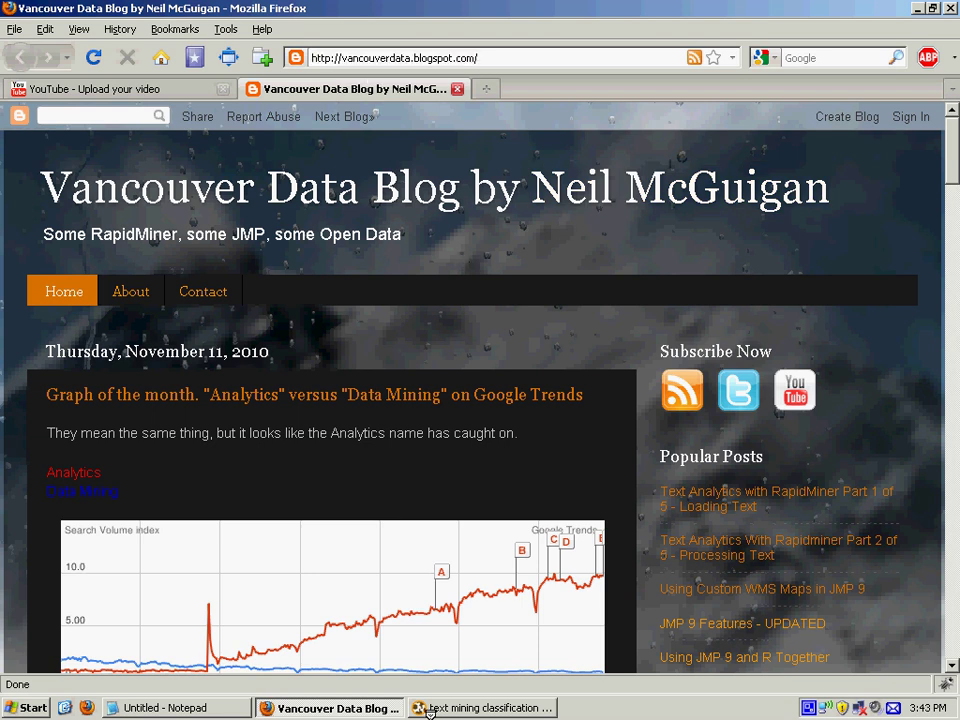
Step: Review the Read Database, Process Documents and Validation operators in the main process
{"action": "left_click", "coordinate": [482, 708]}
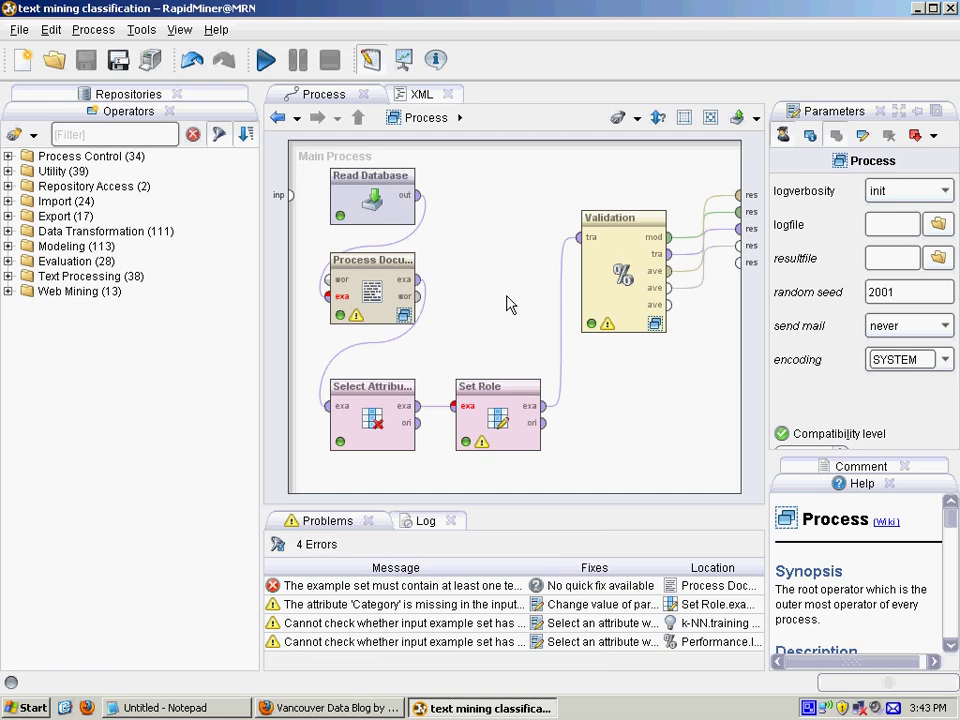
{"action": "mouse_move", "coordinate": [360, 198]}
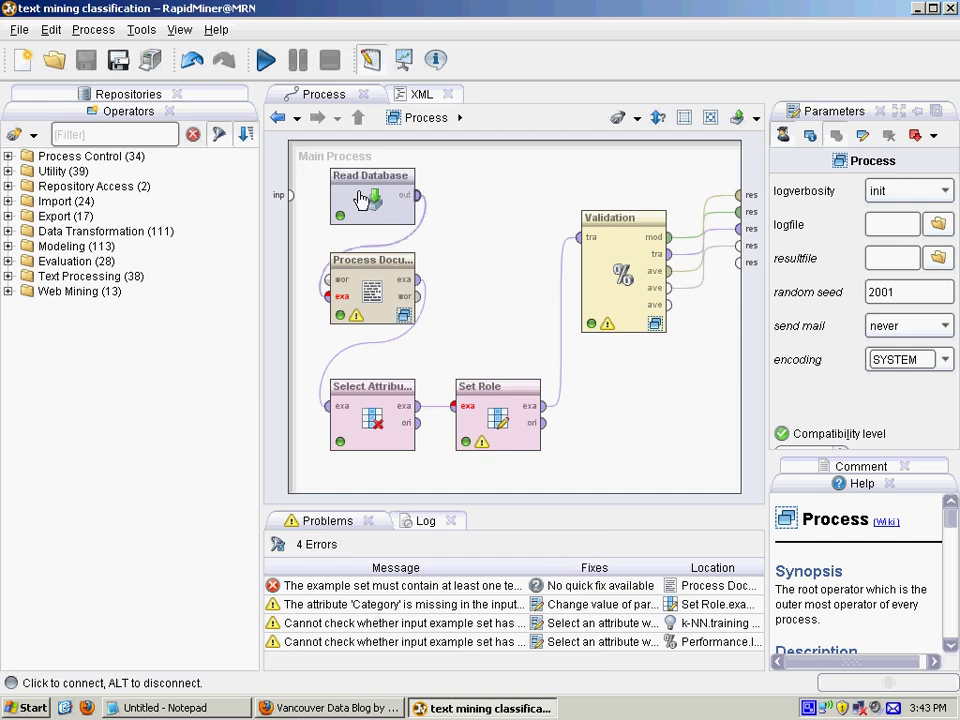
{"action": "left_click", "coordinate": [372, 196]}
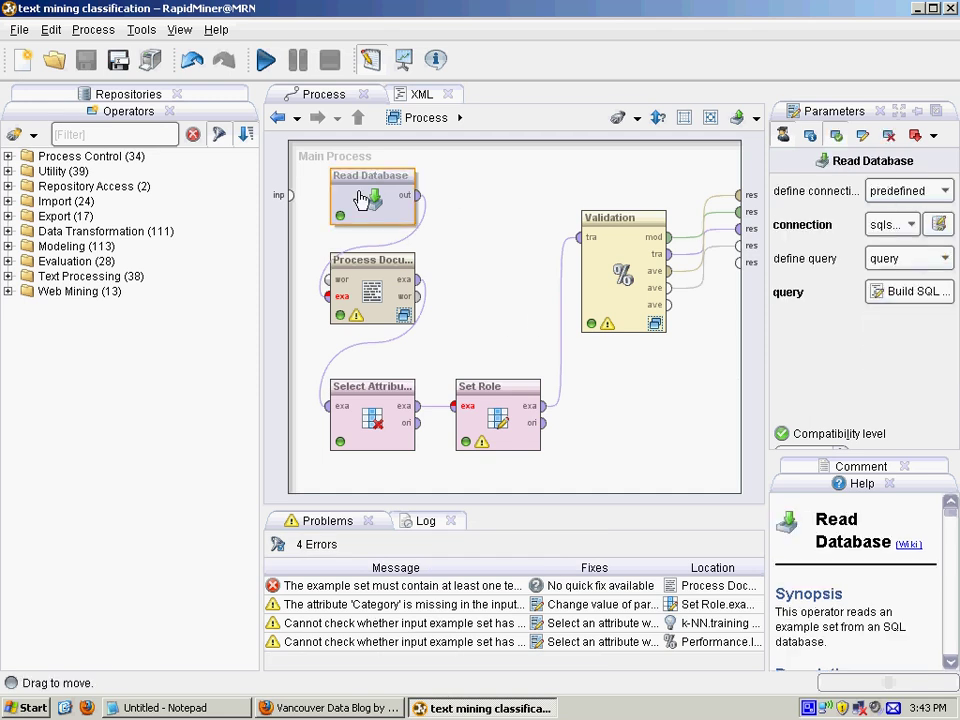
{"action": "left_click", "coordinate": [372, 290]}
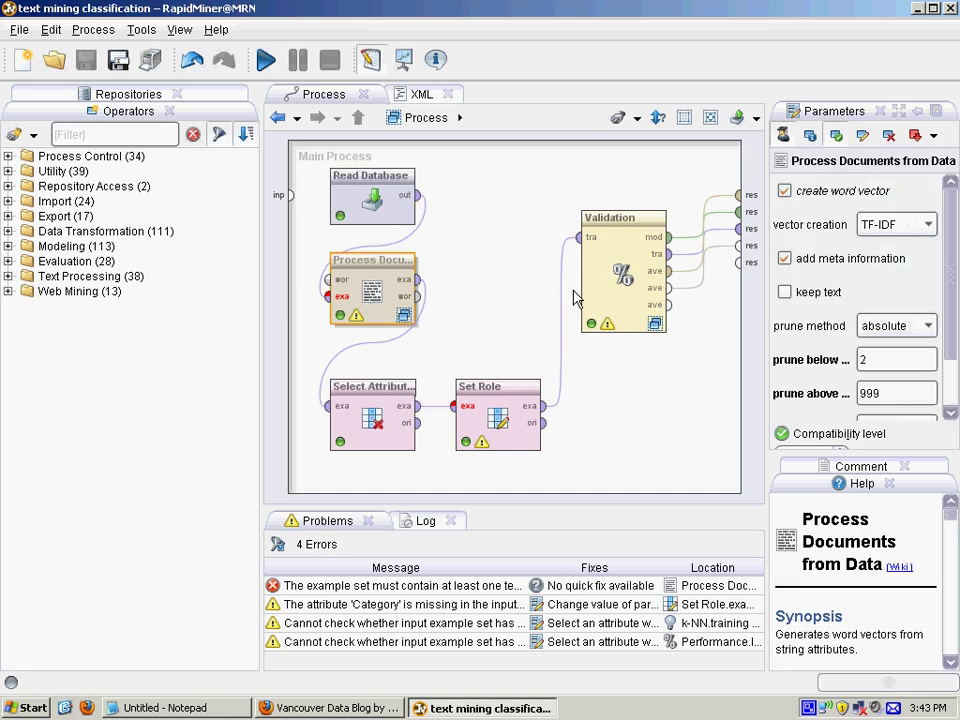
{"action": "left_click", "coordinate": [624, 270]}
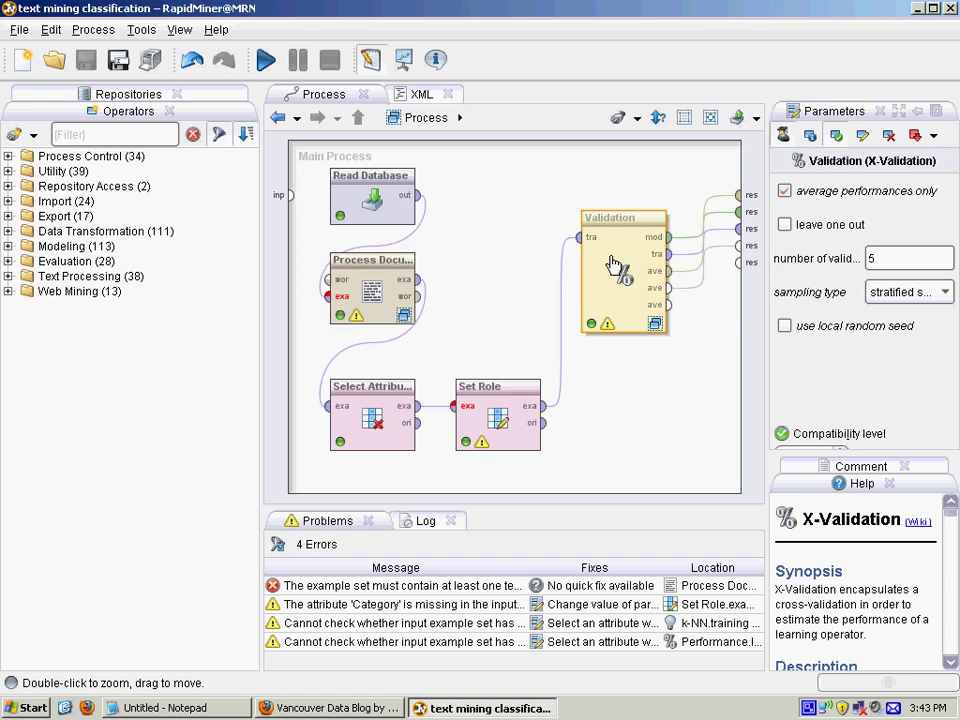
Step: Inspect the k-NN learner inside the Validation subprocess and return to the main process
{"action": "double_click", "coordinate": [624, 264]}
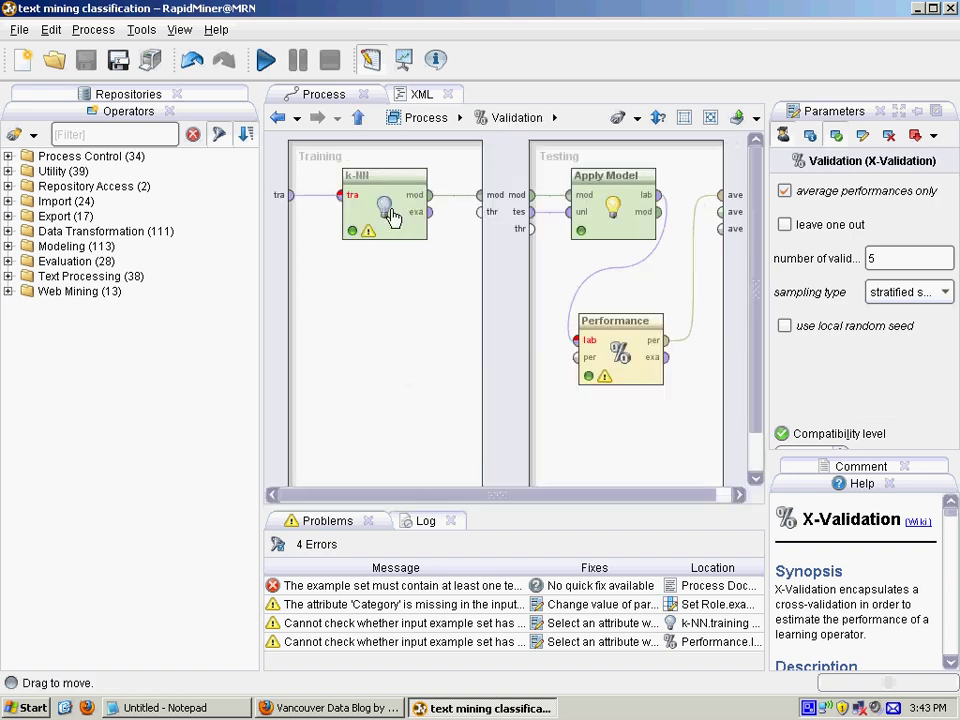
{"action": "left_click", "coordinate": [384, 200]}
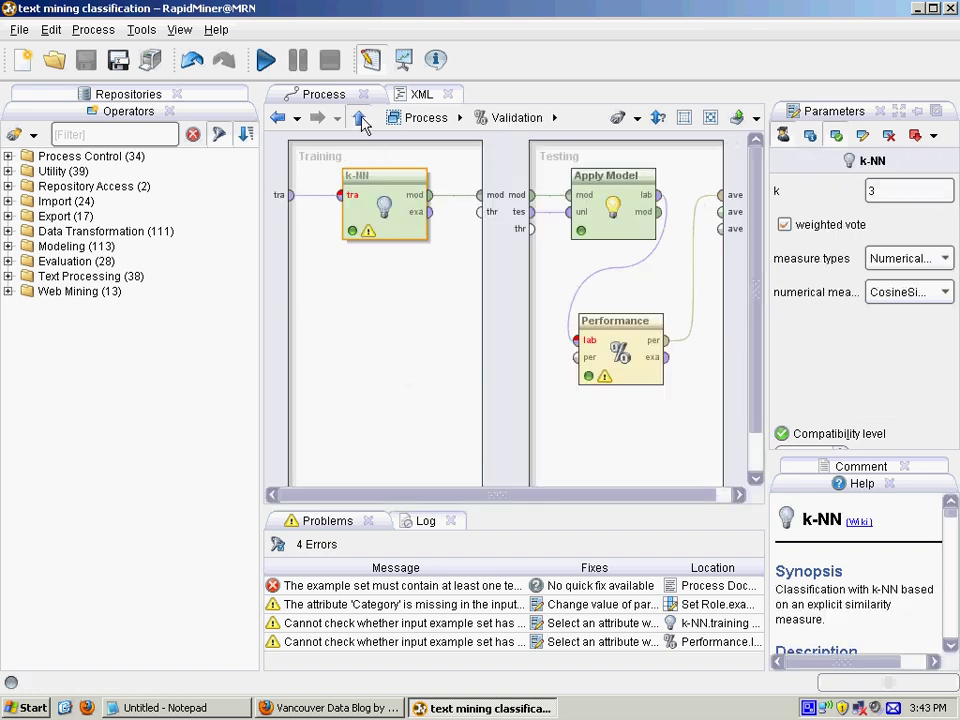
{"action": "left_click", "coordinate": [358, 116]}
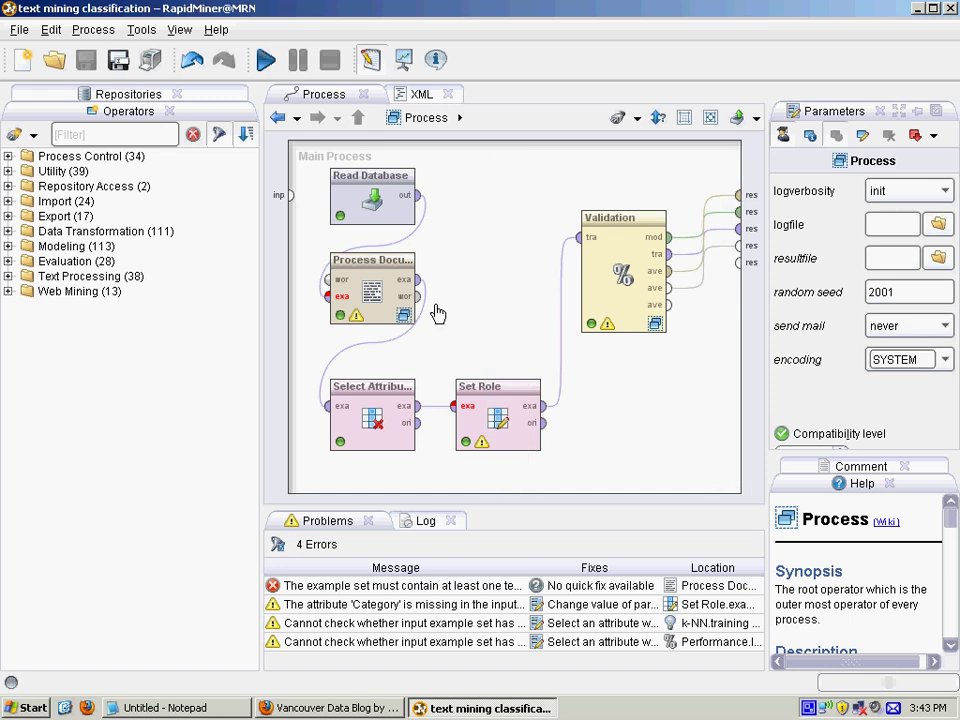
{"action": "mouse_move", "coordinate": [498, 168]}
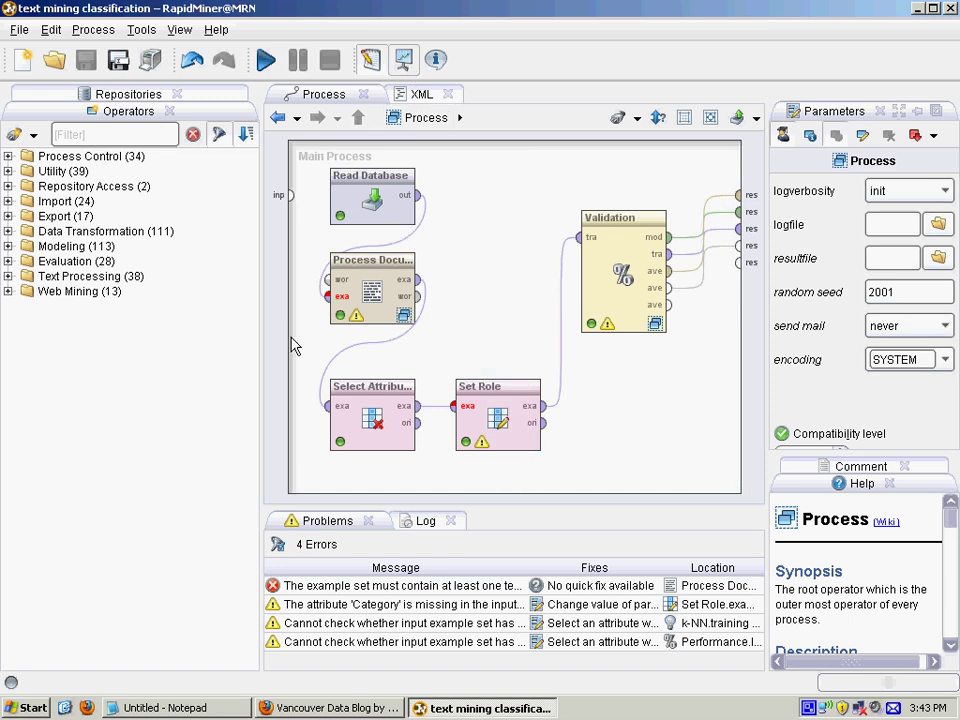
Step: View the PerformanceVector results showing the five-class confusion matrix with 83.46% accuracy
{"action": "left_click", "coordinate": [264, 60]}
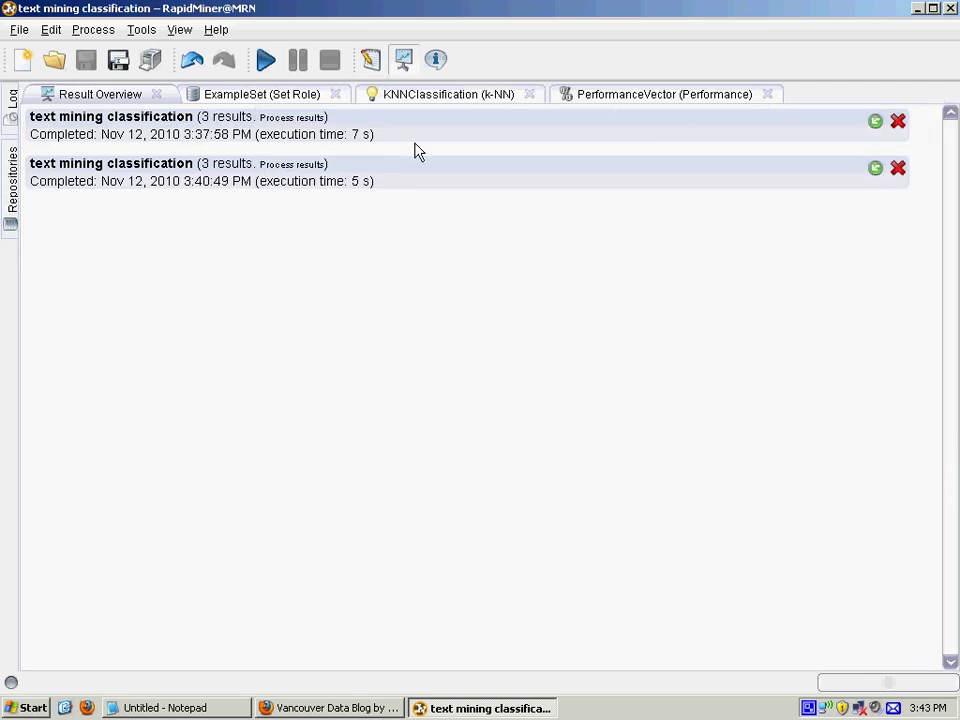
{"action": "left_click", "coordinate": [664, 94]}
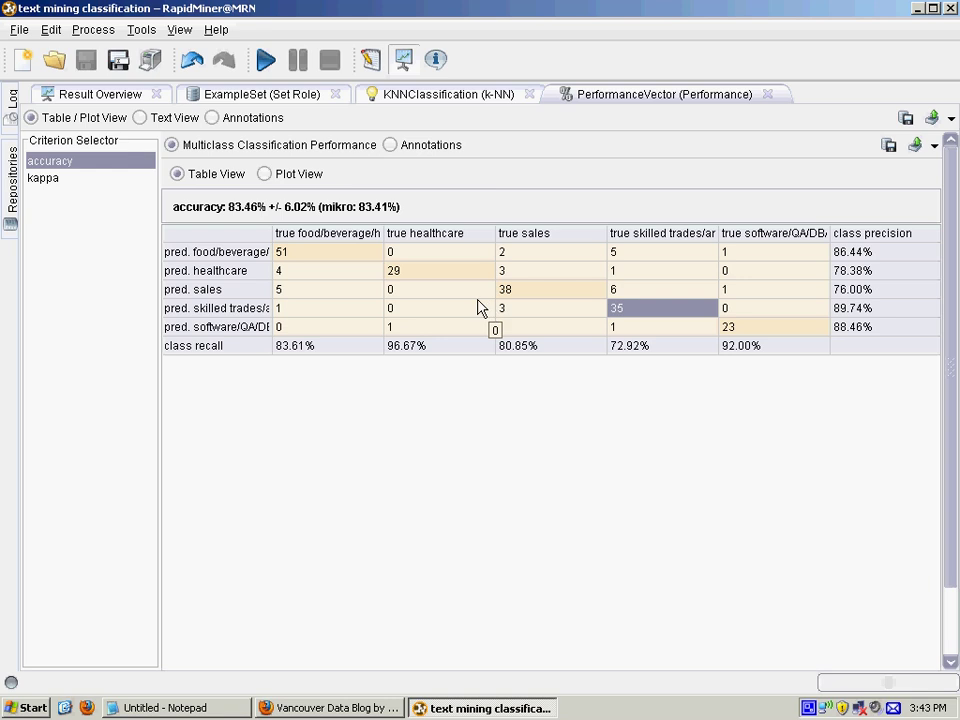
{"action": "mouse_move", "coordinate": [360, 430]}
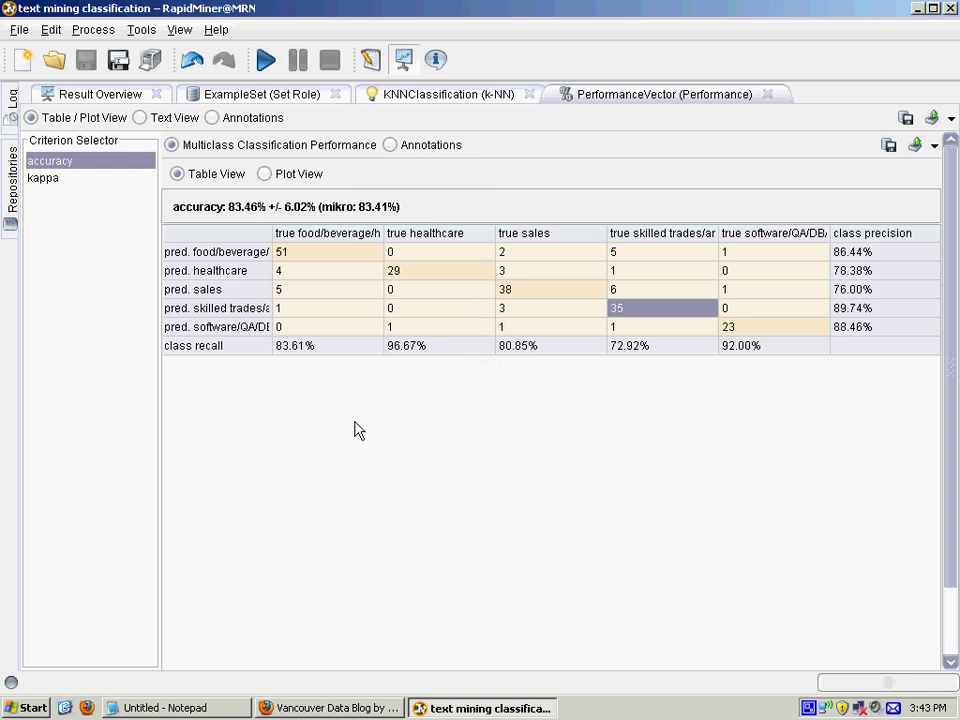
{"action": "mouse_move", "coordinate": [350, 438]}
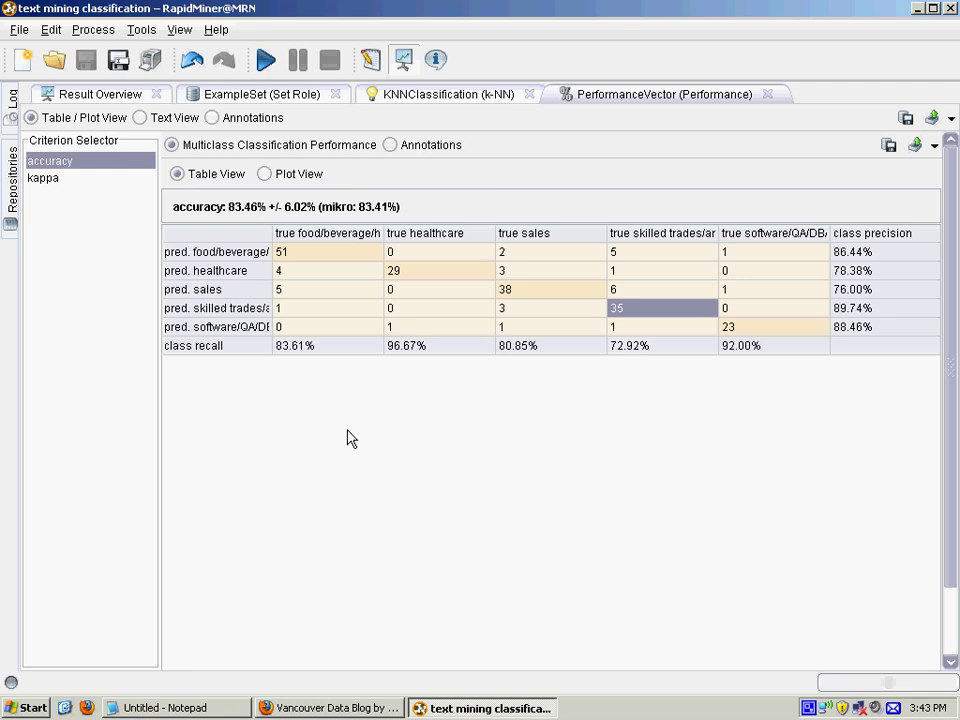
{"action": "mouse_move", "coordinate": [208, 232]}
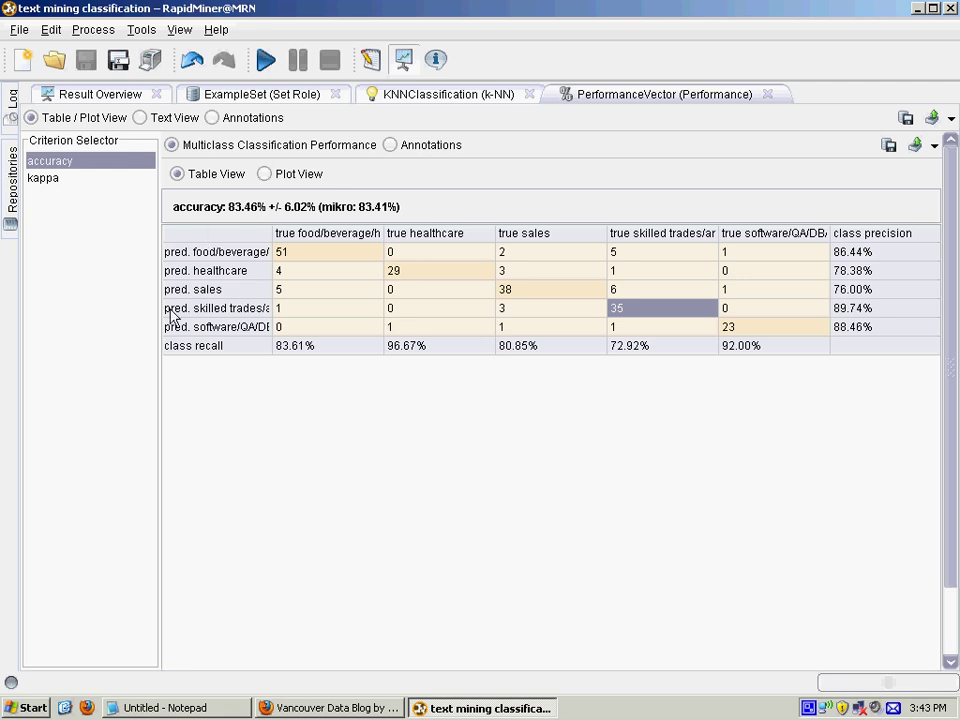
{"action": "mouse_move", "coordinate": [240, 316]}
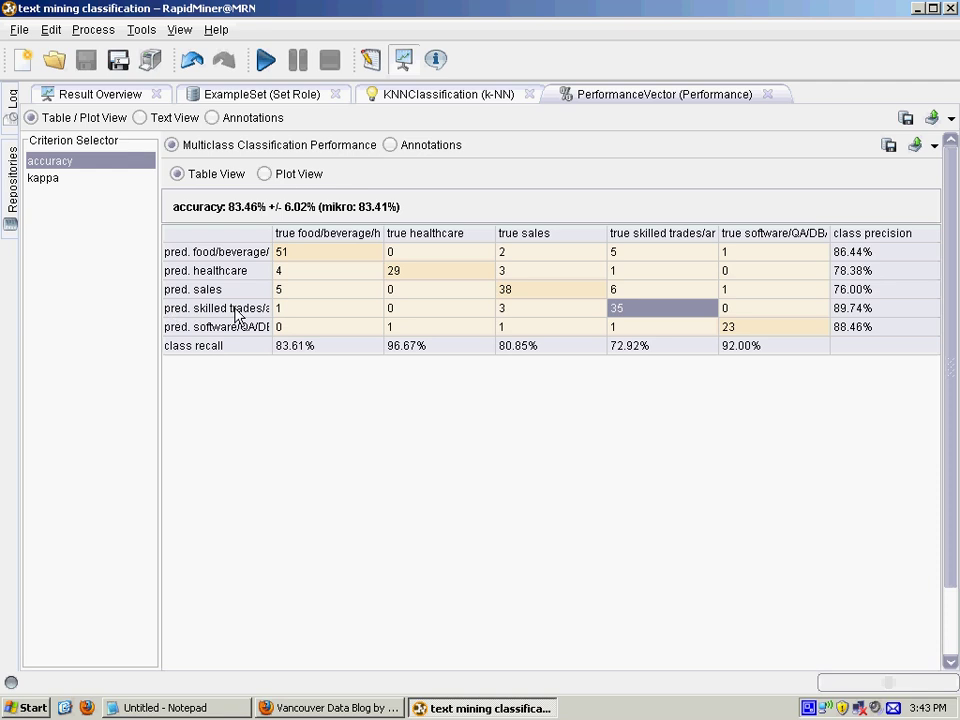
{"action": "mouse_move", "coordinate": [216, 328]}
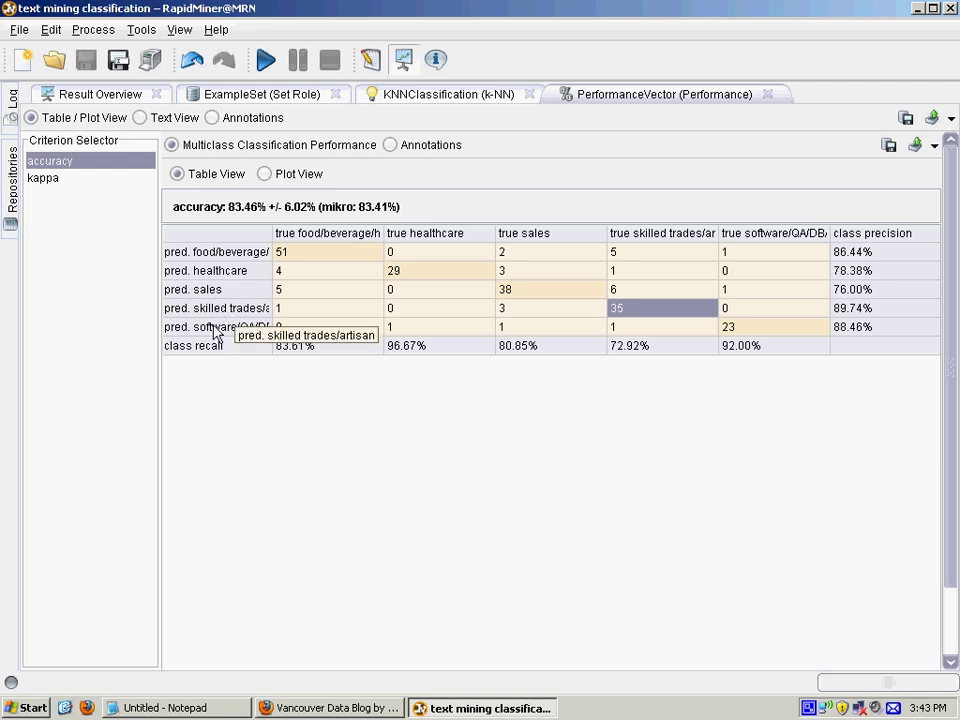
{"action": "mouse_move", "coordinate": [238, 328]}
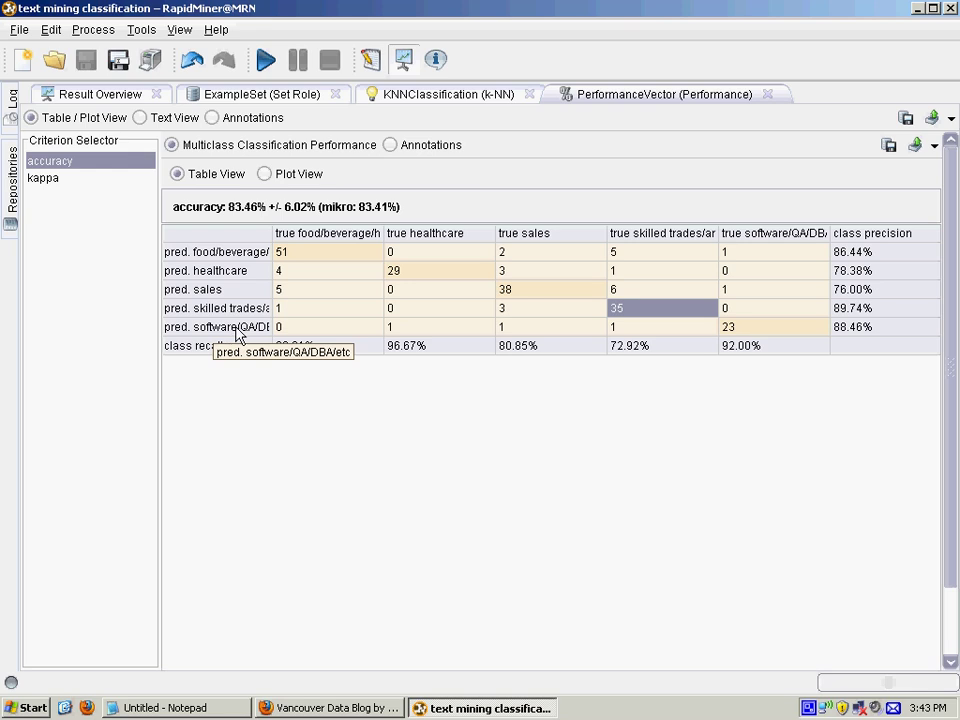
{"action": "mouse_move", "coordinate": [744, 336]}
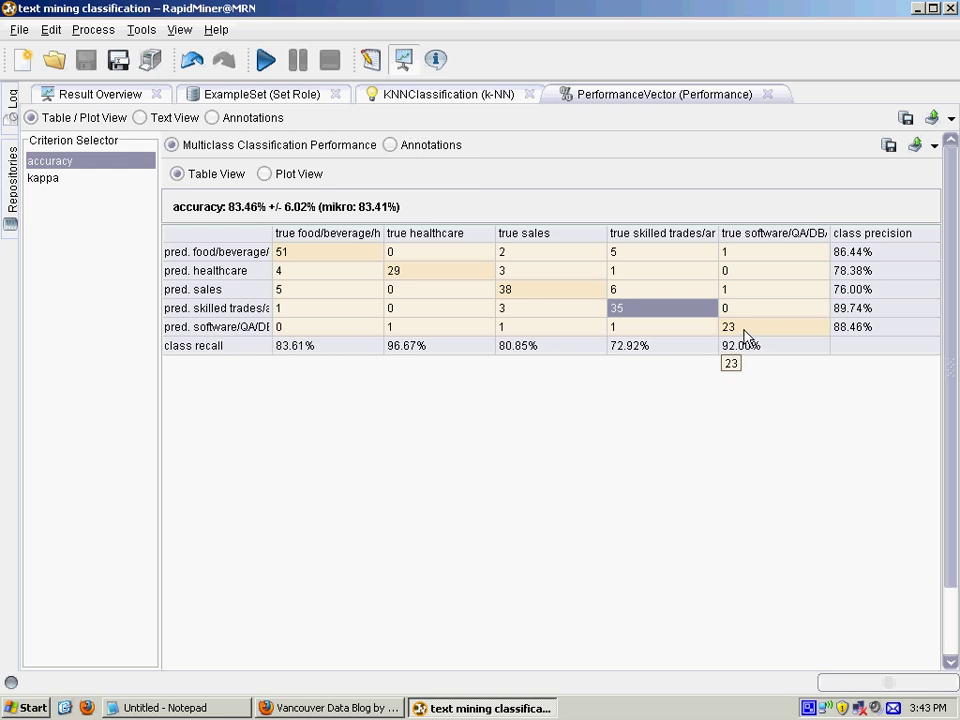
{"action": "mouse_move", "coordinate": [788, 348]}
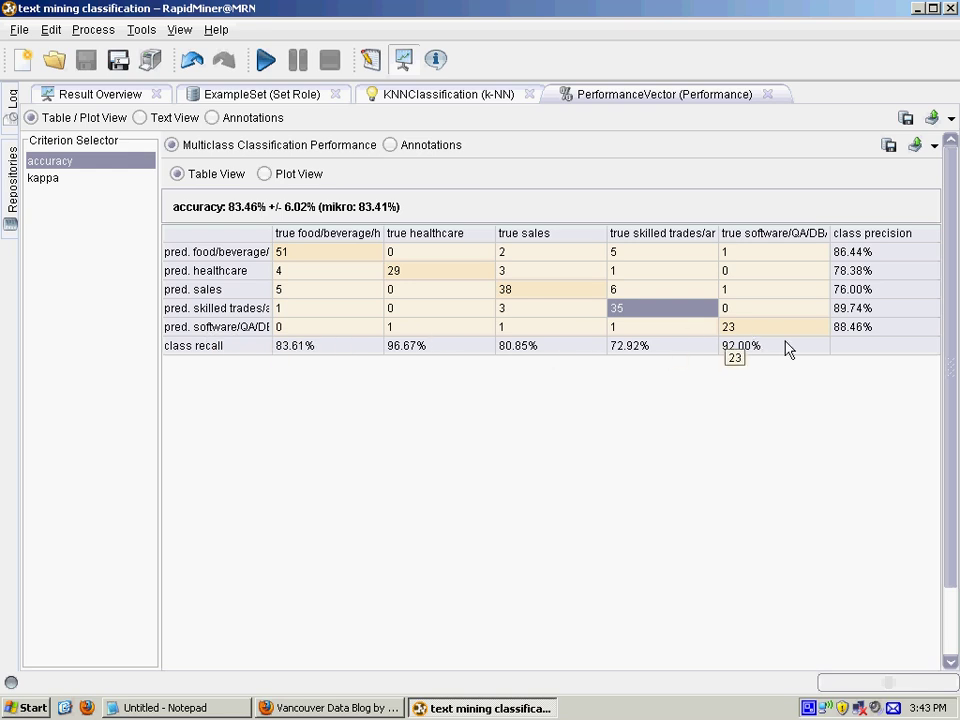
{"action": "mouse_move", "coordinate": [270, 432]}
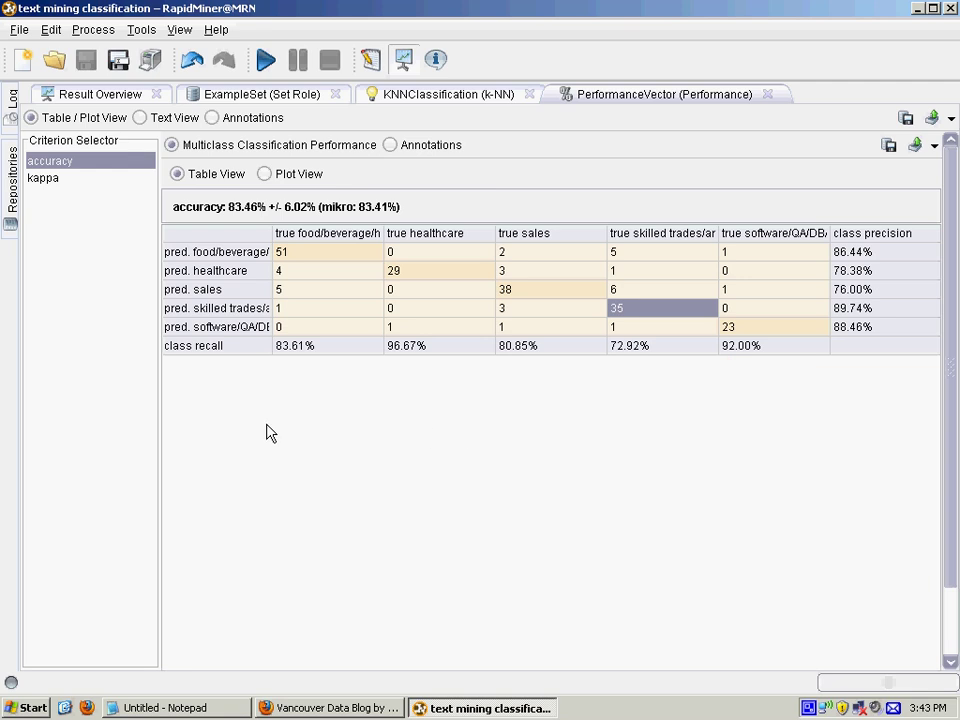
{"action": "mouse_move", "coordinate": [220, 226]}
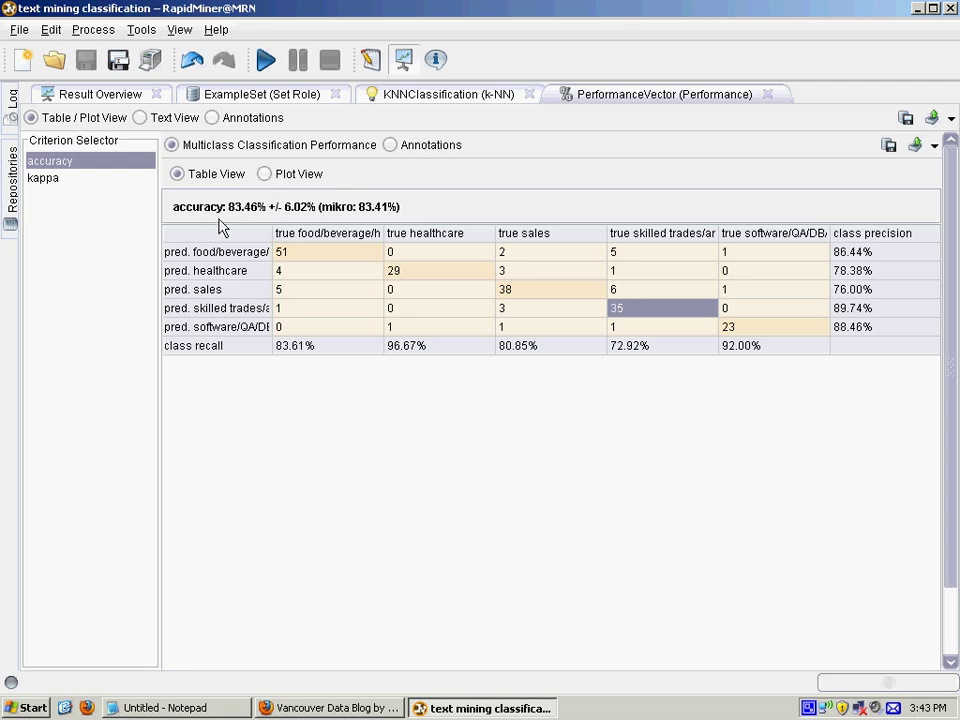
{"action": "mouse_move", "coordinate": [240, 222]}
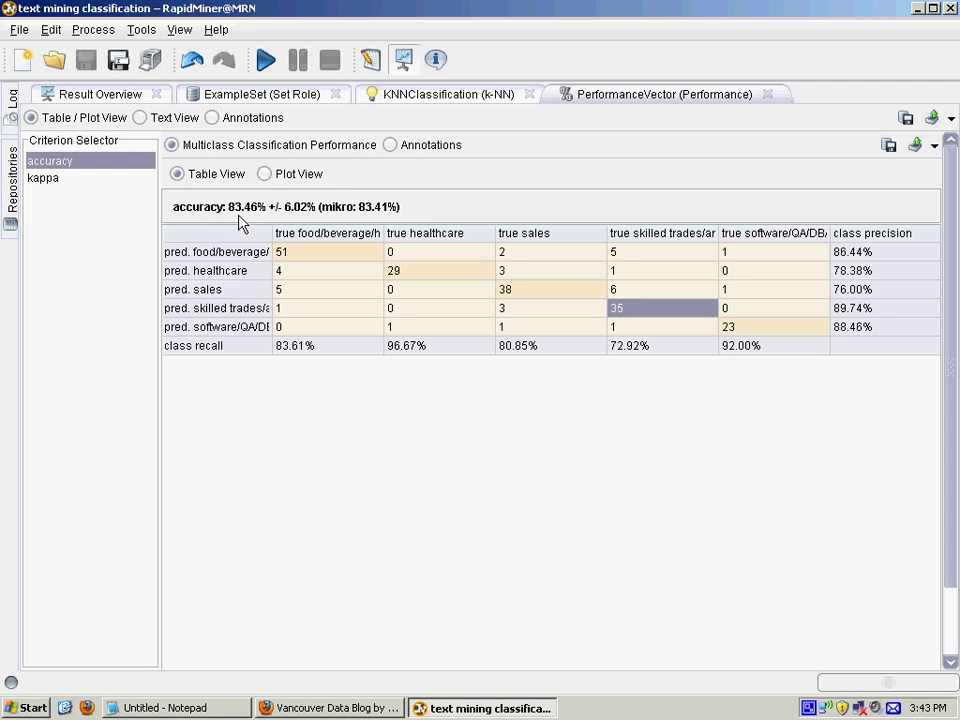
{"action": "mouse_move", "coordinate": [240, 104]}
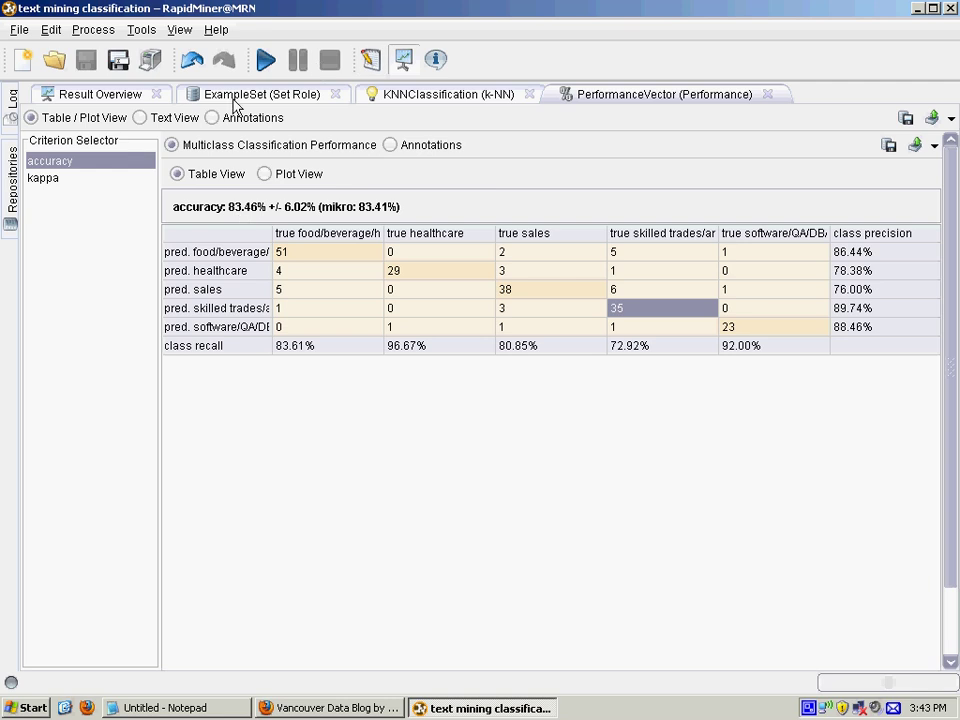
{"action": "mouse_move", "coordinate": [246, 158]}
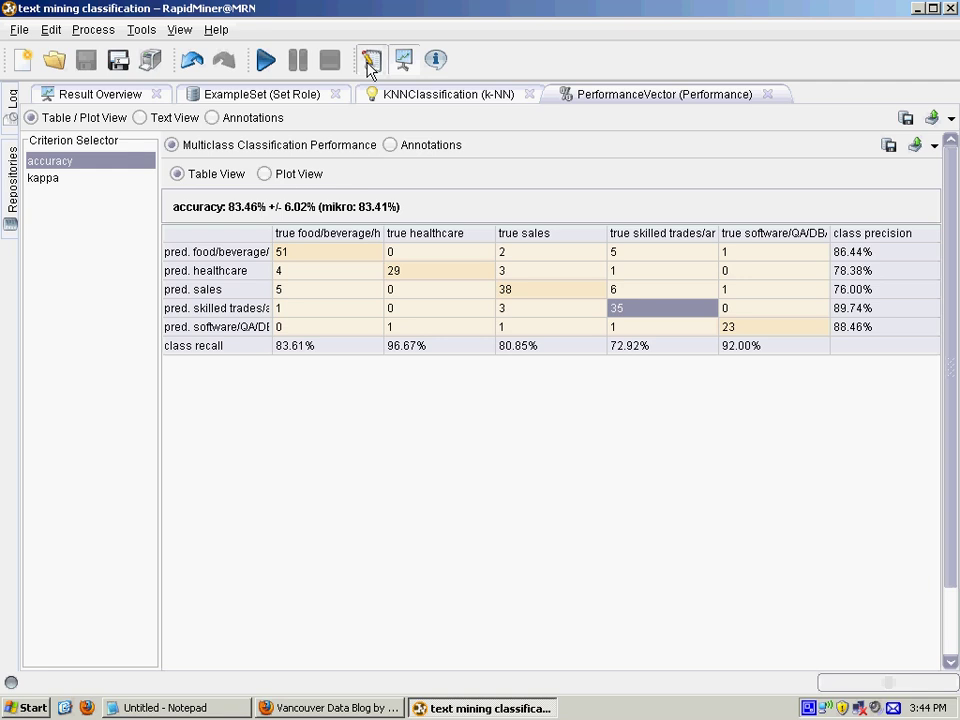
Step: Review the Read Database SQL query selecting Category and jobtext from jobposting, then dismiss it with Ok
{"action": "left_click", "coordinate": [370, 60]}
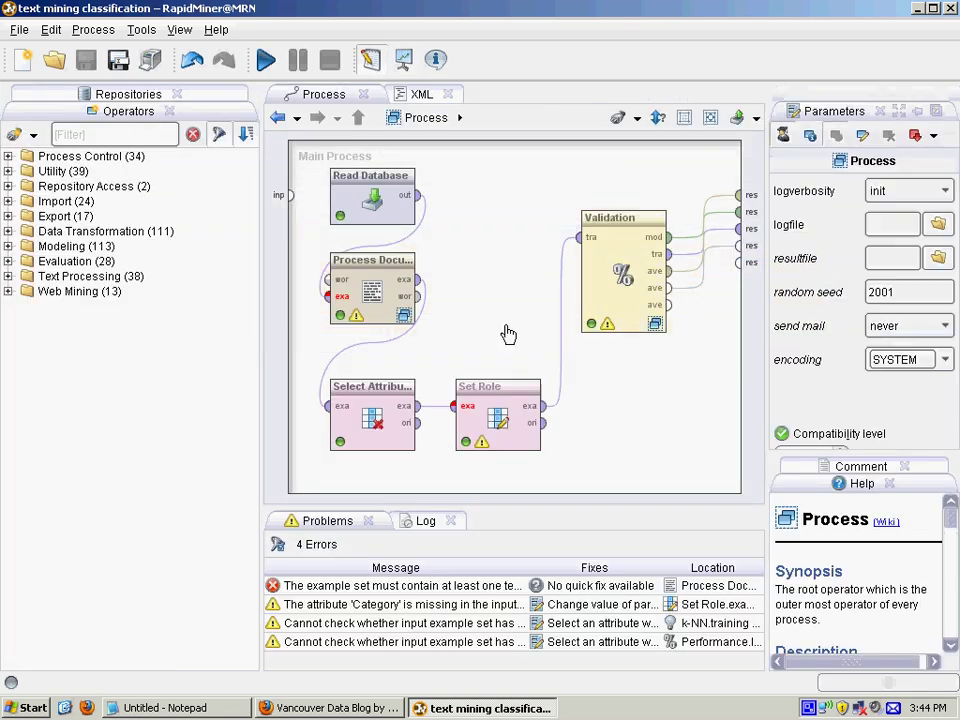
{"action": "mouse_move", "coordinate": [358, 206]}
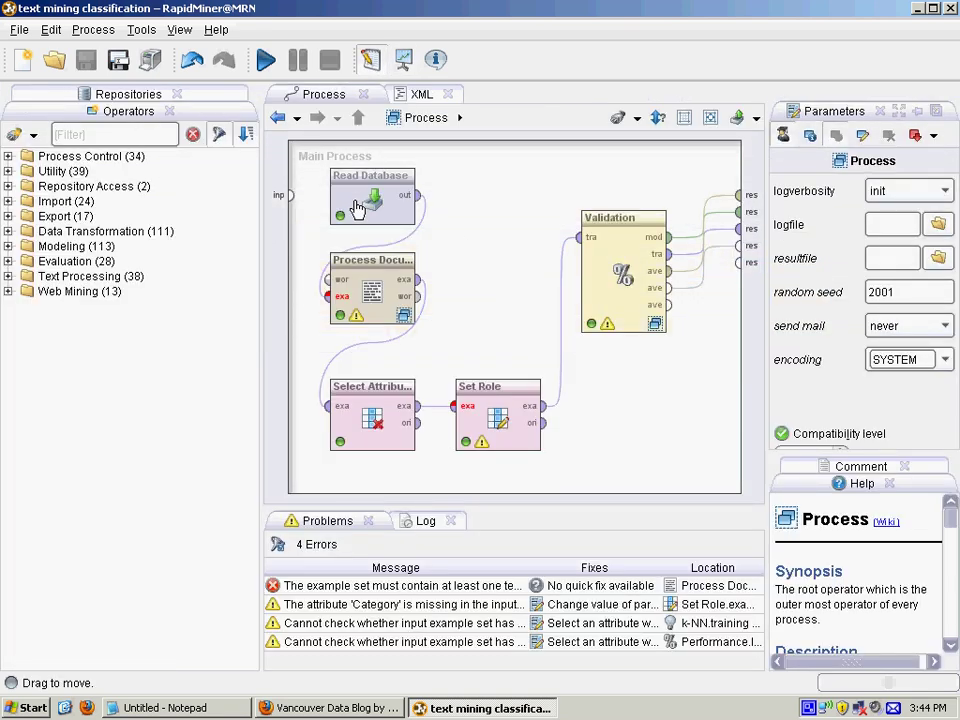
{"action": "left_click", "coordinate": [372, 200]}
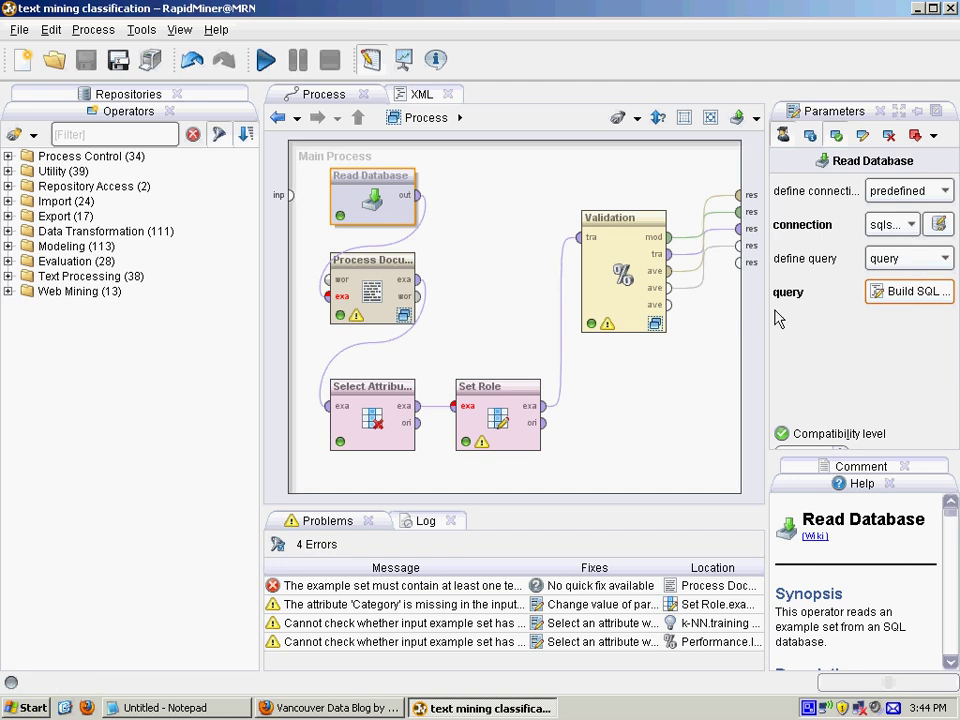
{"action": "left_click", "coordinate": [908, 292]}
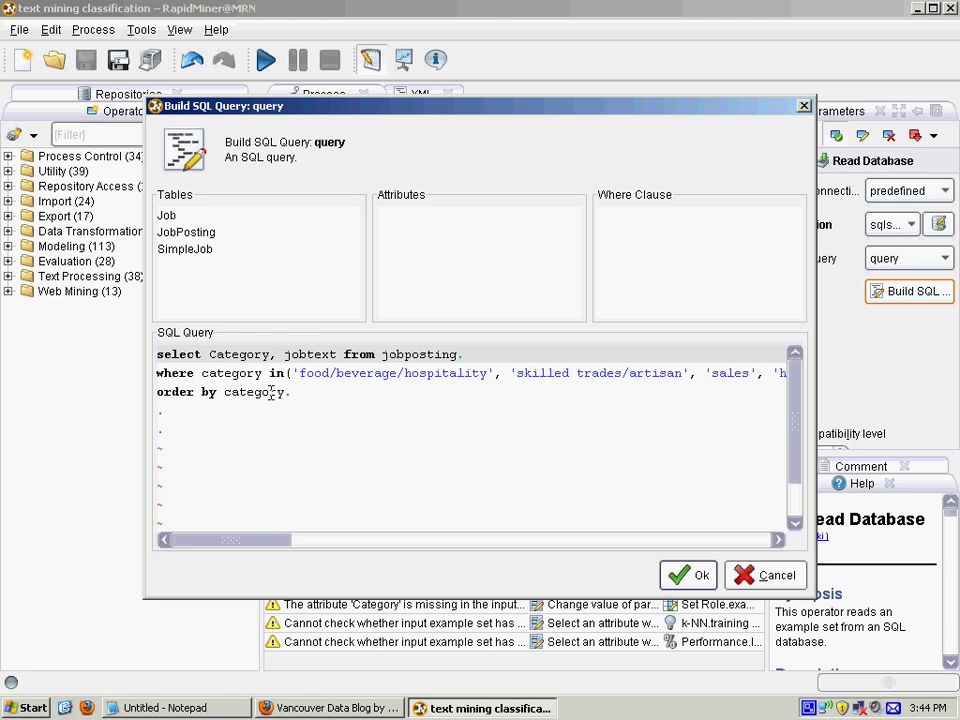
{"action": "left_click_drag", "start_coordinate": [230, 540], "coordinate": [280, 540]}
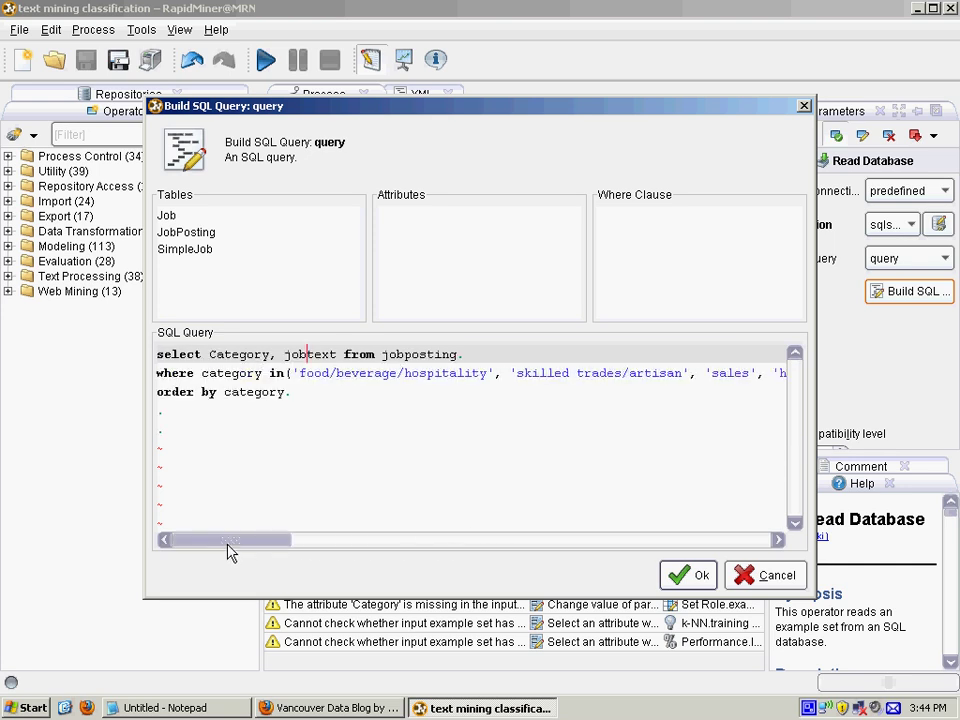
{"action": "left_click", "coordinate": [688, 576]}
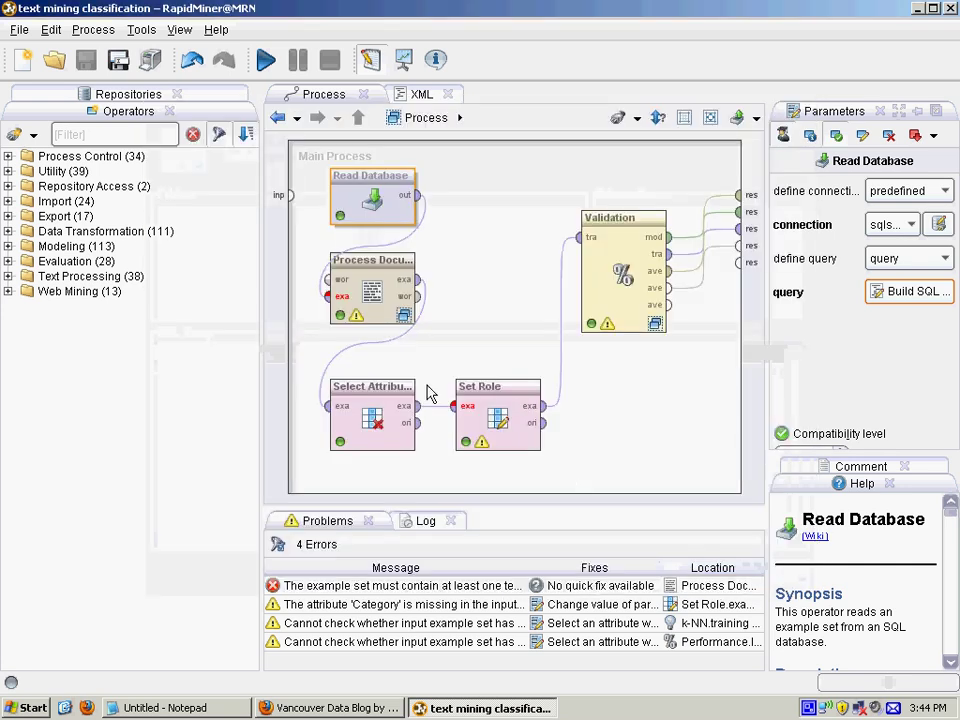
{"action": "mouse_move", "coordinate": [372, 196]}
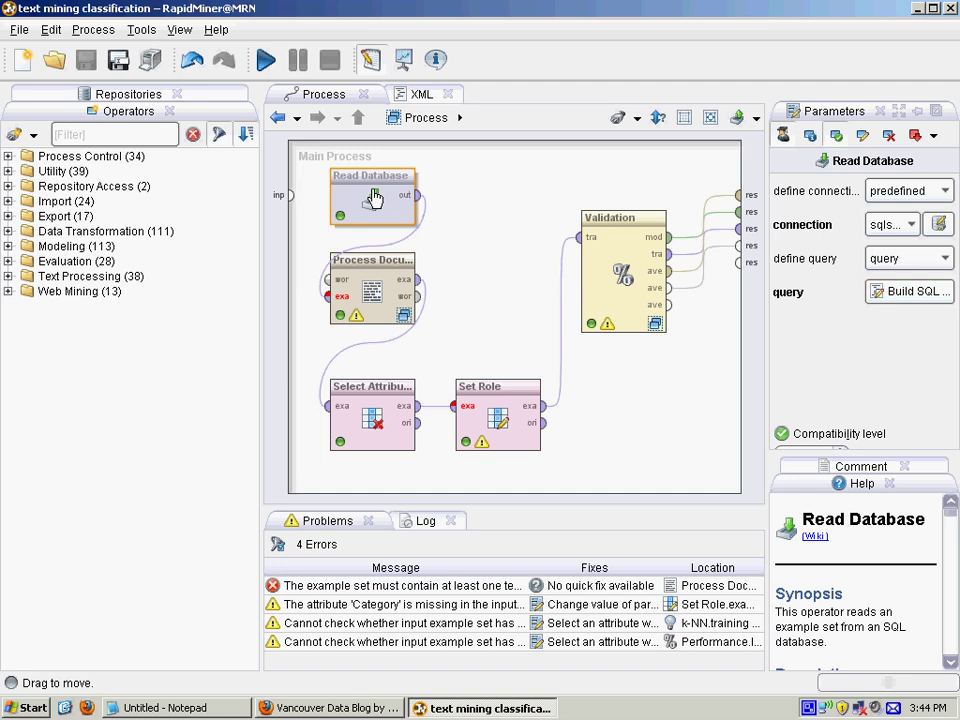
{"action": "left_click", "coordinate": [372, 290]}
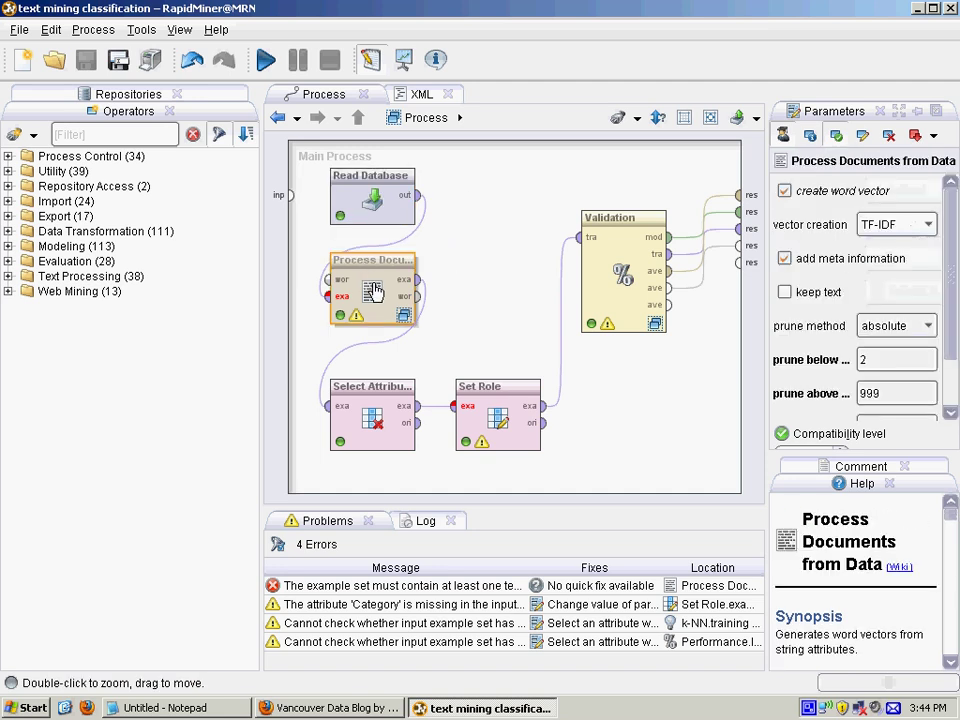
{"action": "double_click", "coordinate": [374, 290]}
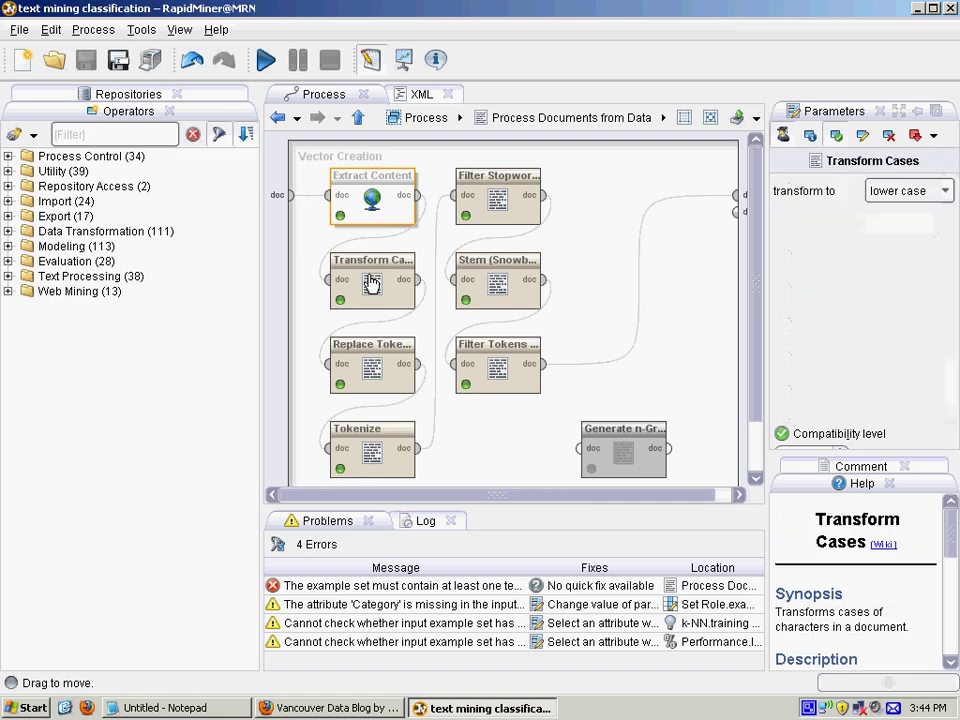
{"action": "left_click", "coordinate": [372, 364]}
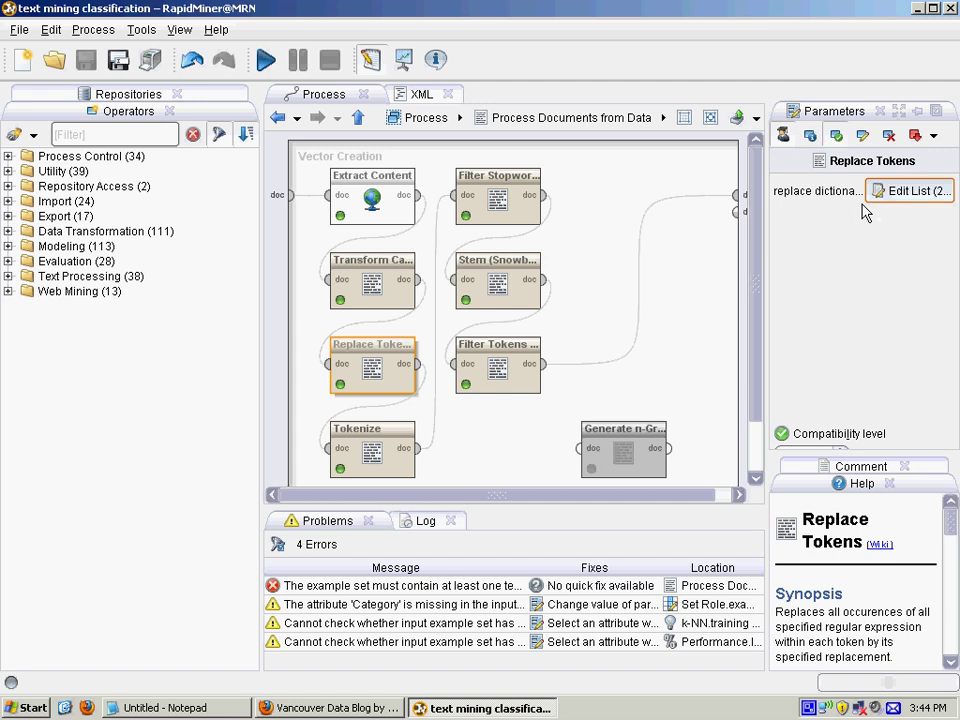
{"action": "left_click", "coordinate": [912, 190]}
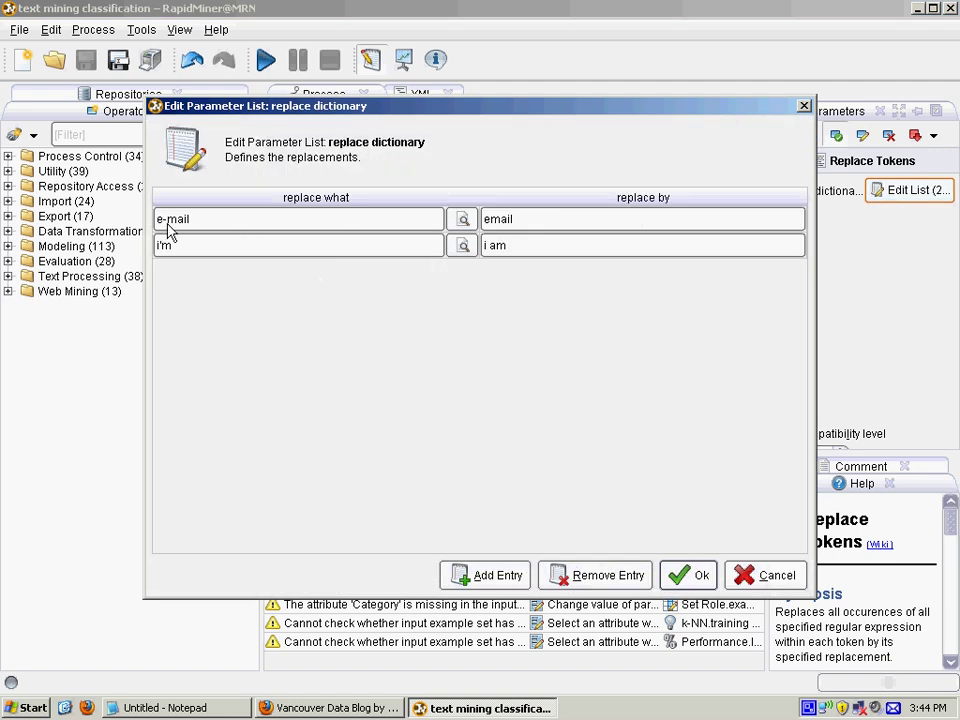
{"action": "mouse_move", "coordinate": [220, 252]}
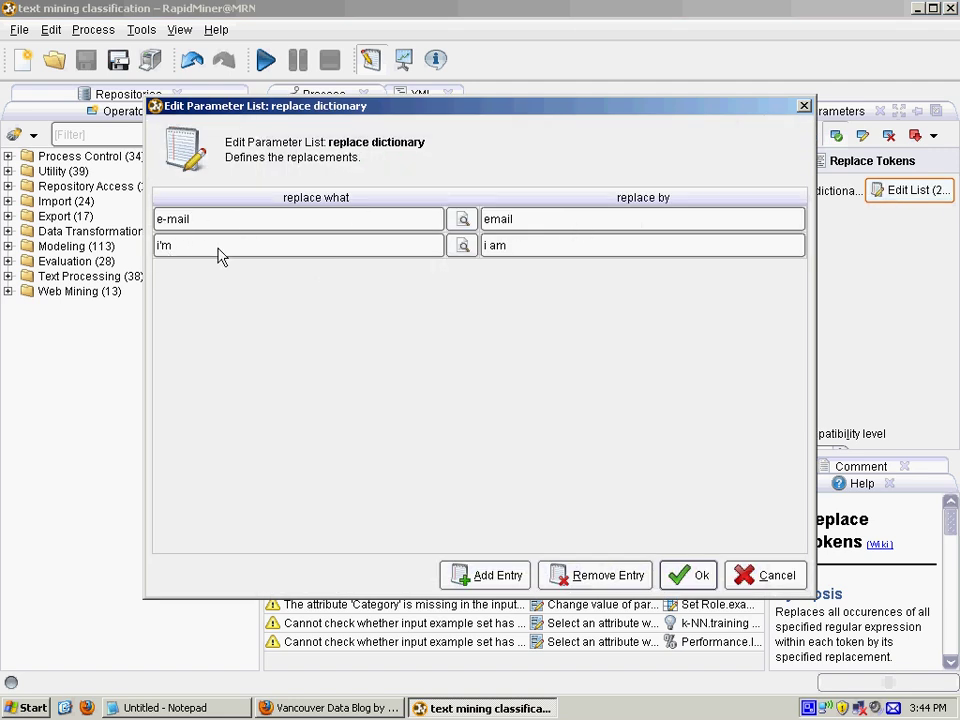
{"action": "left_click", "coordinate": [688, 576]}
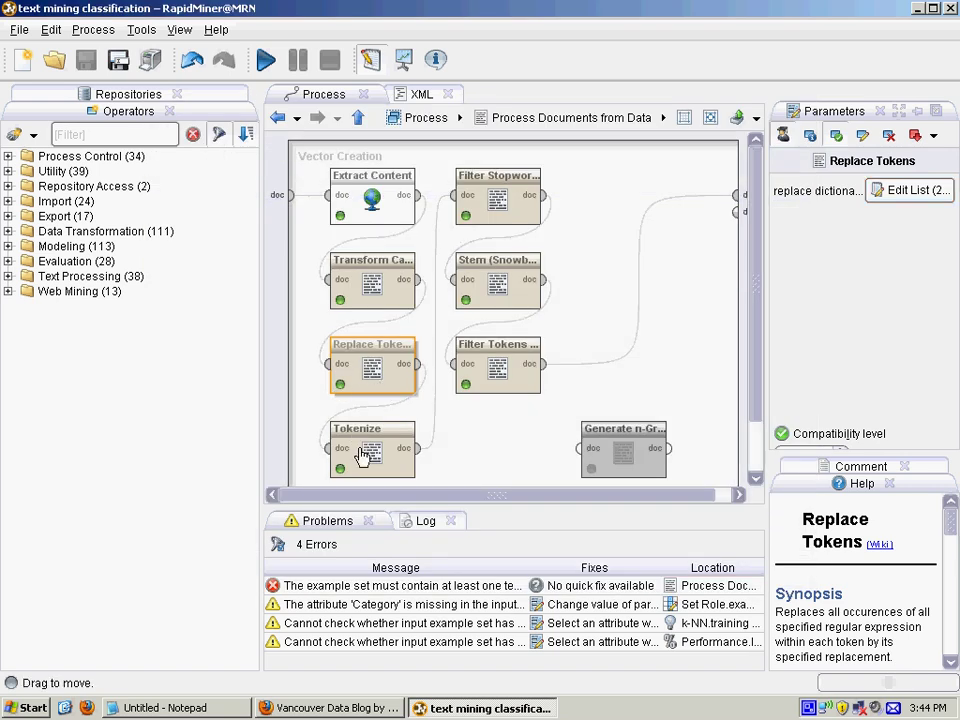
{"action": "left_click", "coordinate": [372, 450]}
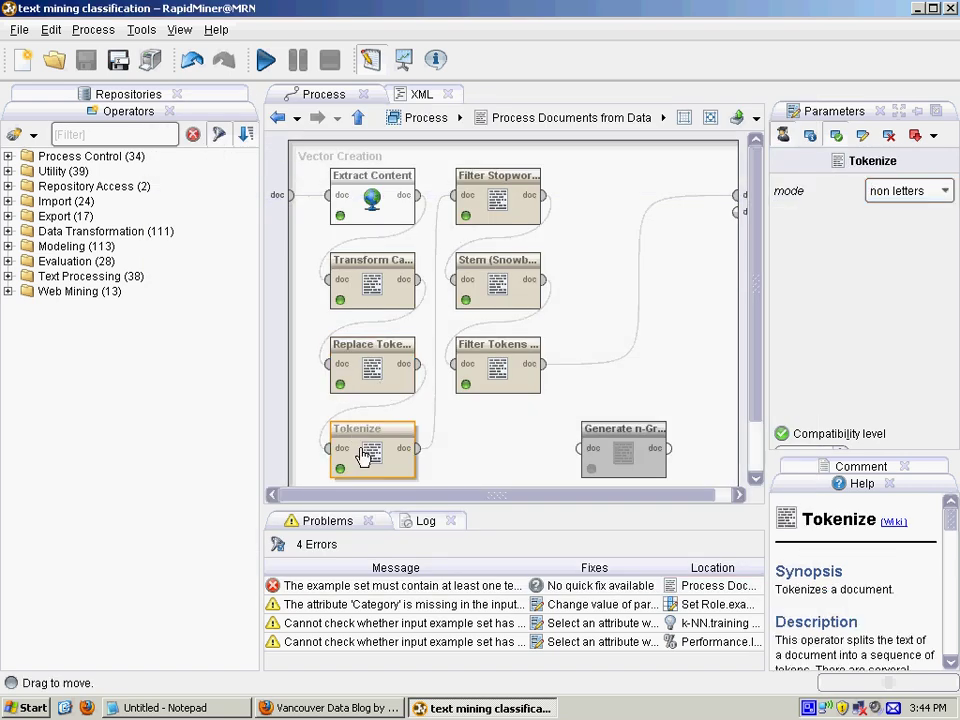
{"action": "mouse_move", "coordinate": [498, 204]}
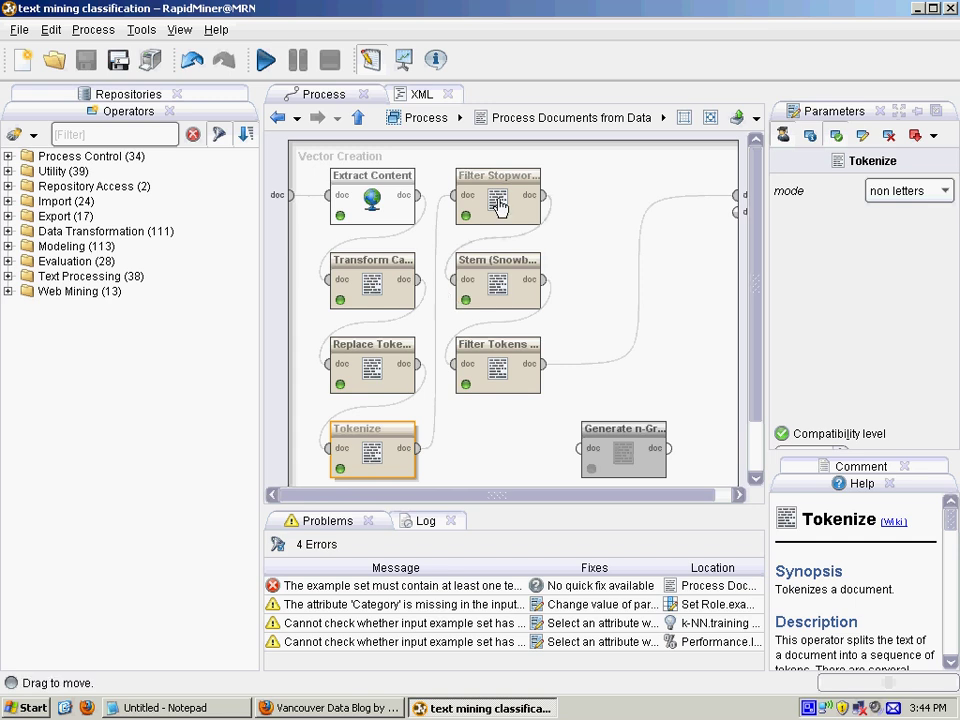
{"action": "left_click", "coordinate": [498, 200]}
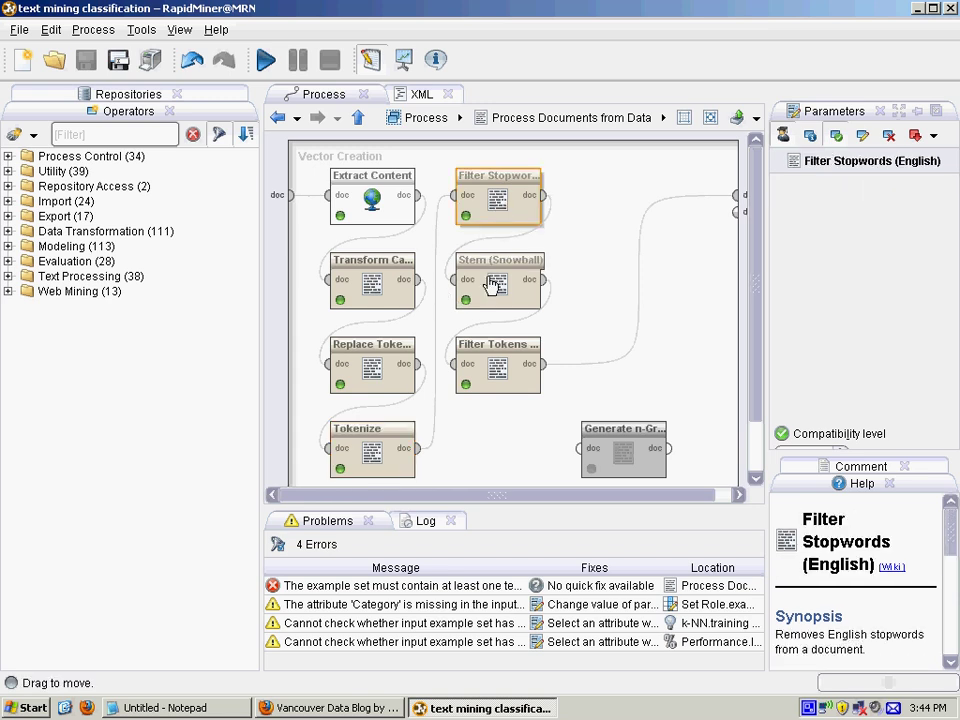
{"action": "left_click", "coordinate": [500, 284]}
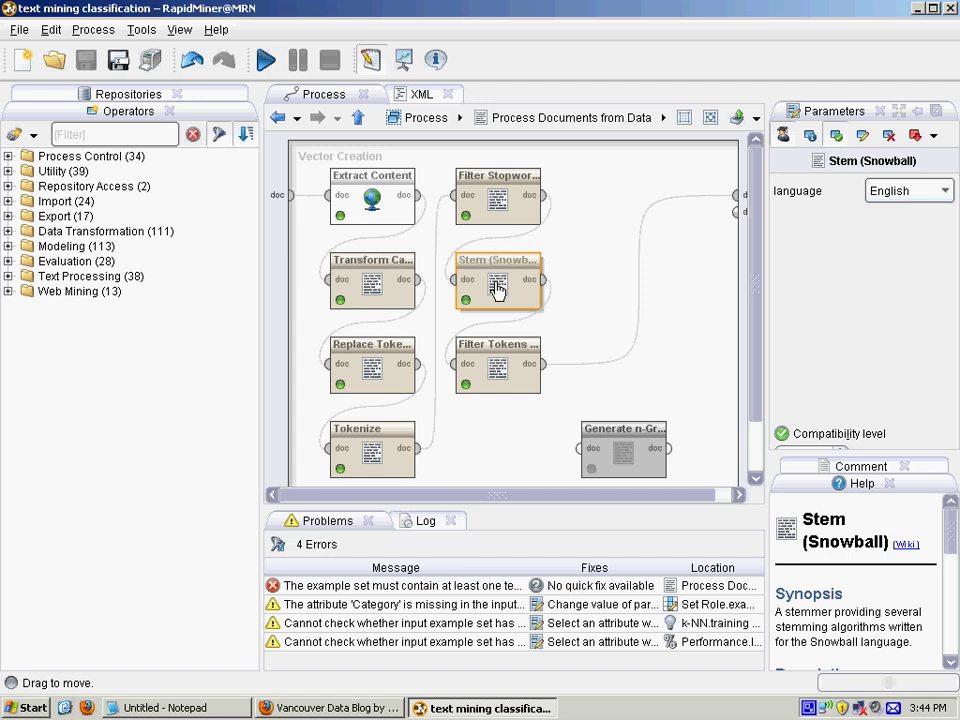
{"action": "mouse_move", "coordinate": [496, 374]}
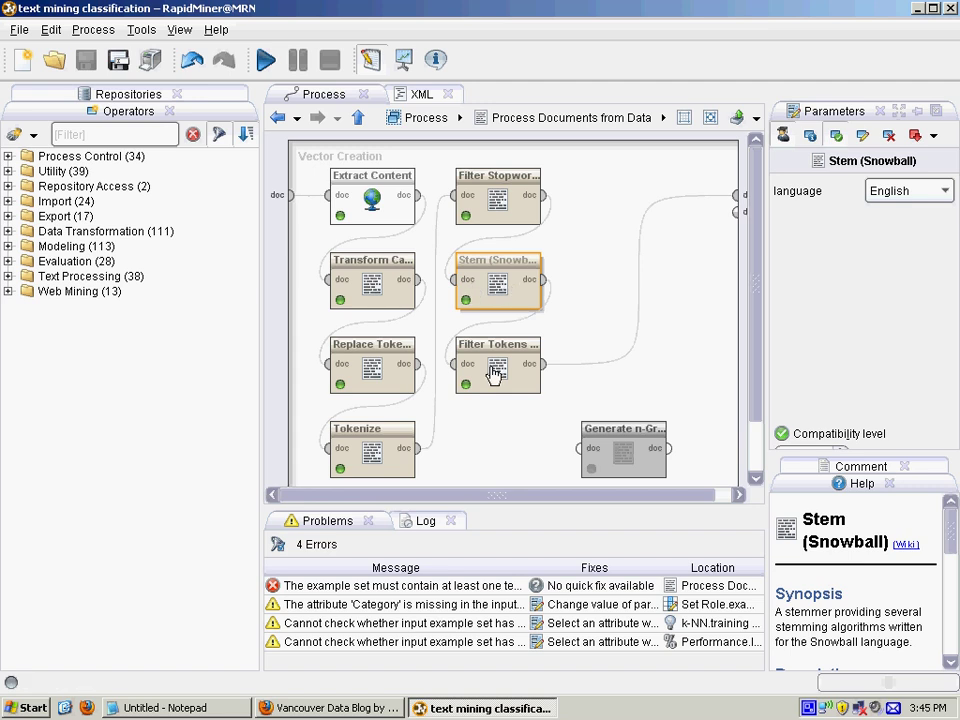
{"action": "left_click", "coordinate": [496, 364]}
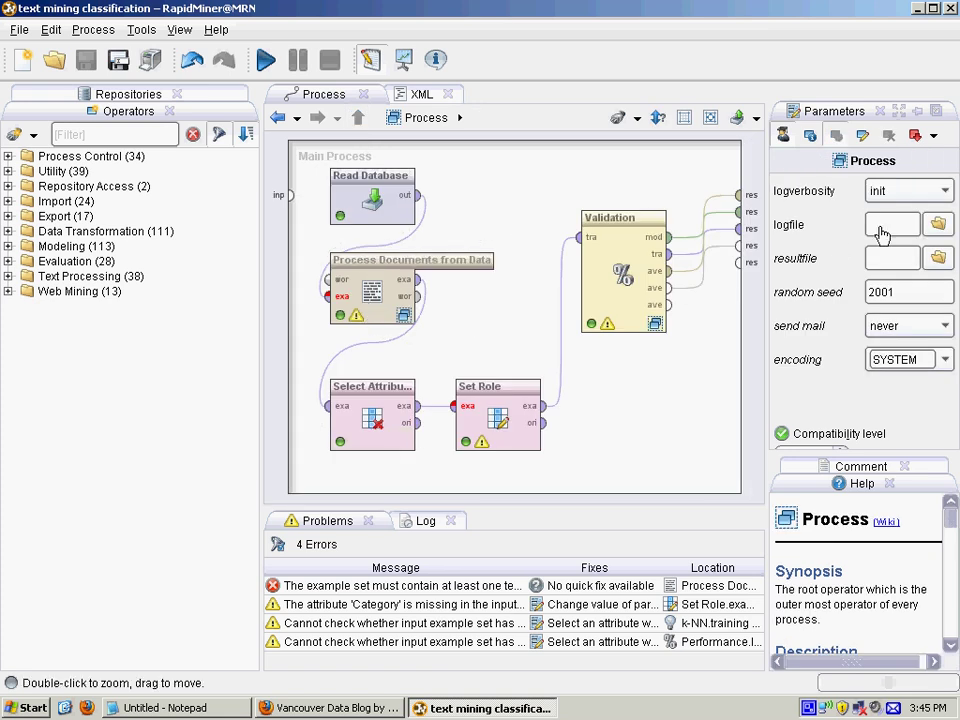
{"action": "left_click", "coordinate": [372, 290]}
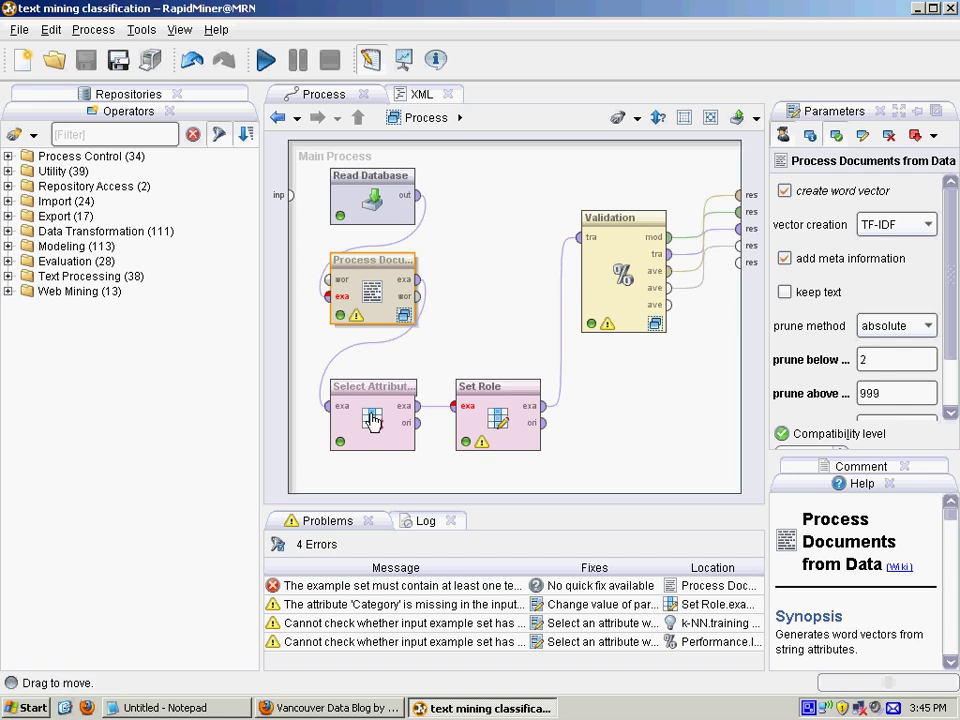
{"action": "left_click", "coordinate": [372, 414]}
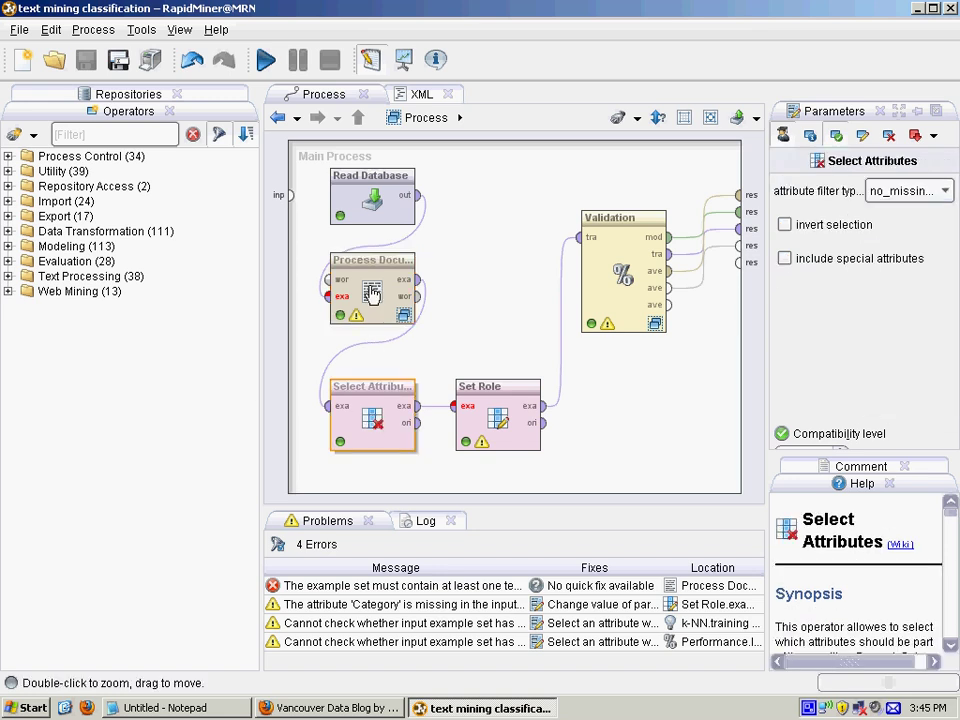
{"action": "left_click", "coordinate": [372, 290]}
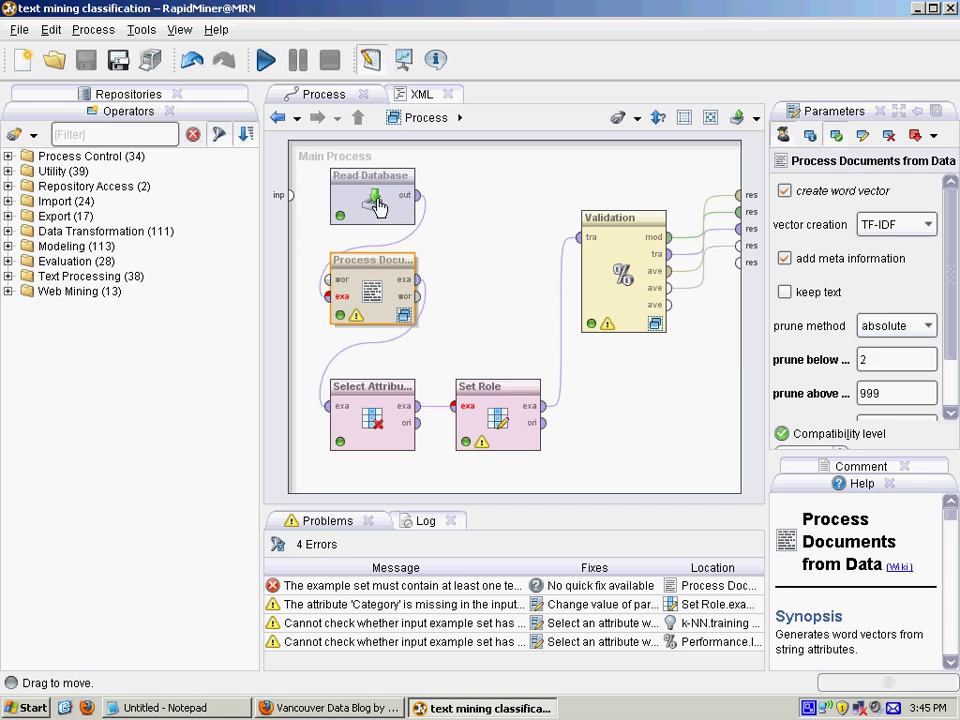
{"action": "mouse_move", "coordinate": [378, 208]}
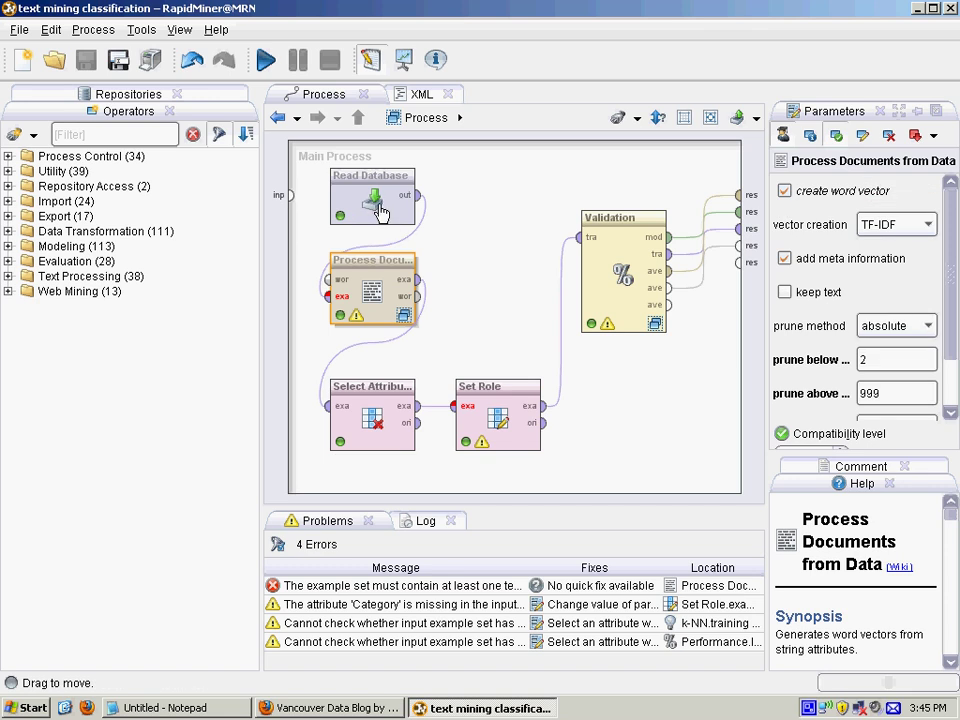
{"action": "left_click", "coordinate": [372, 196]}
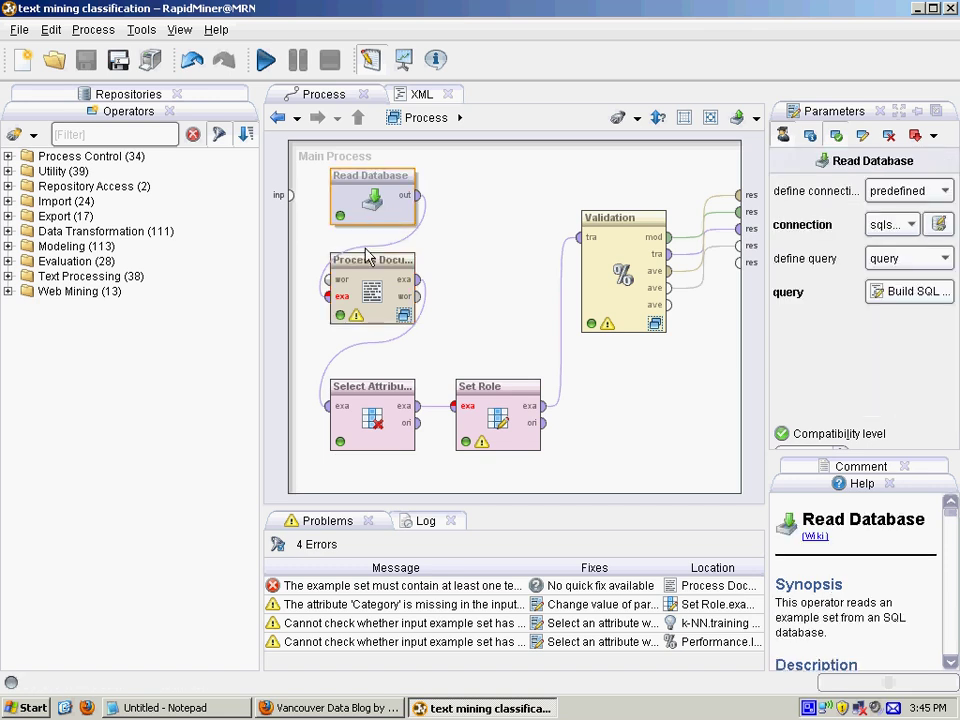
{"action": "mouse_move", "coordinate": [370, 290]}
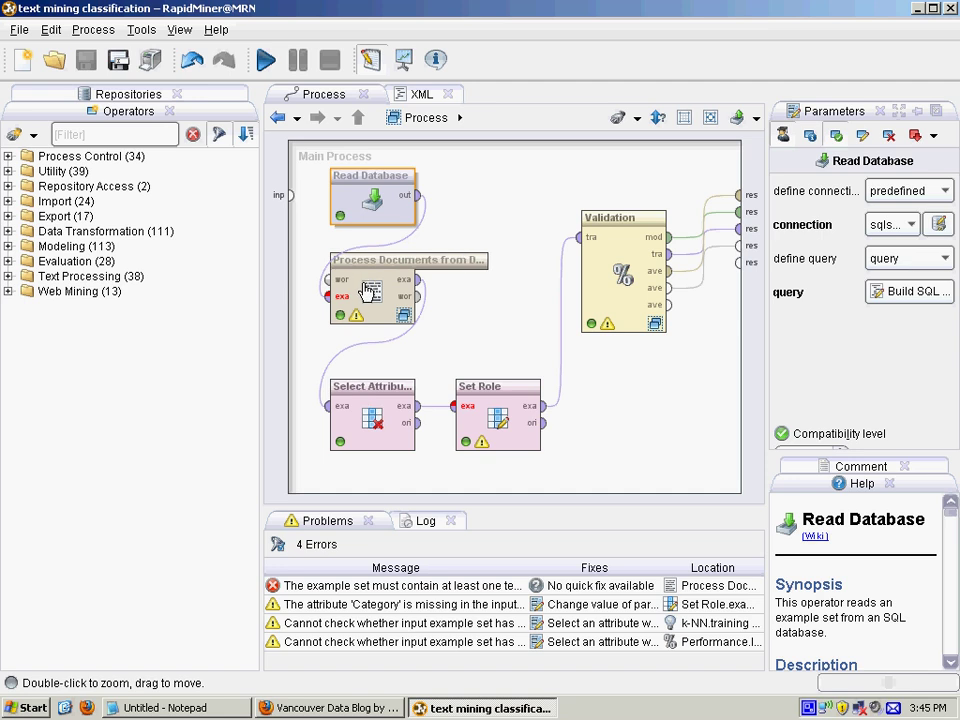
{"action": "left_click", "coordinate": [372, 290]}
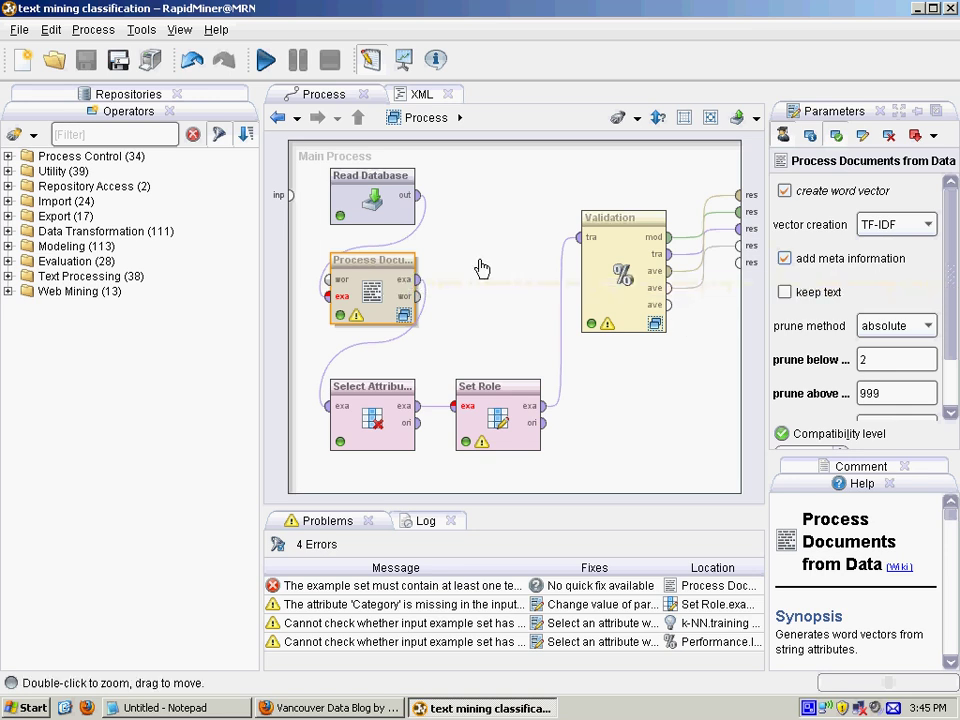
{"action": "left_click", "coordinate": [372, 414]}
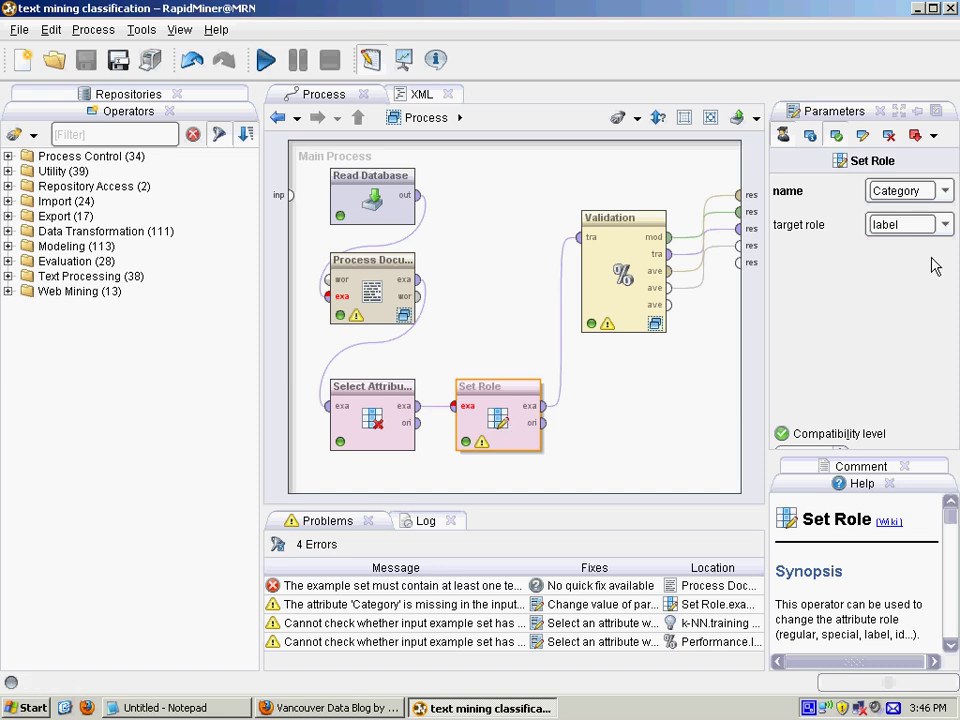
{"action": "left_click", "coordinate": [944, 224]}
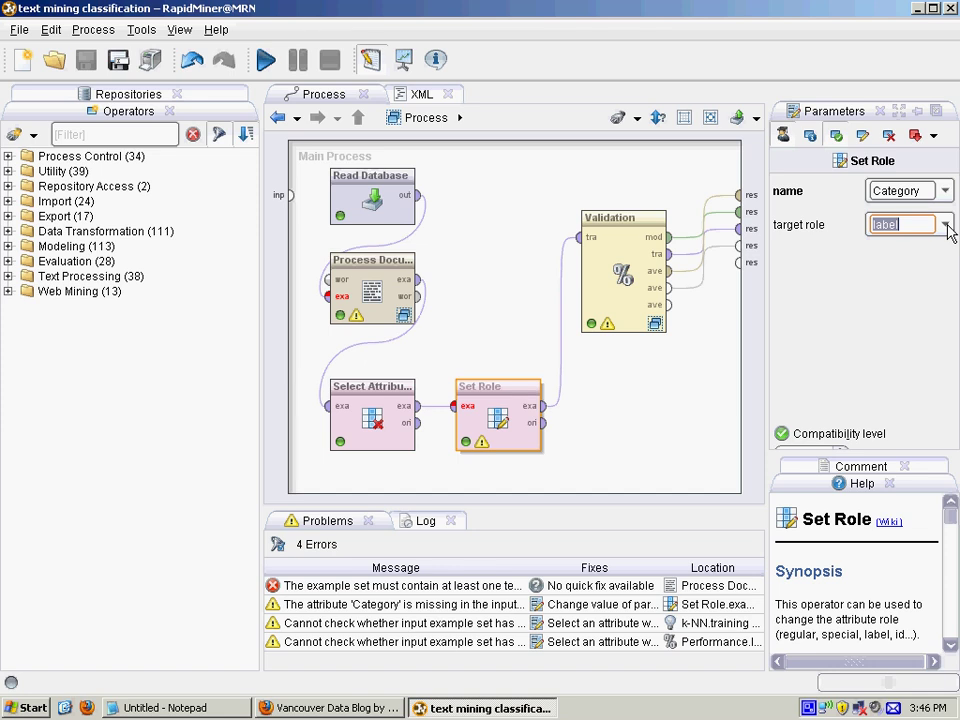
{"action": "left_click", "coordinate": [940, 224]}
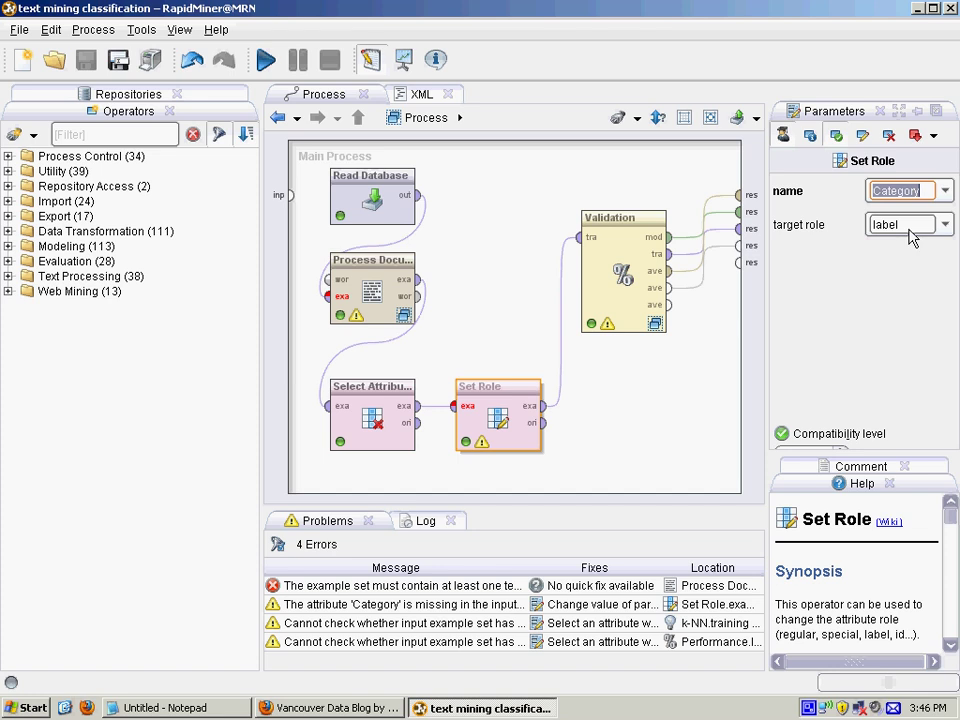
{"action": "left_click", "coordinate": [900, 224]}
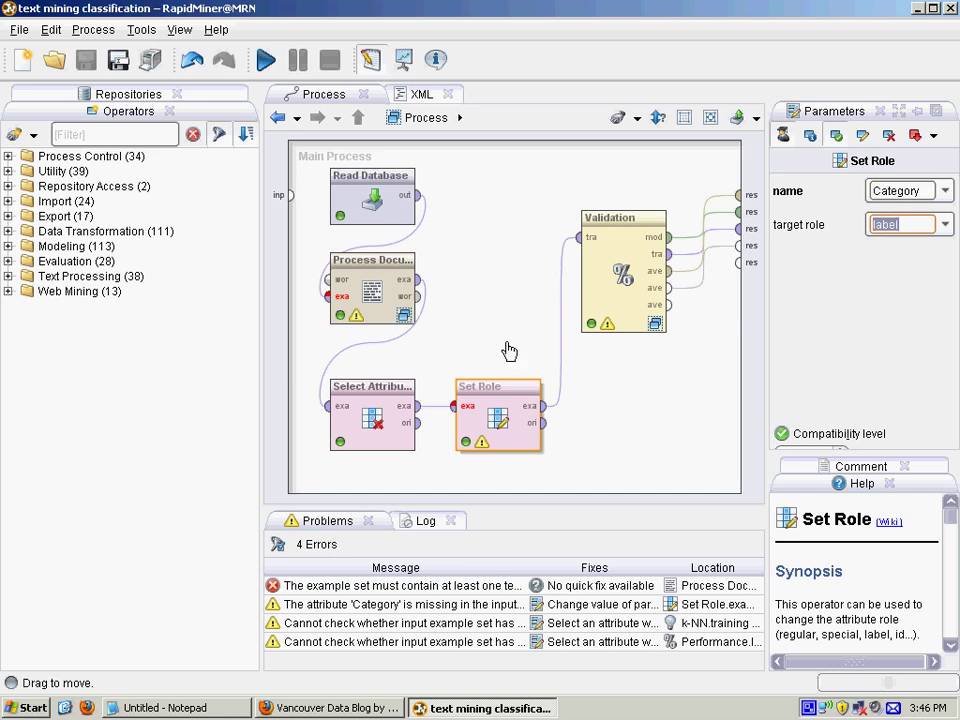
{"action": "left_click", "coordinate": [510, 348]}
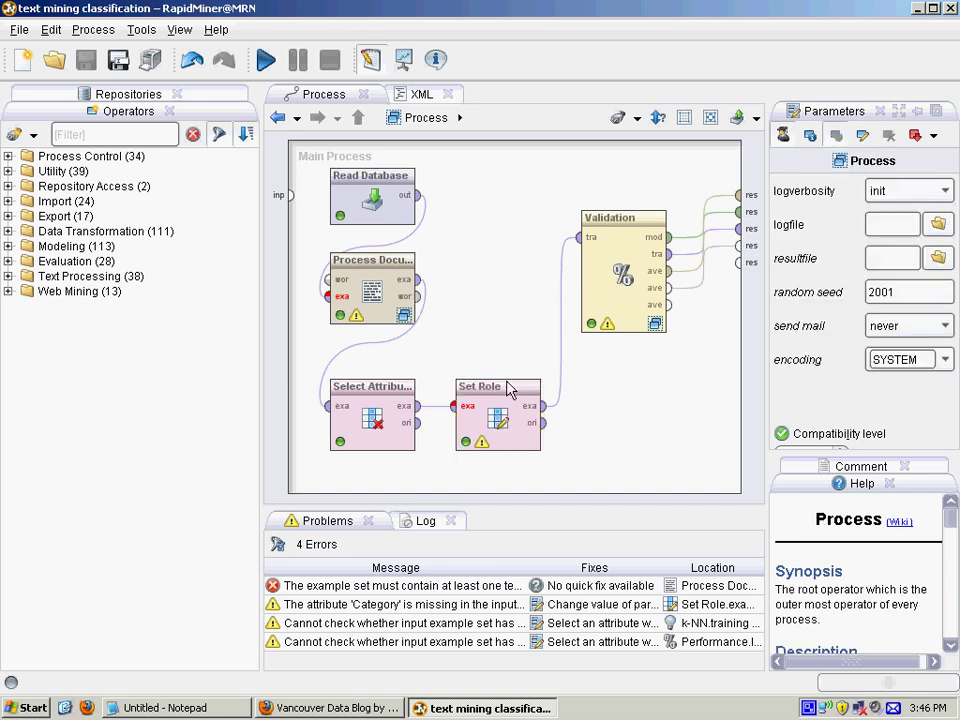
{"action": "left_click", "coordinate": [620, 264]}
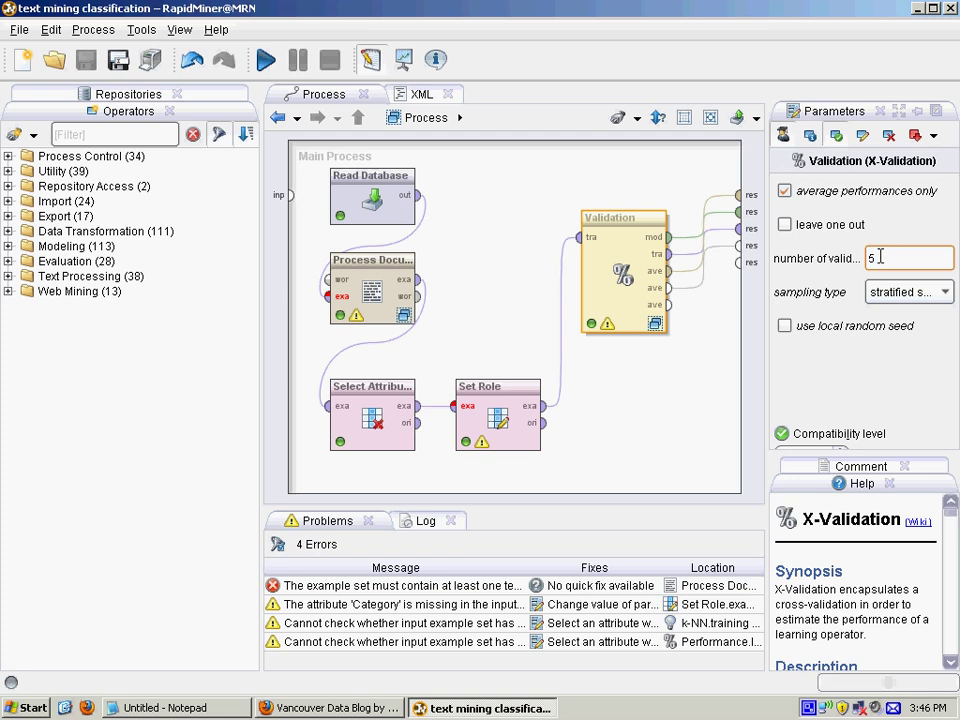
{"action": "mouse_move", "coordinate": [644, 288]}
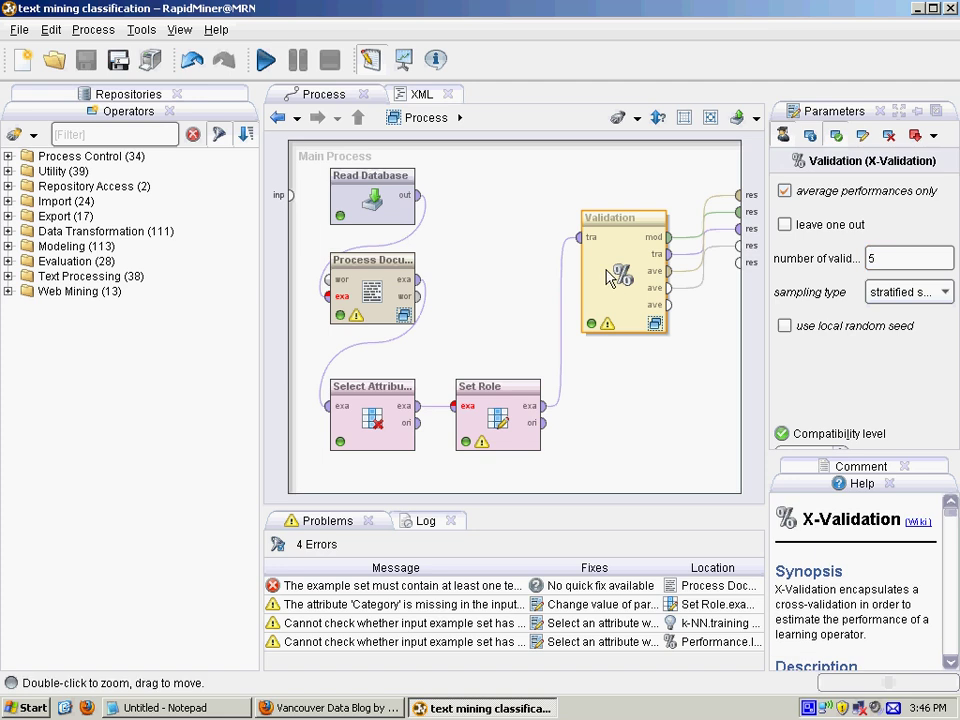
{"action": "mouse_move", "coordinate": [610, 278]}
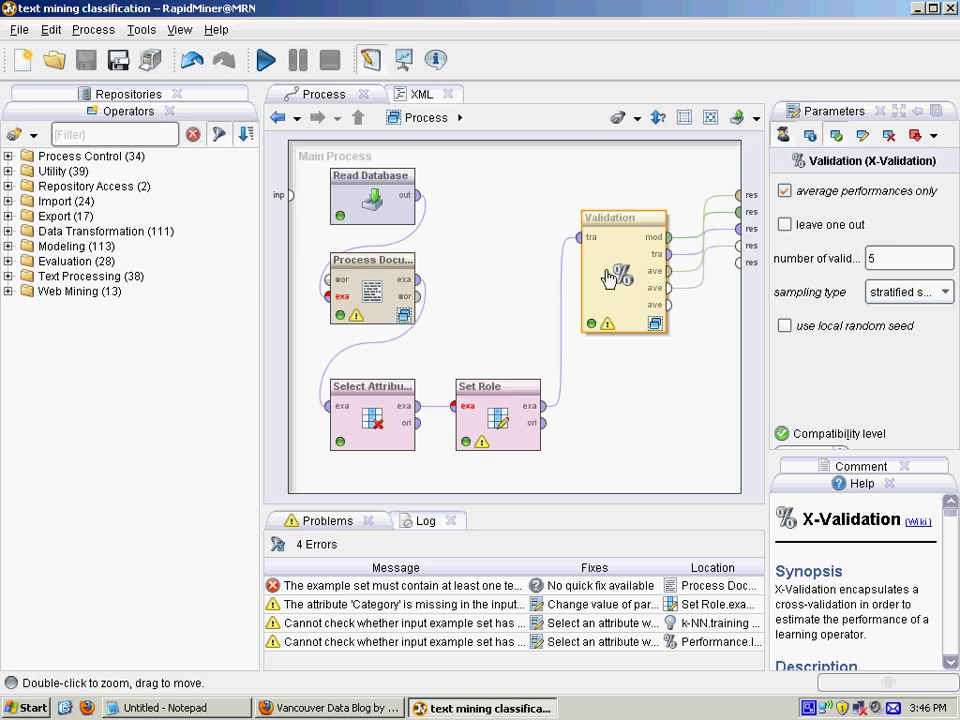
{"action": "mouse_move", "coordinate": [620, 290]}
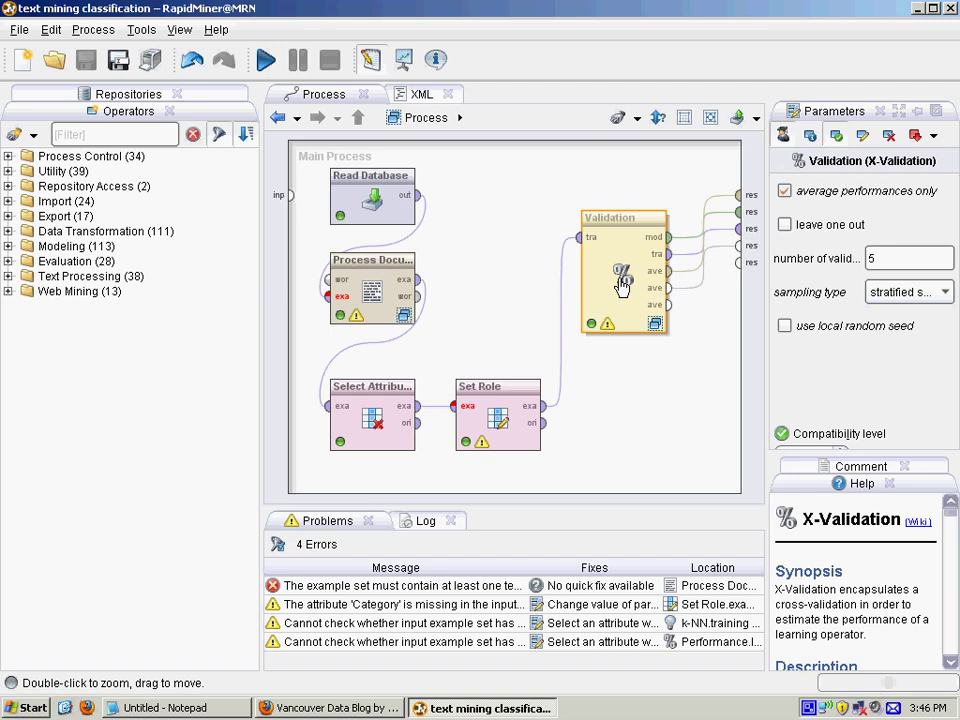
{"action": "mouse_move", "coordinate": [616, 284]}
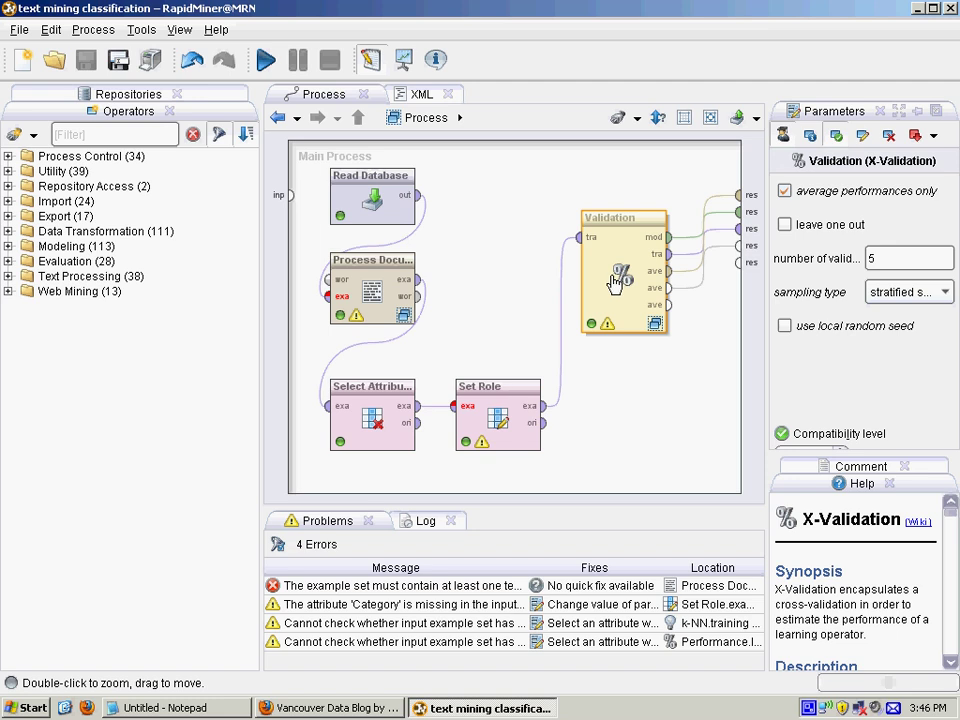
{"action": "mouse_move", "coordinate": [588, 16]}
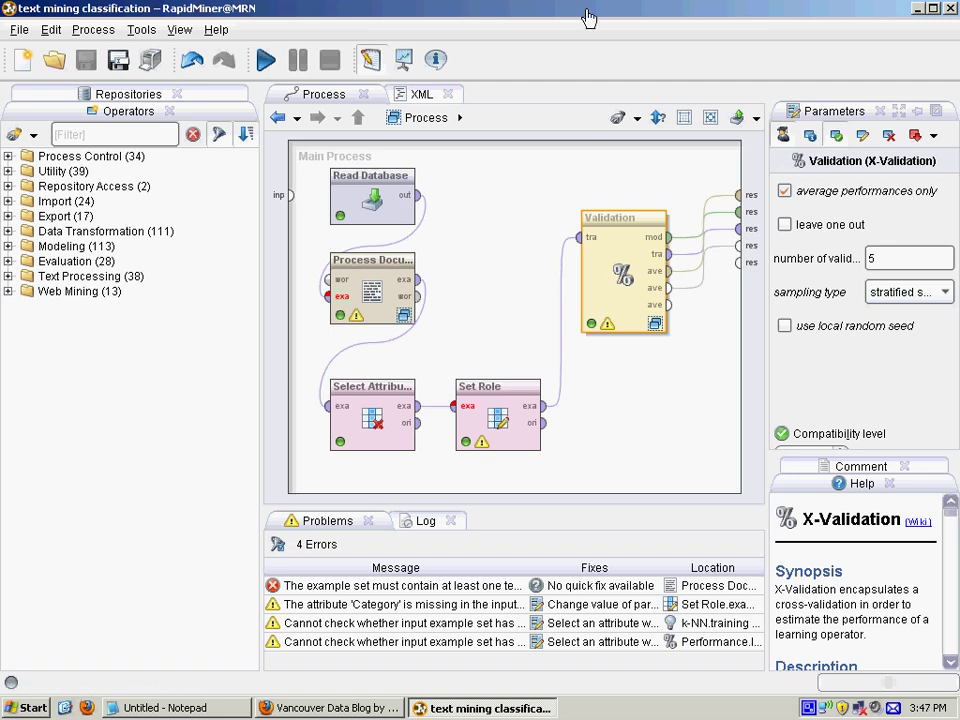
{"action": "mouse_move", "coordinate": [612, 292]}
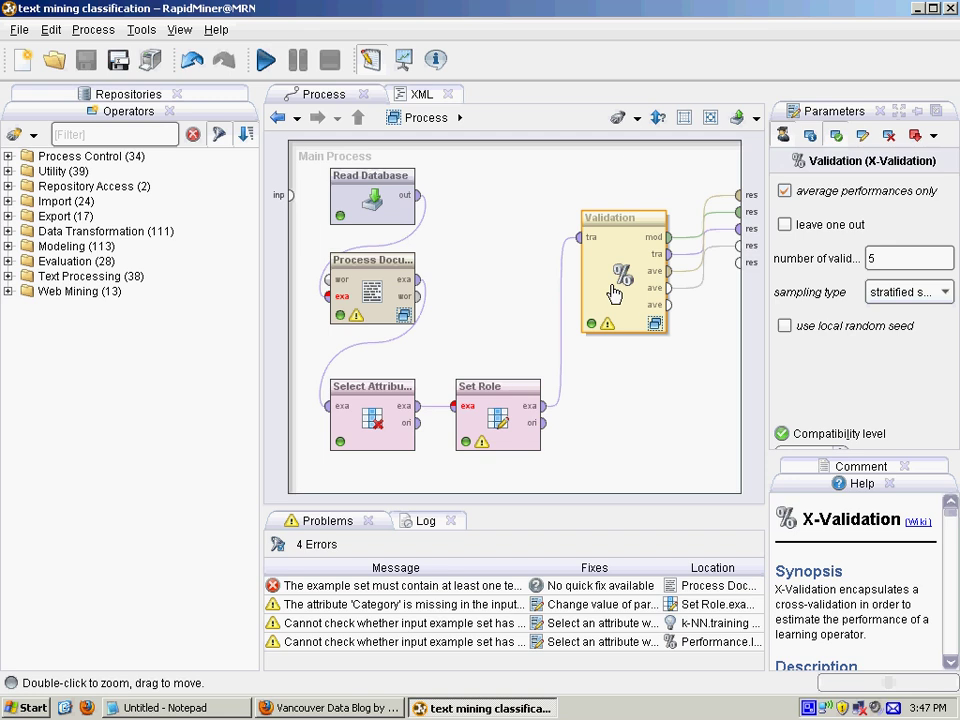
{"action": "mouse_move", "coordinate": [612, 292]}
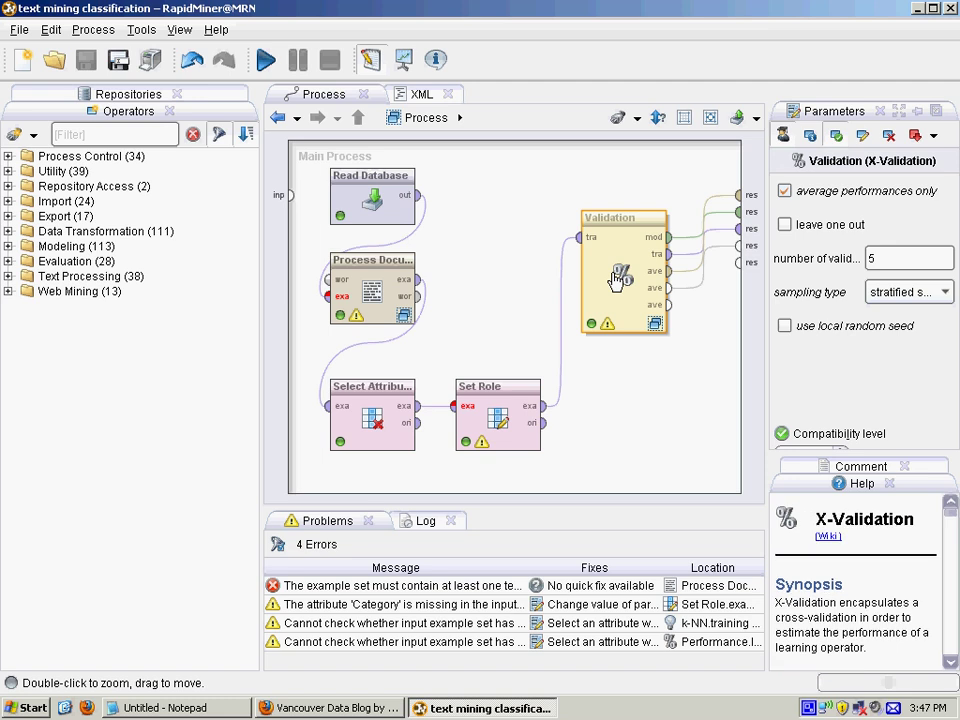
Step: Inspect the Validation subprocess operators and the k-NN parameters: k of 3, weighted vote, cosine similarity
{"action": "double_click", "coordinate": [620, 270]}
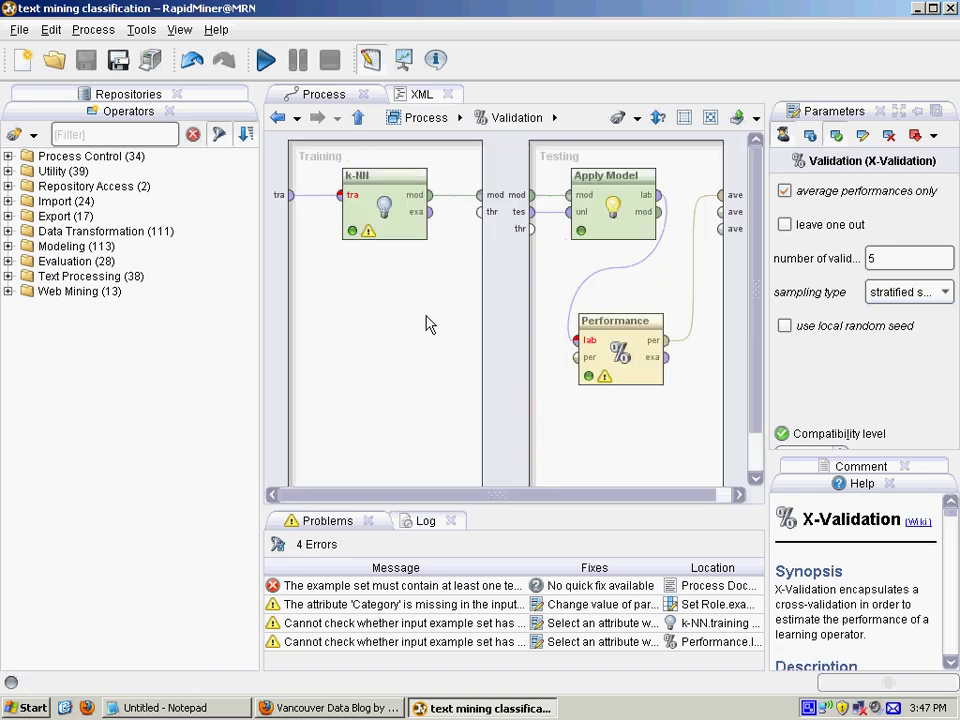
{"action": "mouse_move", "coordinate": [584, 168]}
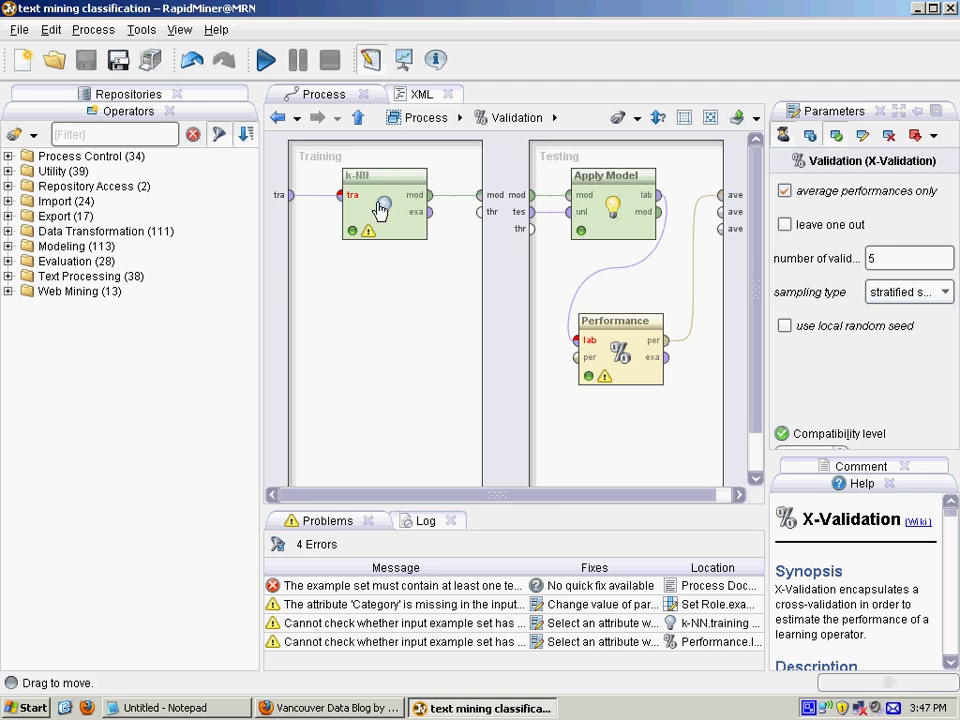
{"action": "left_click", "coordinate": [384, 196]}
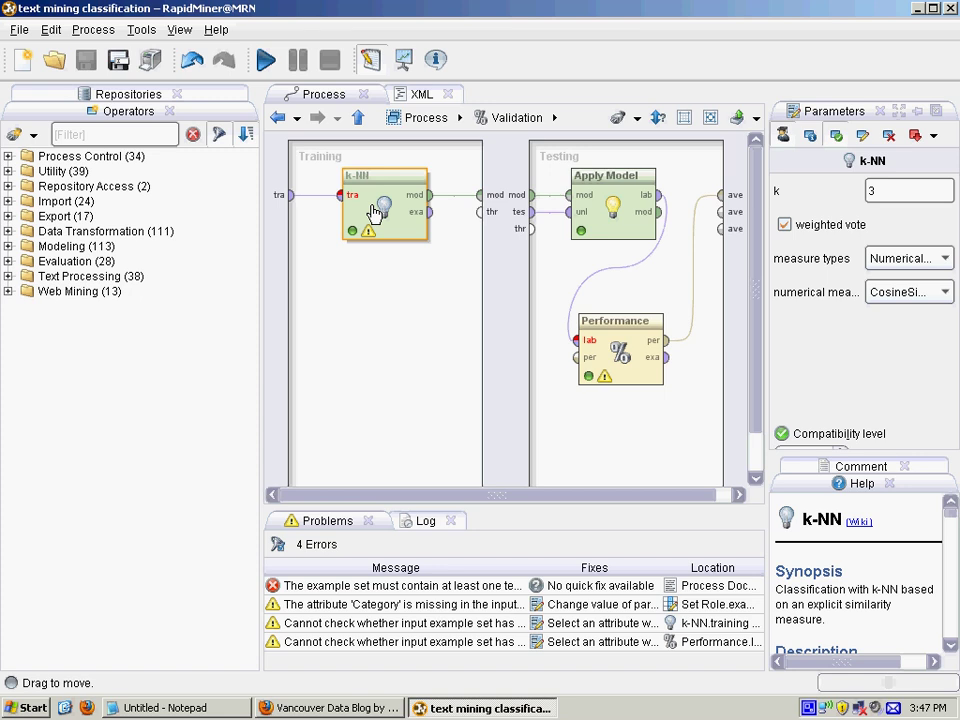
{"action": "mouse_move", "coordinate": [612, 206]}
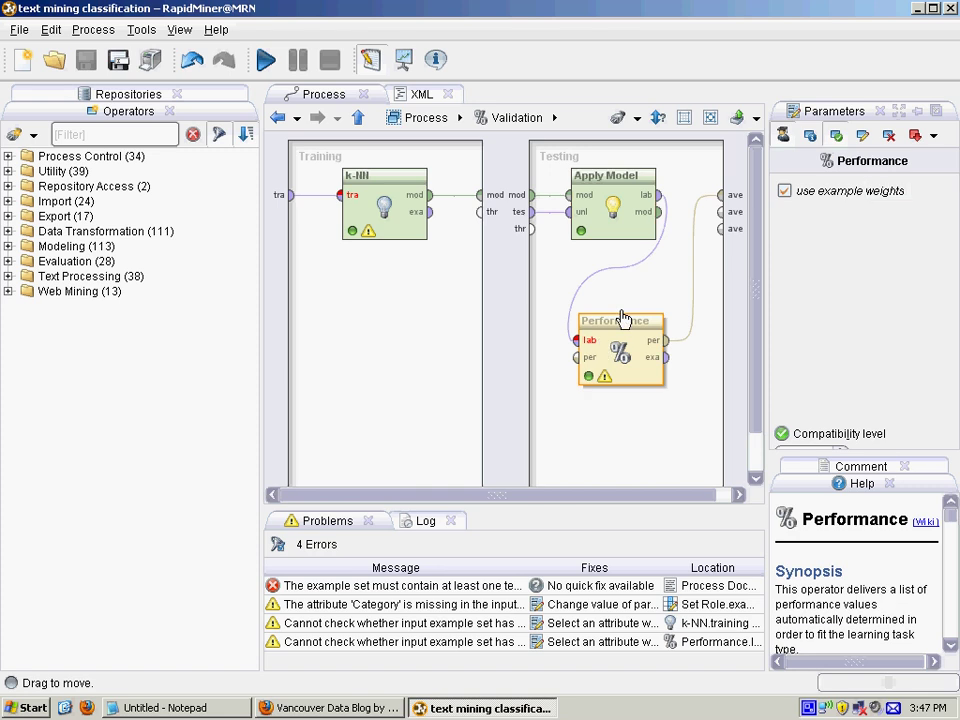
{"action": "left_click", "coordinate": [612, 196]}
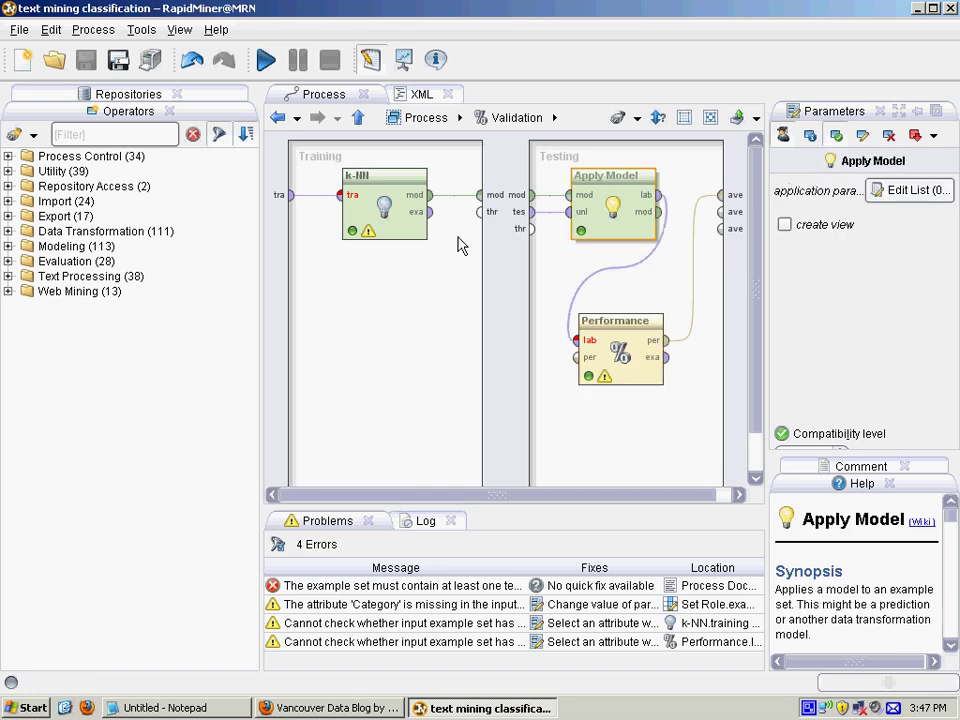
{"action": "left_click", "coordinate": [384, 200]}
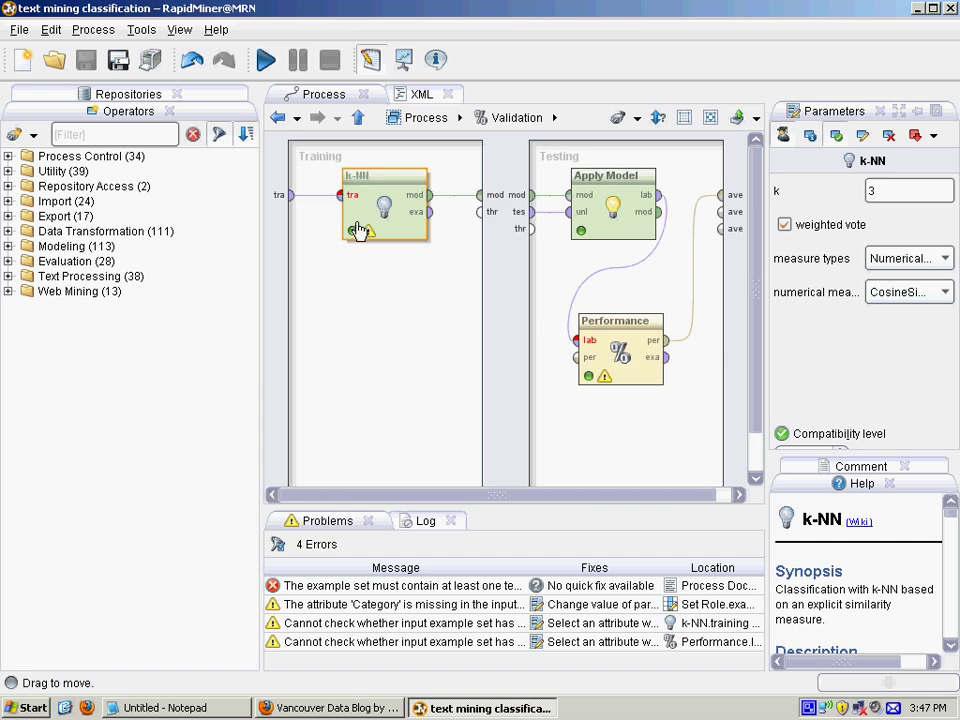
{"action": "left_click", "coordinate": [908, 190]}
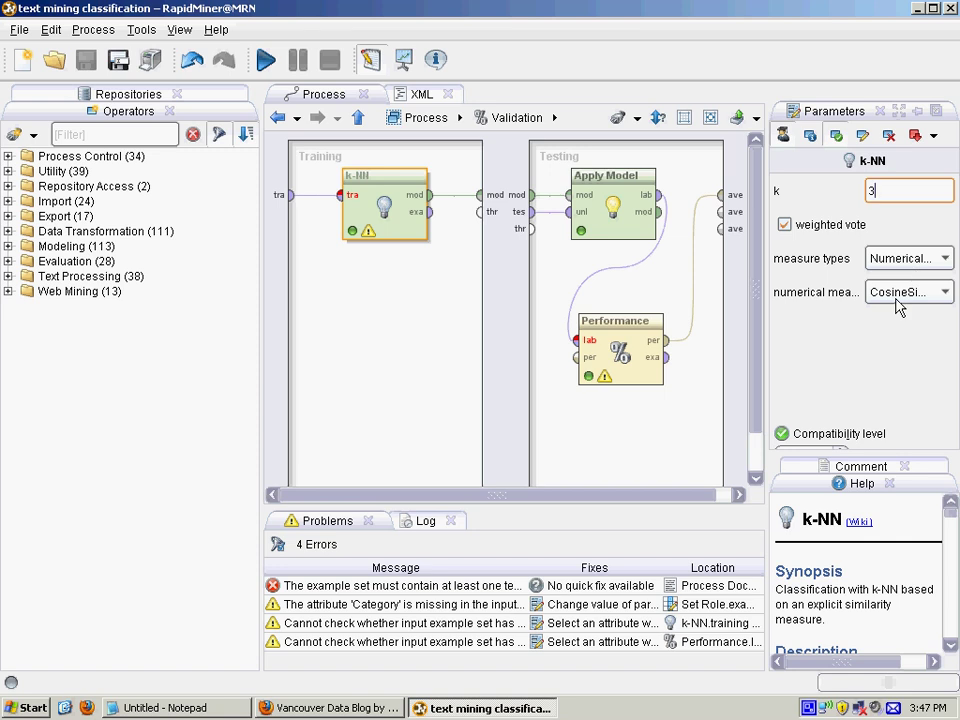
{"action": "mouse_move", "coordinate": [900, 292]}
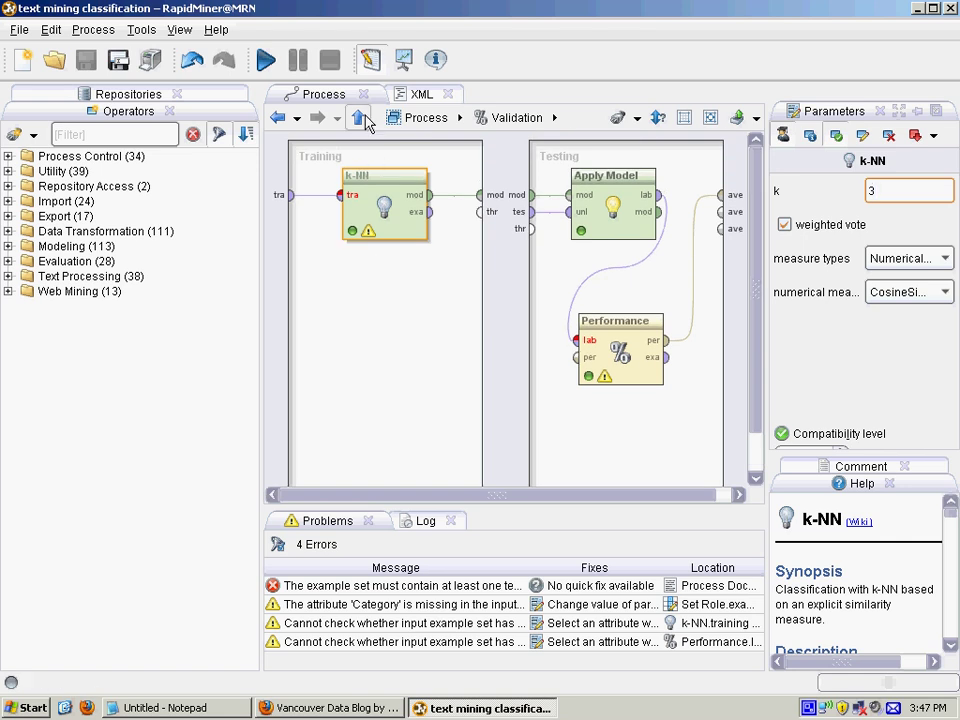
Step: Run the process and review the 211-example word-vector data, the 3-NN model and the 83.46% accuracy matrix
{"action": "left_click", "coordinate": [358, 116]}
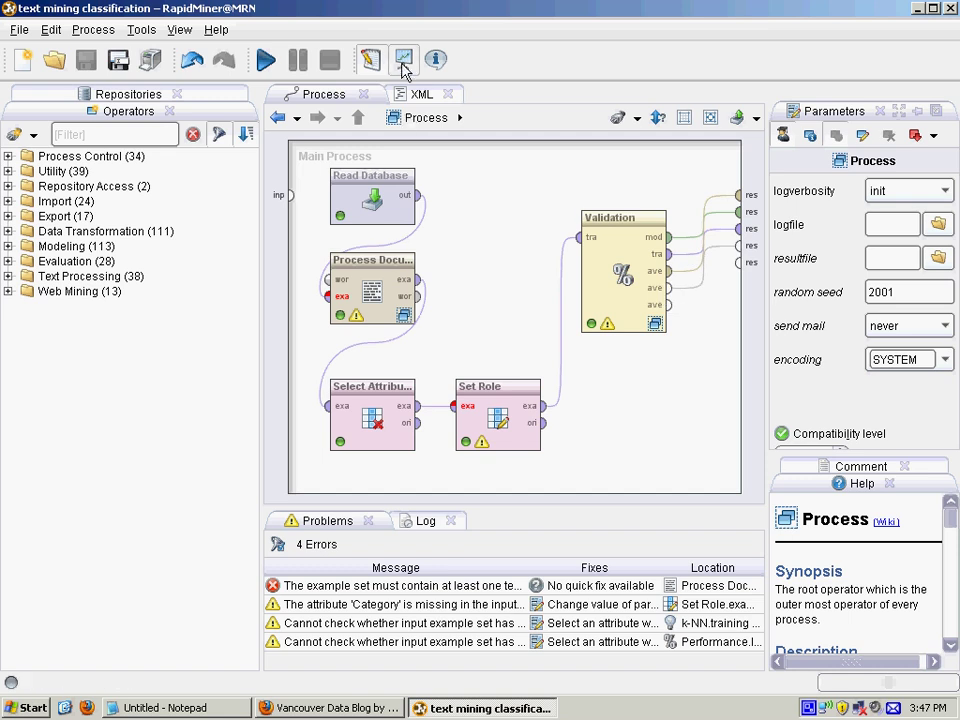
{"action": "mouse_move", "coordinate": [282, 240]}
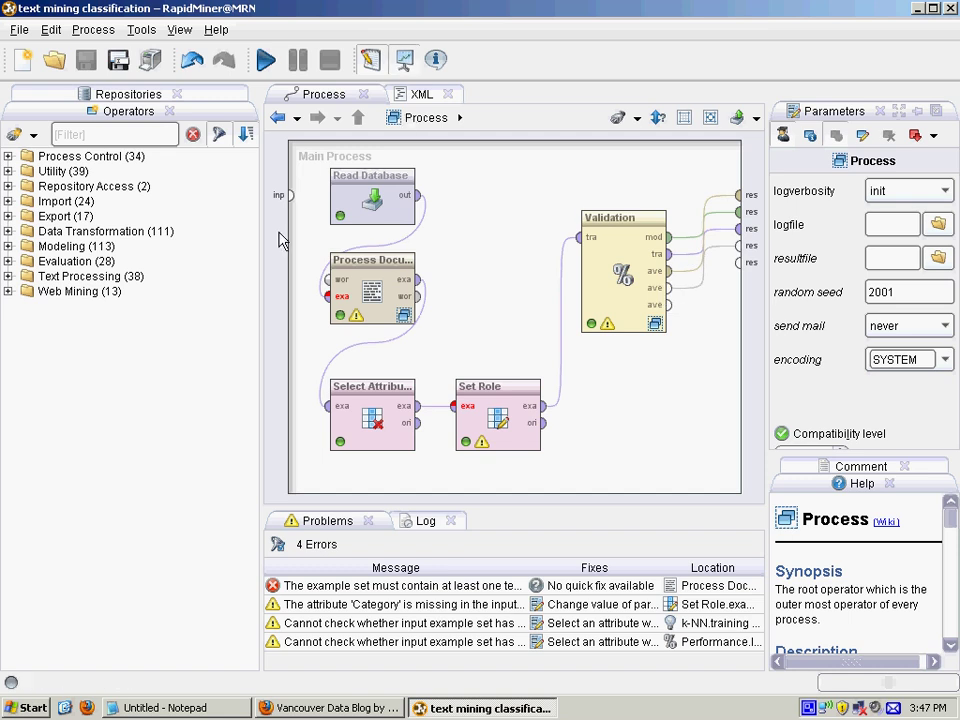
{"action": "left_click", "coordinate": [264, 60]}
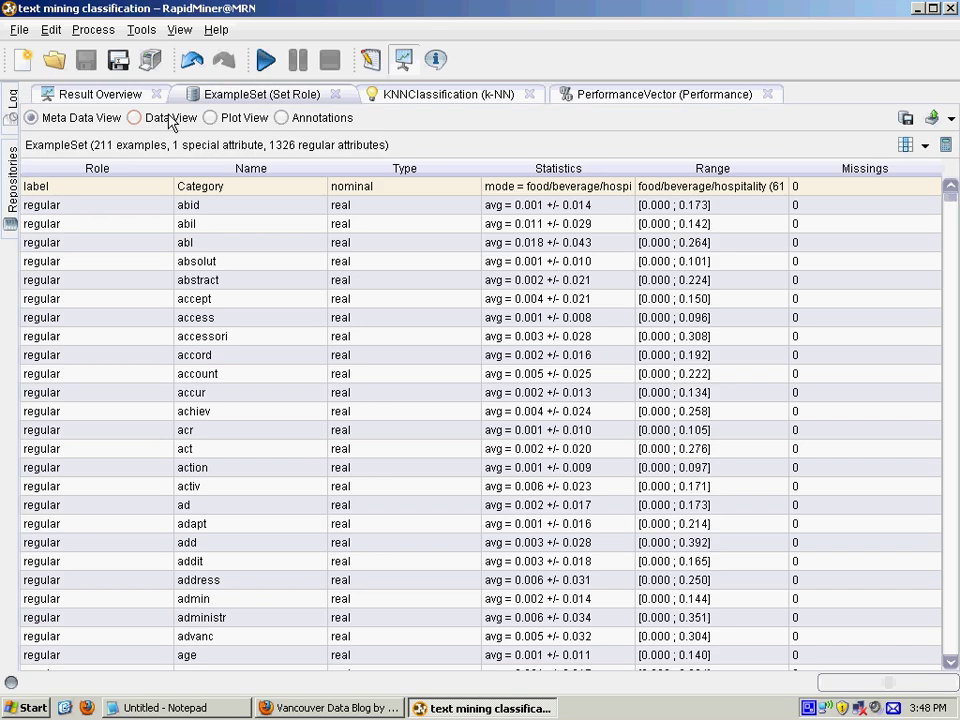
{"action": "left_click", "coordinate": [136, 116]}
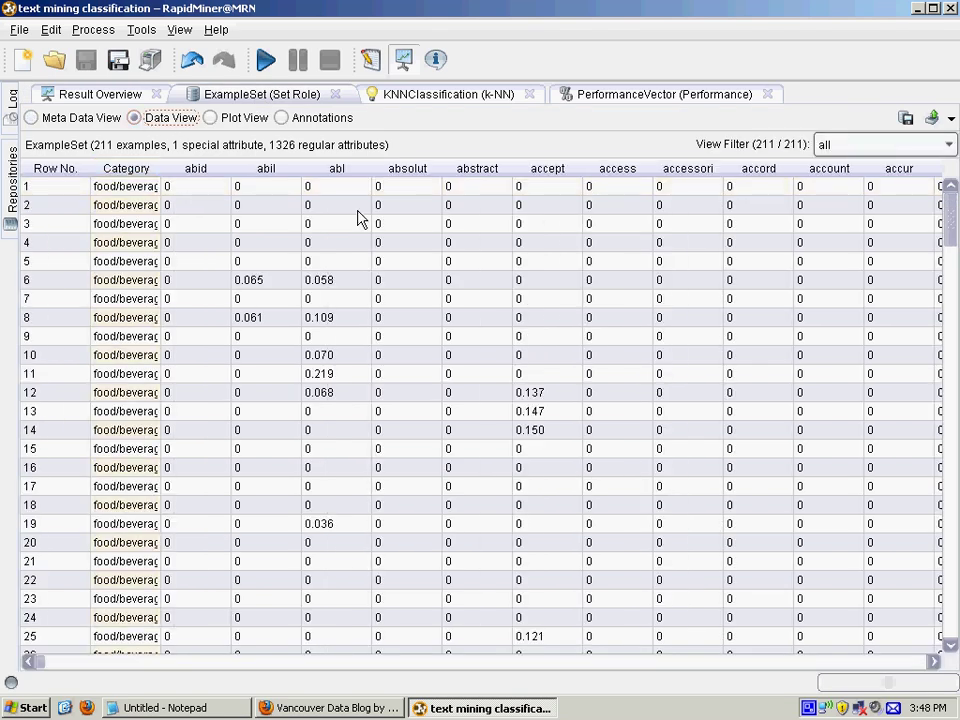
{"action": "mouse_move", "coordinate": [304, 232]}
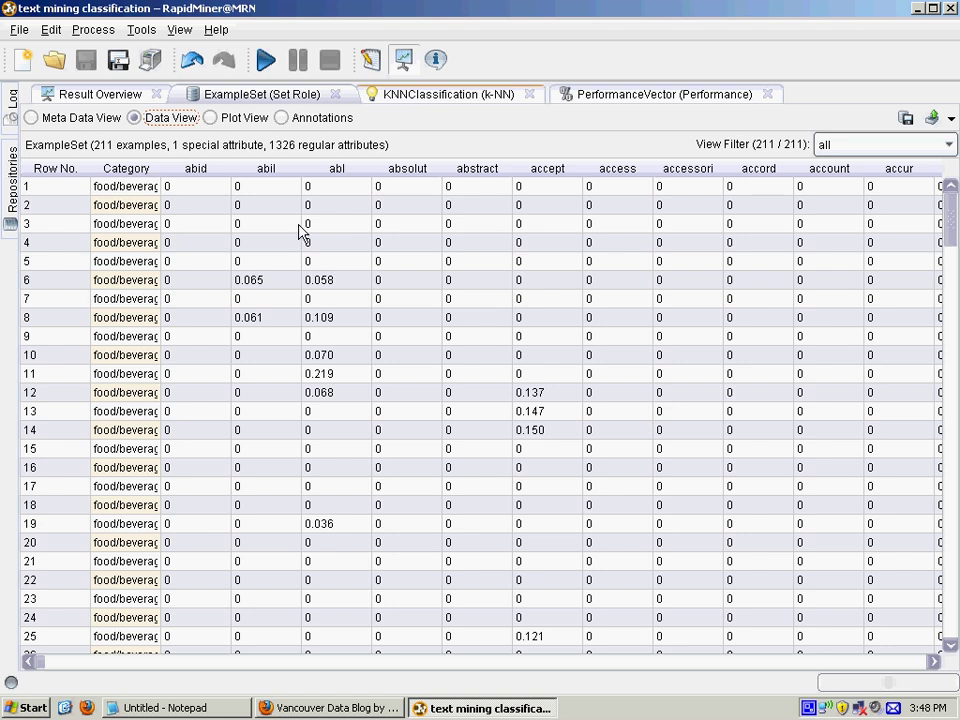
{"action": "left_click", "coordinate": [448, 94]}
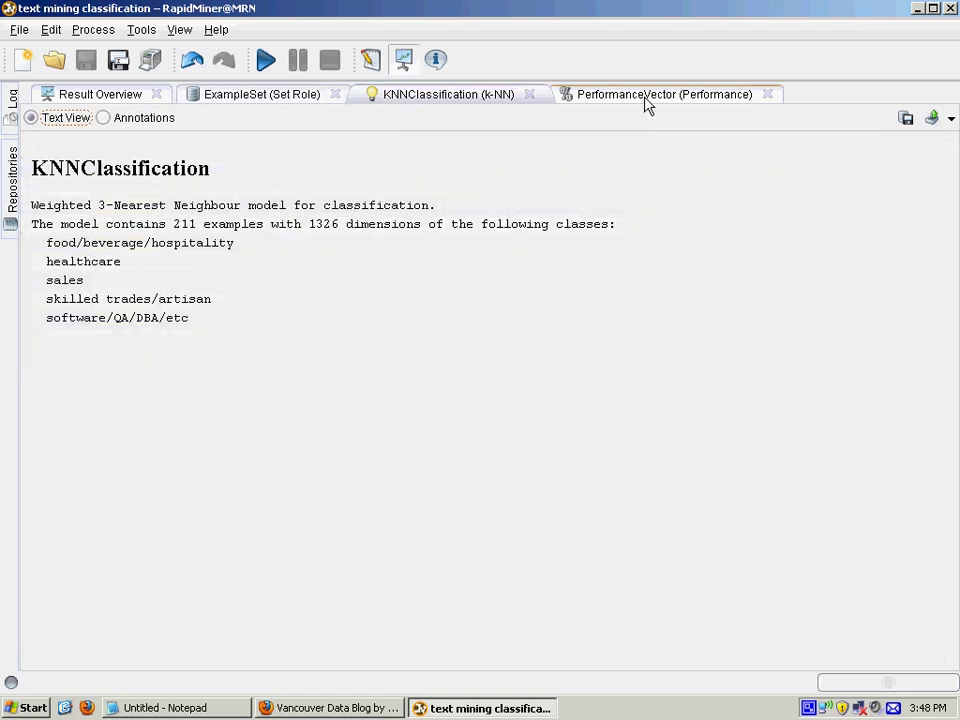
{"action": "left_click", "coordinate": [664, 94]}
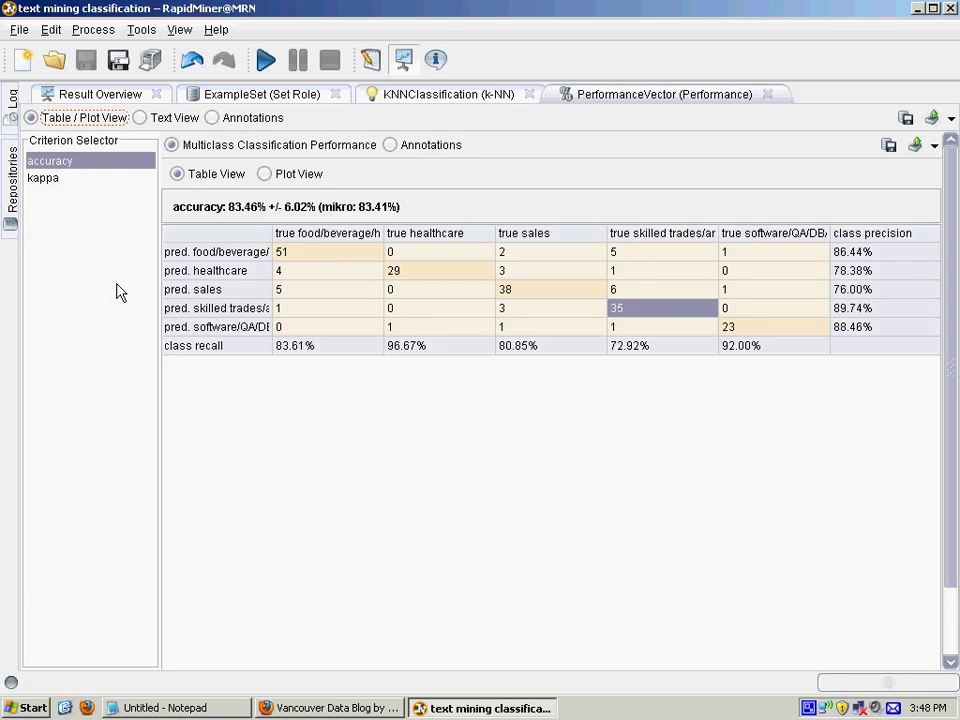
{"action": "mouse_move", "coordinate": [250, 218]}
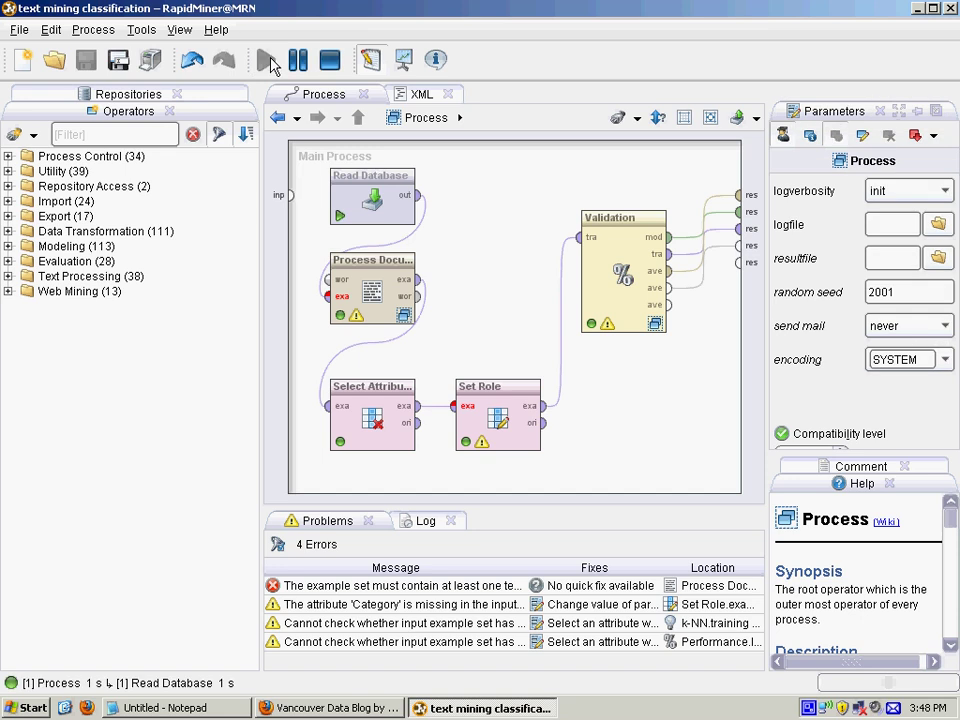
{"action": "left_click", "coordinate": [264, 60]}
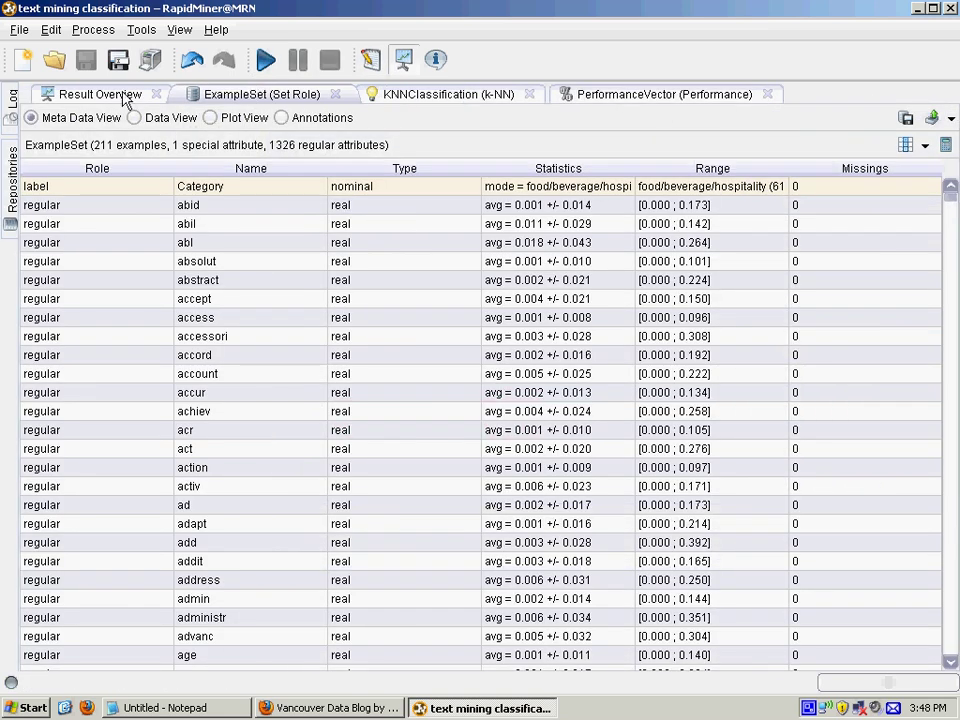
{"action": "left_click", "coordinate": [100, 94]}
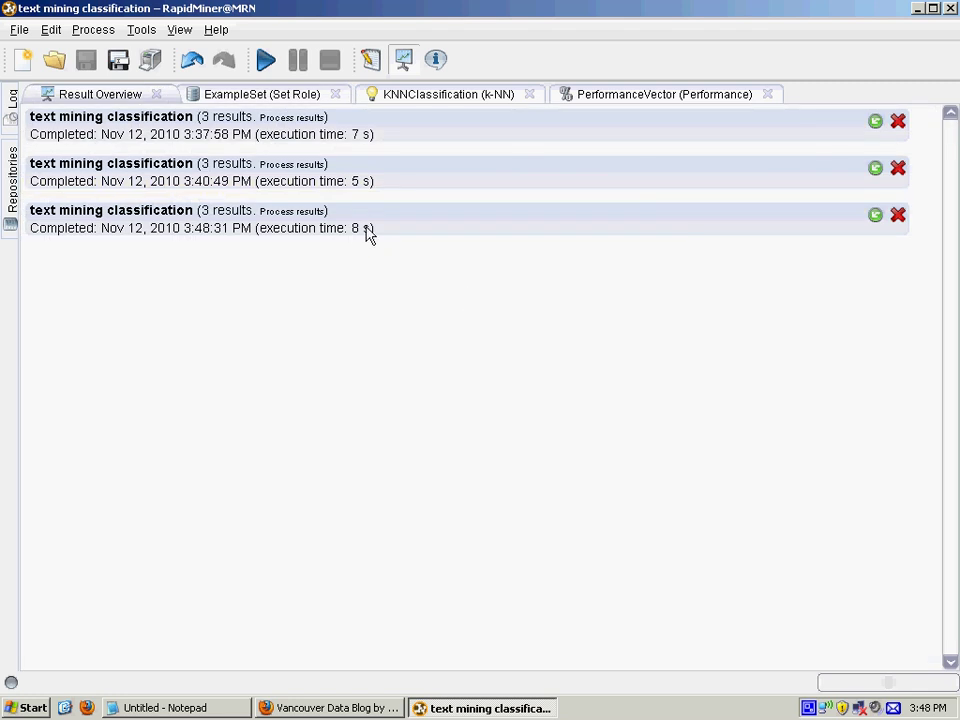
{"action": "mouse_move", "coordinate": [310, 114]}
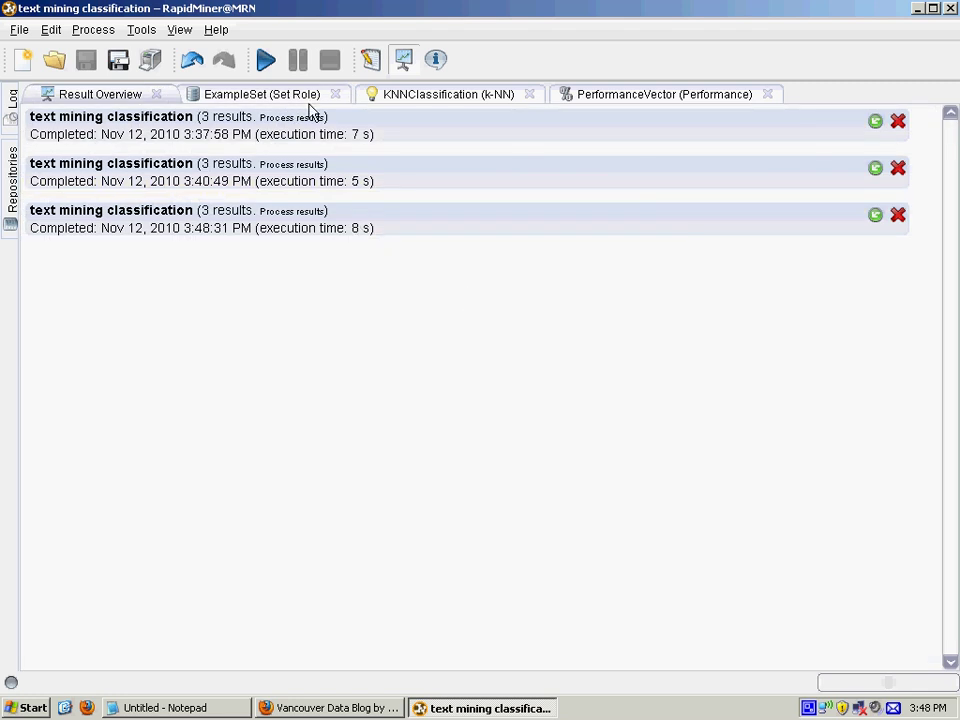
{"action": "left_click", "coordinate": [664, 94]}
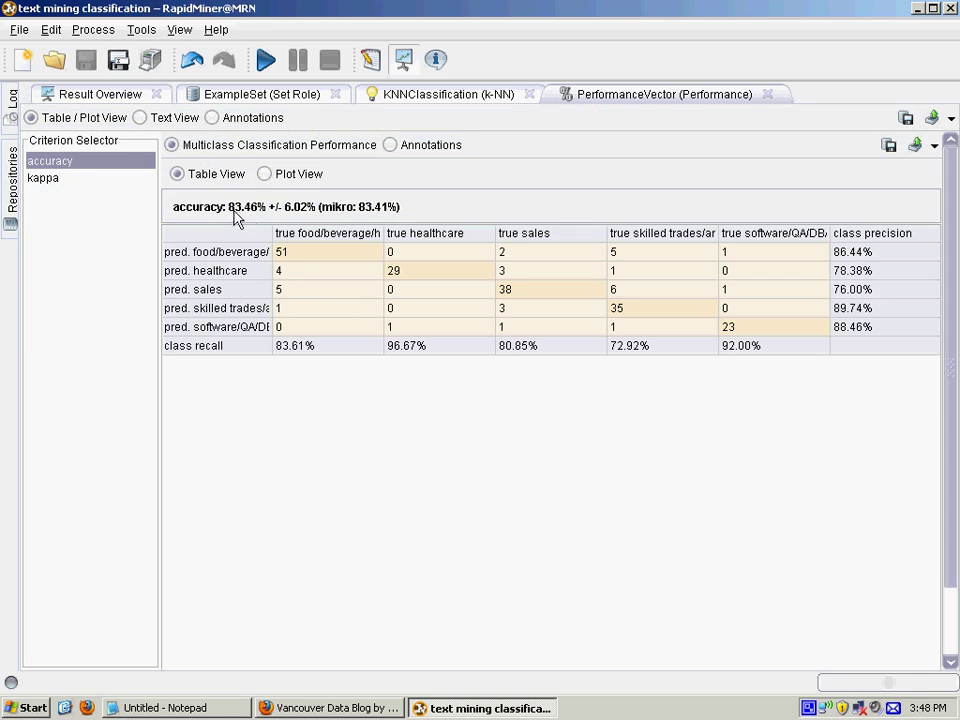
{"action": "mouse_move", "coordinate": [200, 402]}
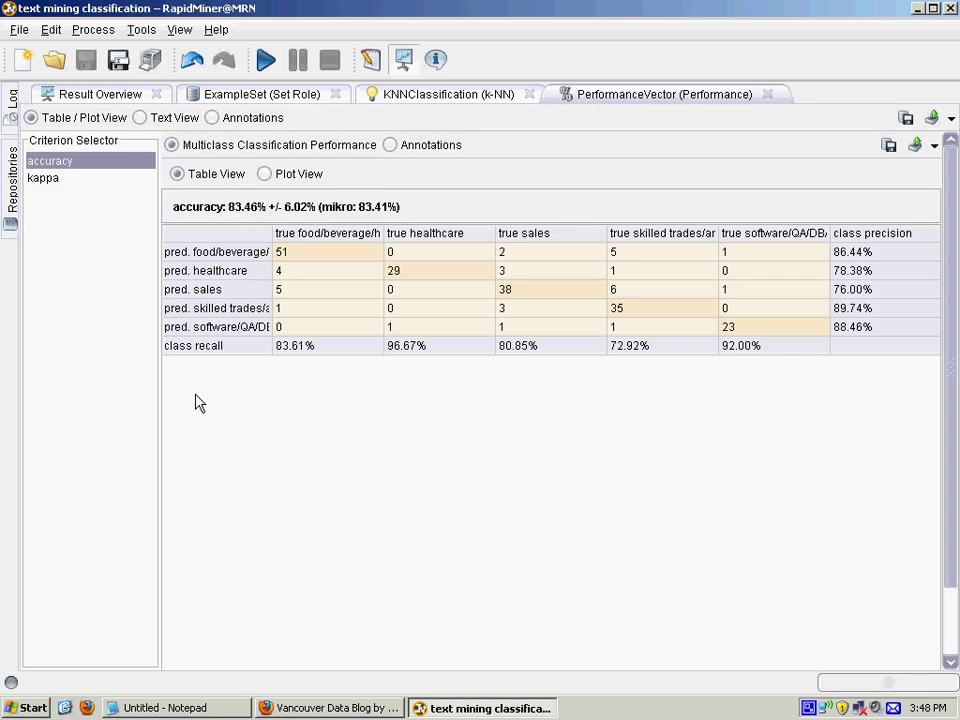
{"action": "mouse_move", "coordinate": [200, 296]}
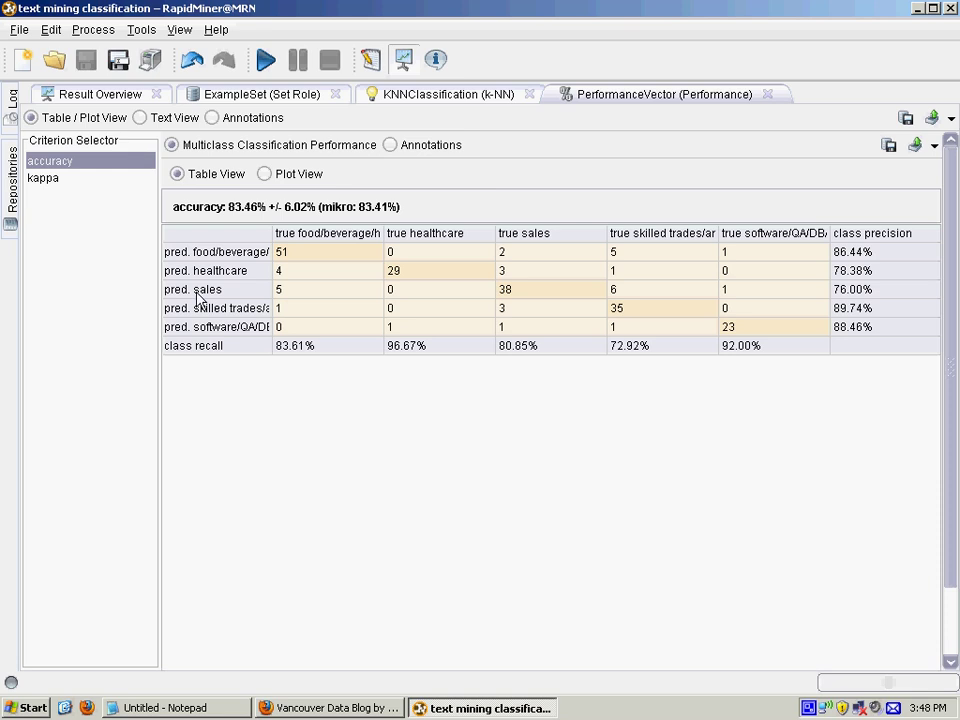
{"action": "mouse_move", "coordinate": [230, 262]}
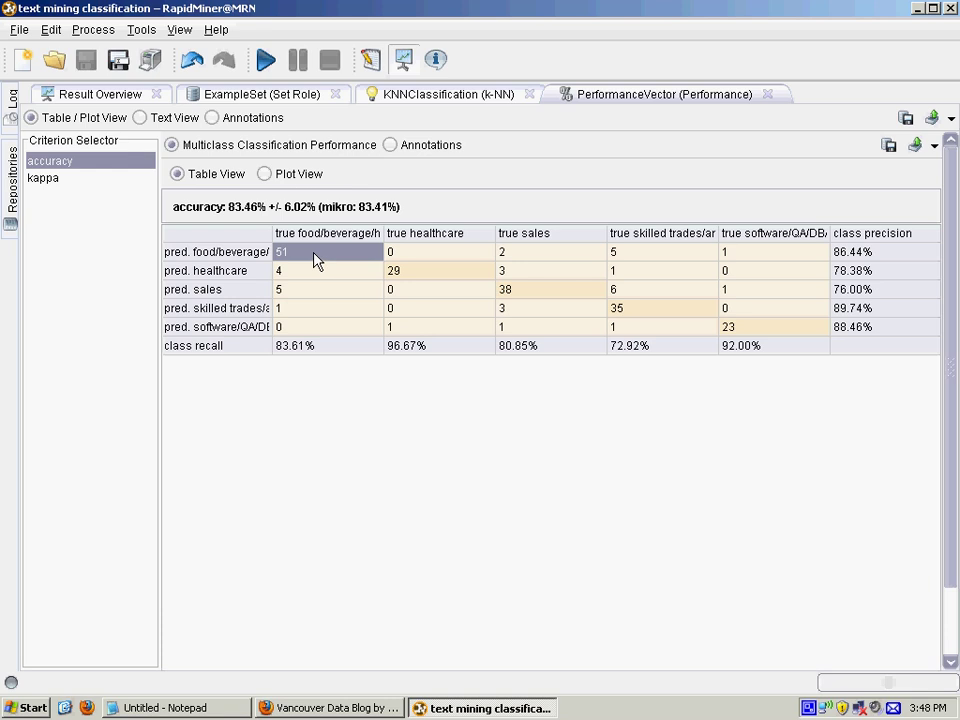
{"action": "mouse_move", "coordinate": [316, 256]}
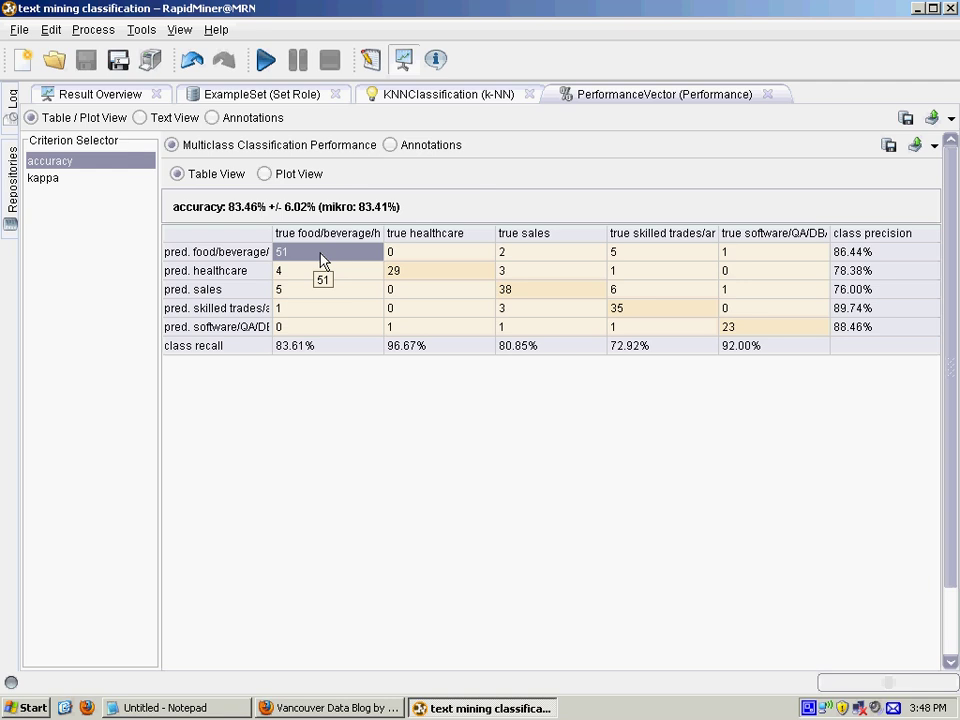
{"action": "mouse_move", "coordinate": [340, 356]}
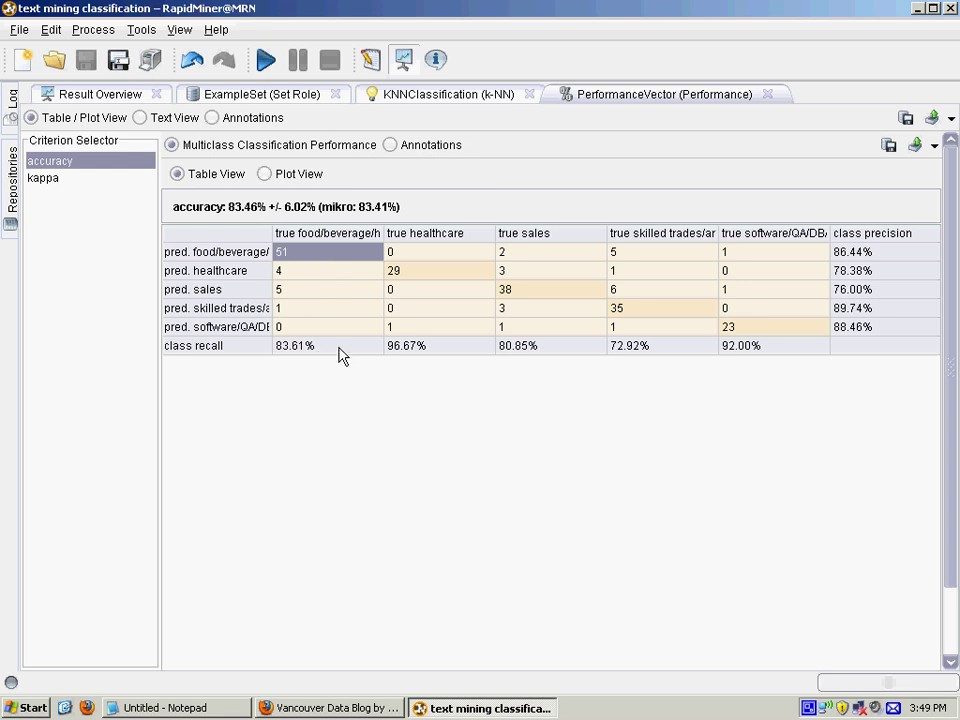
{"action": "left_click", "coordinate": [204, 270]}
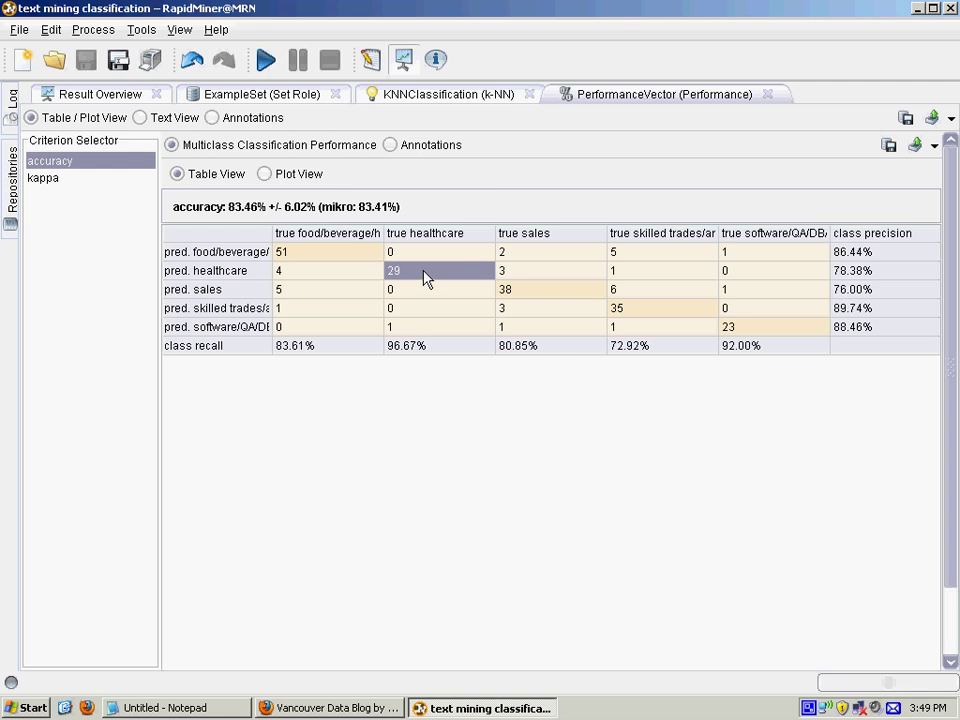
{"action": "mouse_move", "coordinate": [422, 278]}
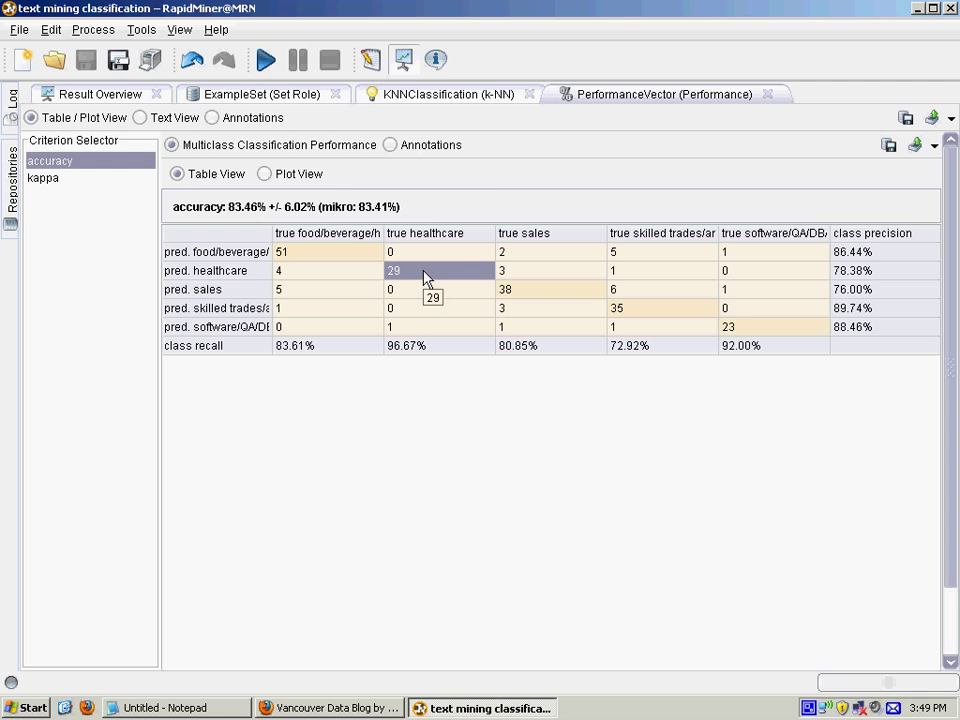
{"action": "mouse_move", "coordinate": [648, 370]}
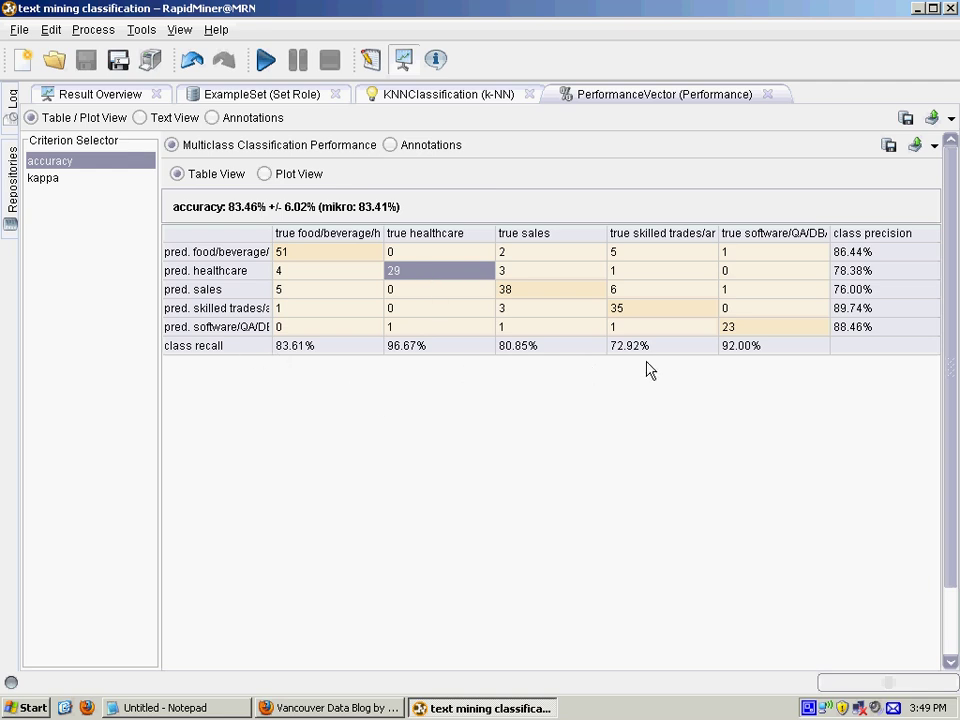
{"action": "mouse_move", "coordinate": [644, 358]}
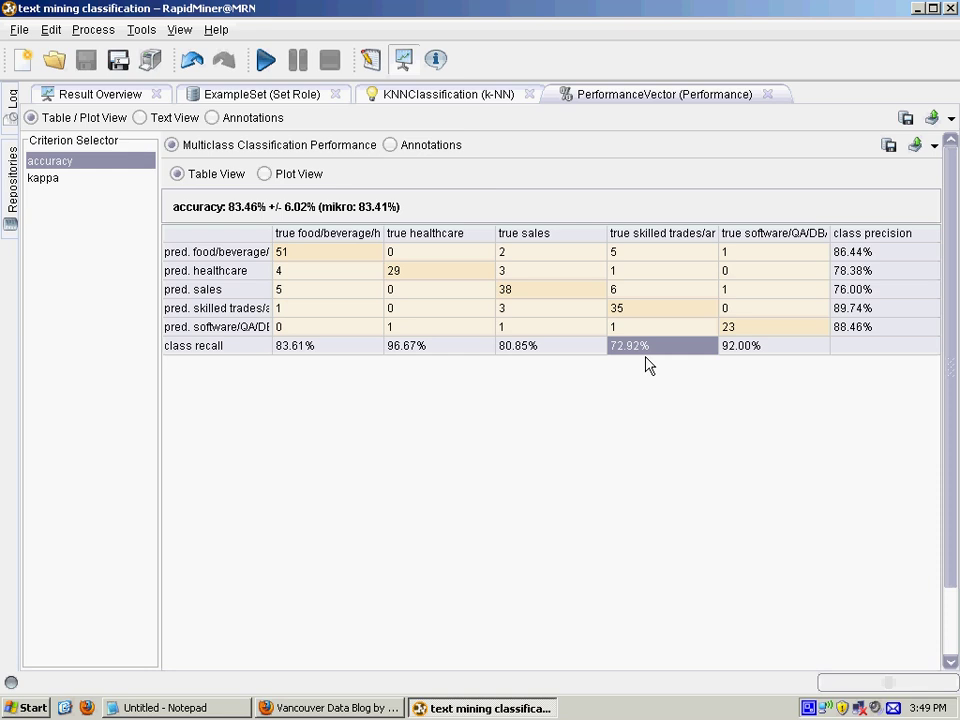
{"action": "left_click", "coordinate": [406, 344]}
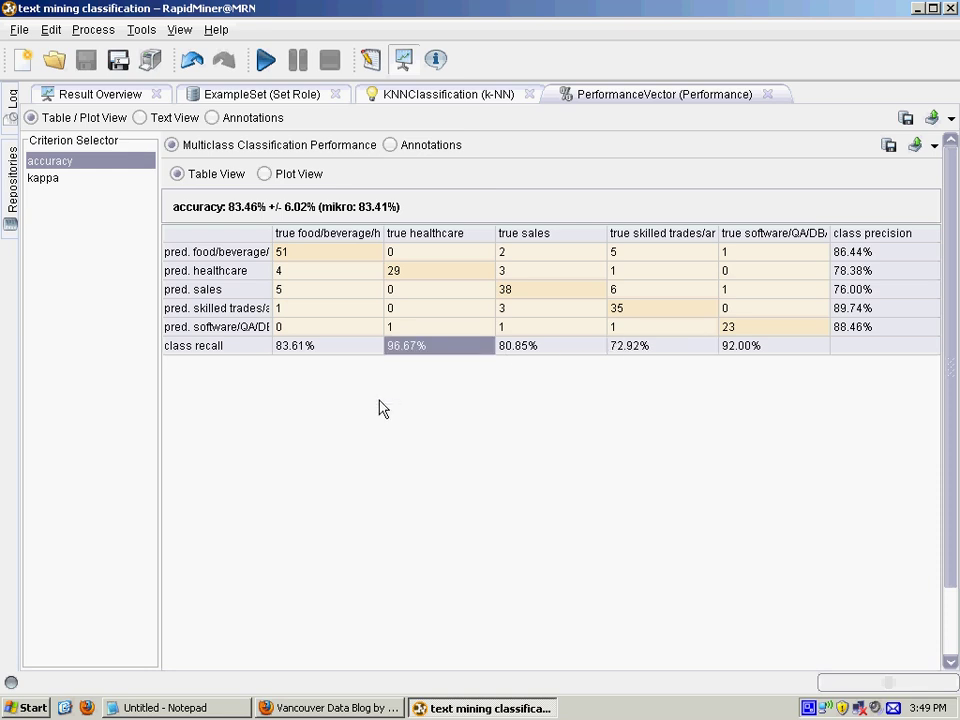
{"action": "mouse_move", "coordinate": [428, 370]}
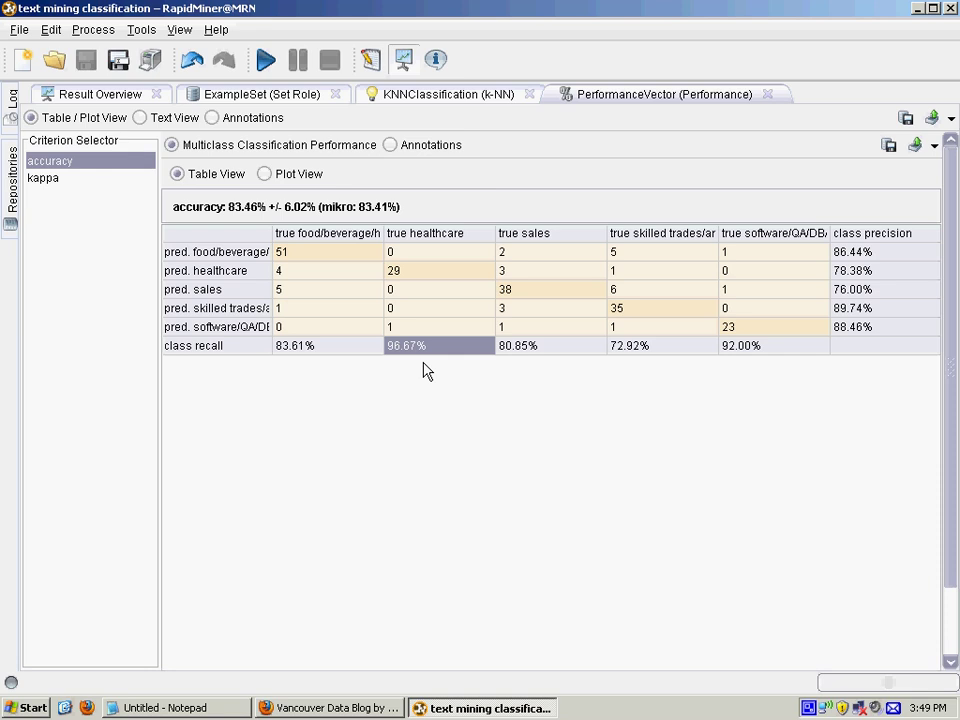
{"action": "mouse_move", "coordinate": [646, 352]}
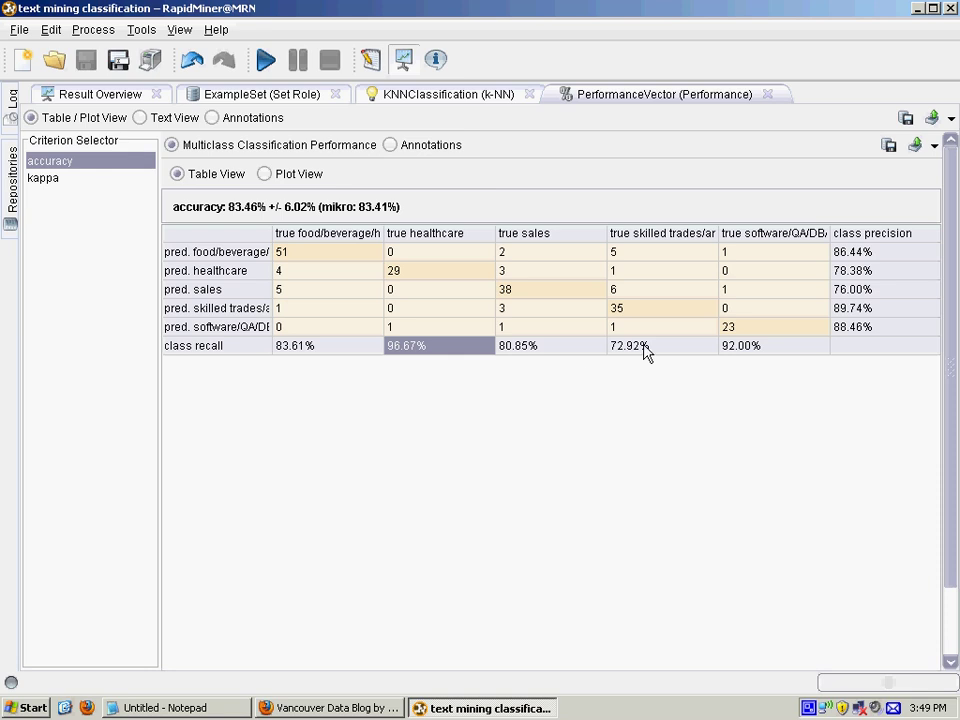
{"action": "mouse_move", "coordinate": [264, 416]}
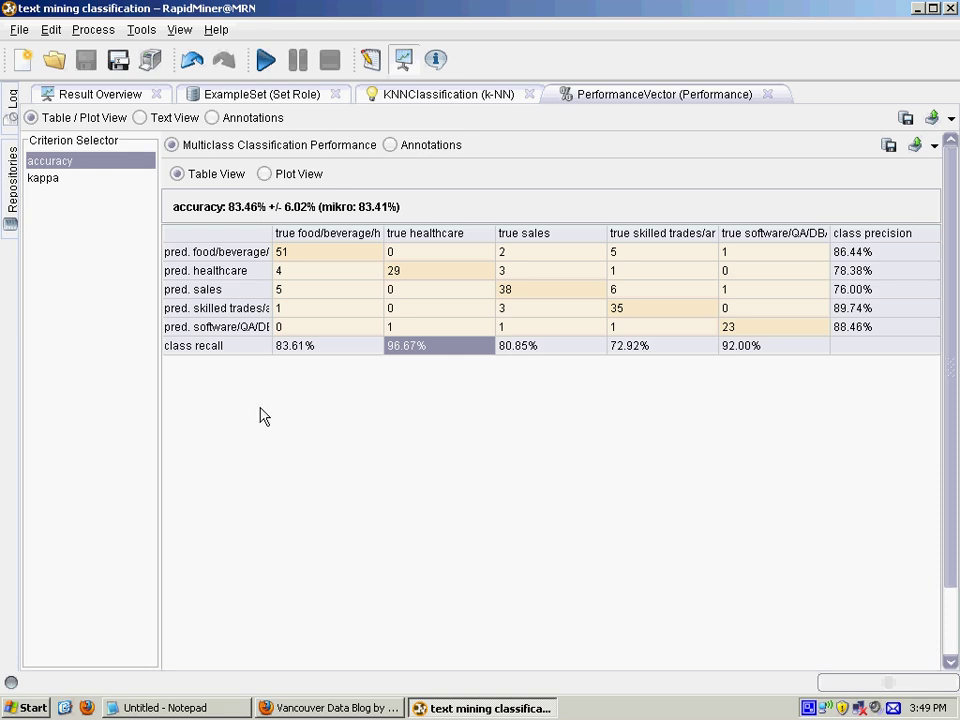
Step: View the KNNClassification model: weighted 3-nearest-neighbour over 211 examples in five job classes
{"action": "left_click", "coordinate": [448, 94]}
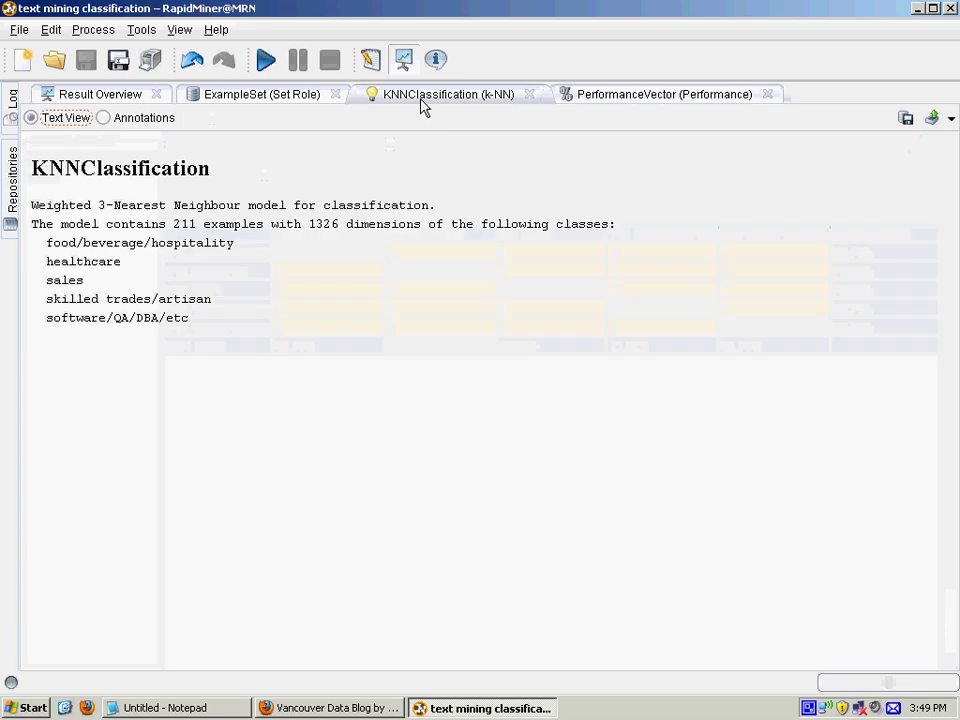
{"action": "mouse_move", "coordinate": [264, 94]}
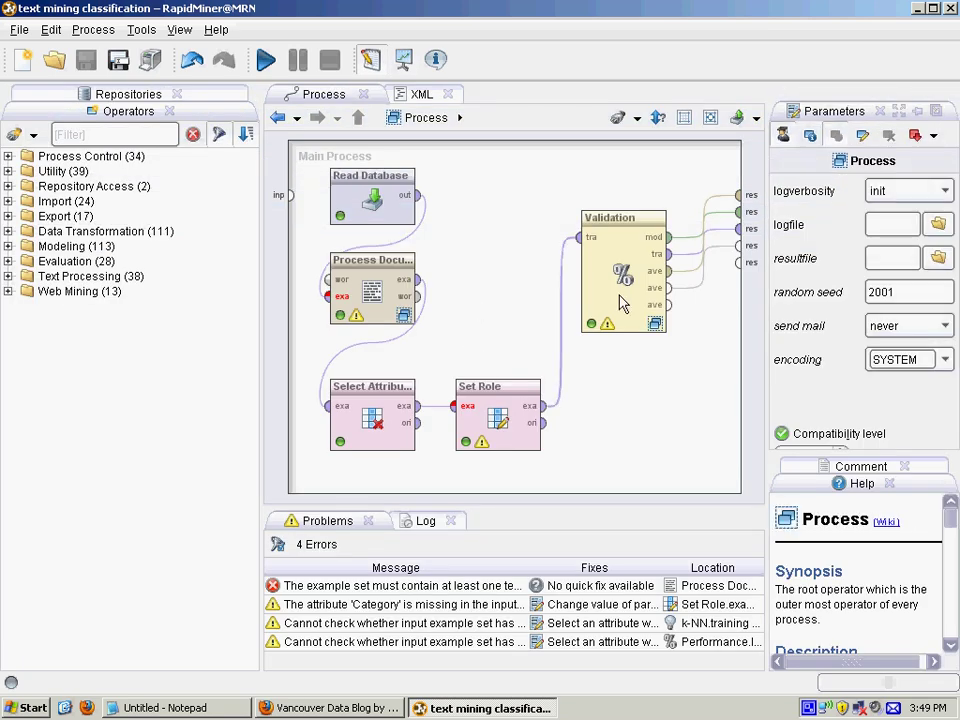
Step: Enter the Validation subprocess and filter the operator list by 'optimize'
{"action": "left_click", "coordinate": [624, 270]}
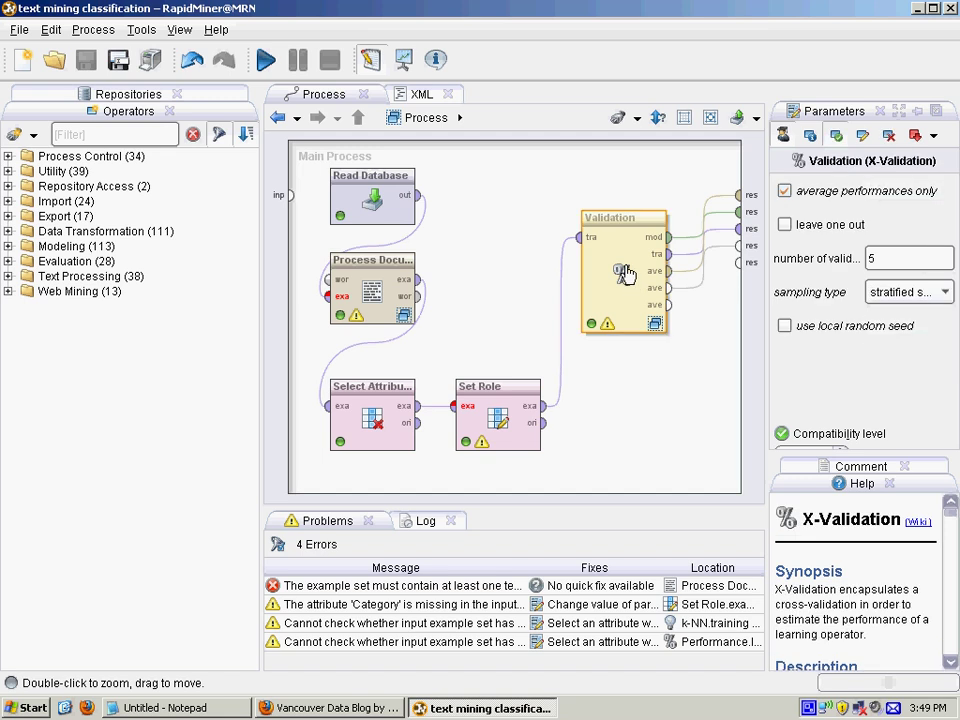
{"action": "double_click", "coordinate": [624, 270]}
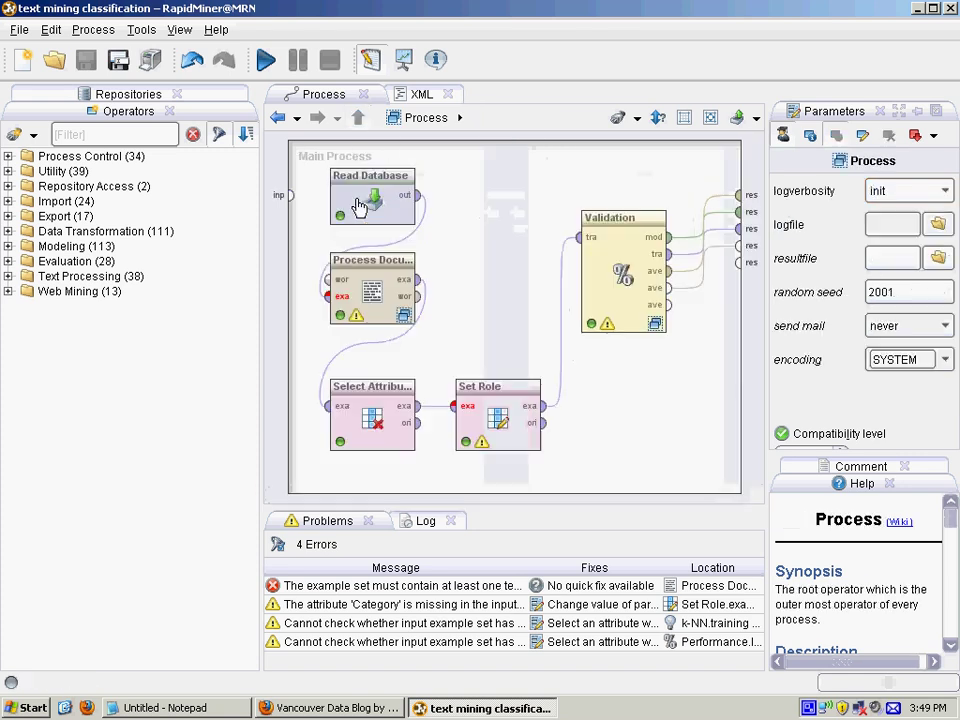
{"action": "left_click", "coordinate": [110, 134]}
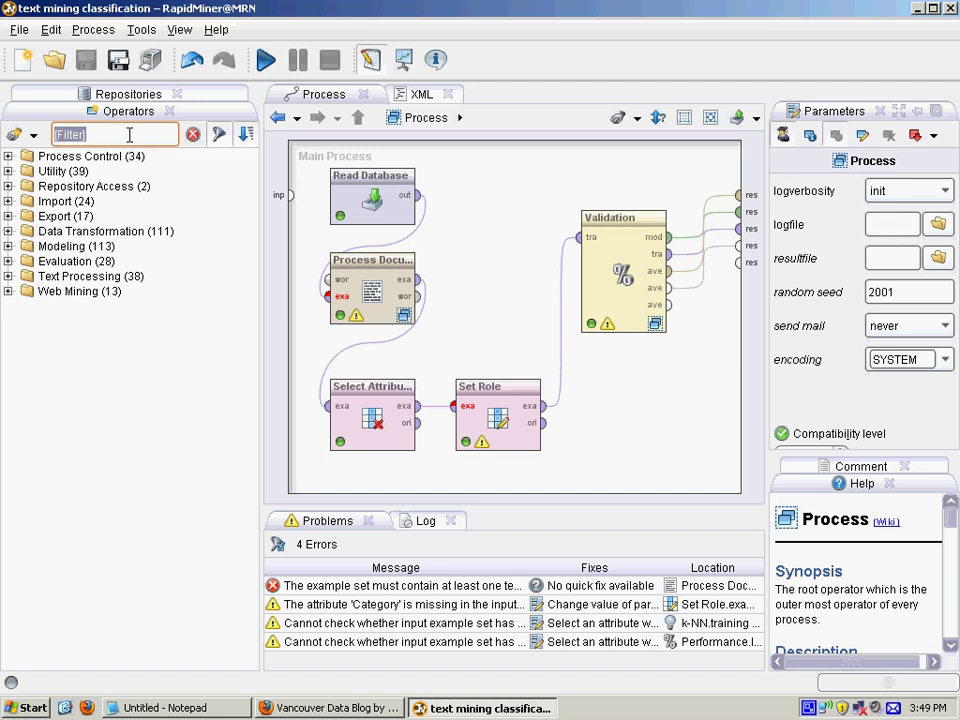
{"action": "type", "text": "optimize"}
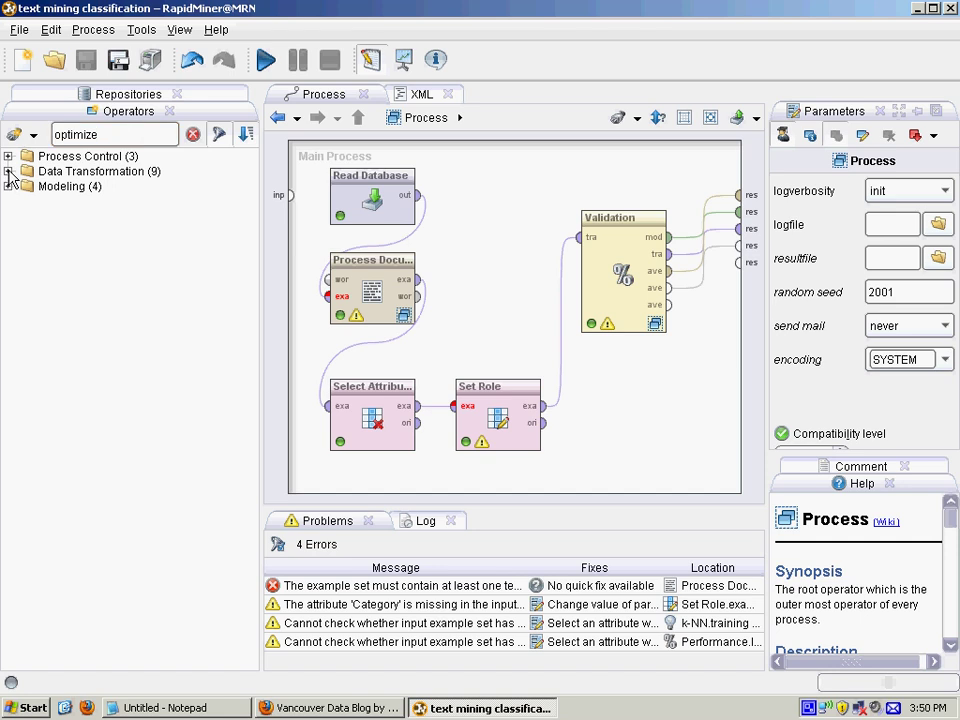
Step: Expand the selection and weighting optimization folders and read the help for Optimize Parameters (Grid) and (Evolutionary)
{"action": "left_click", "coordinate": [8, 172]}
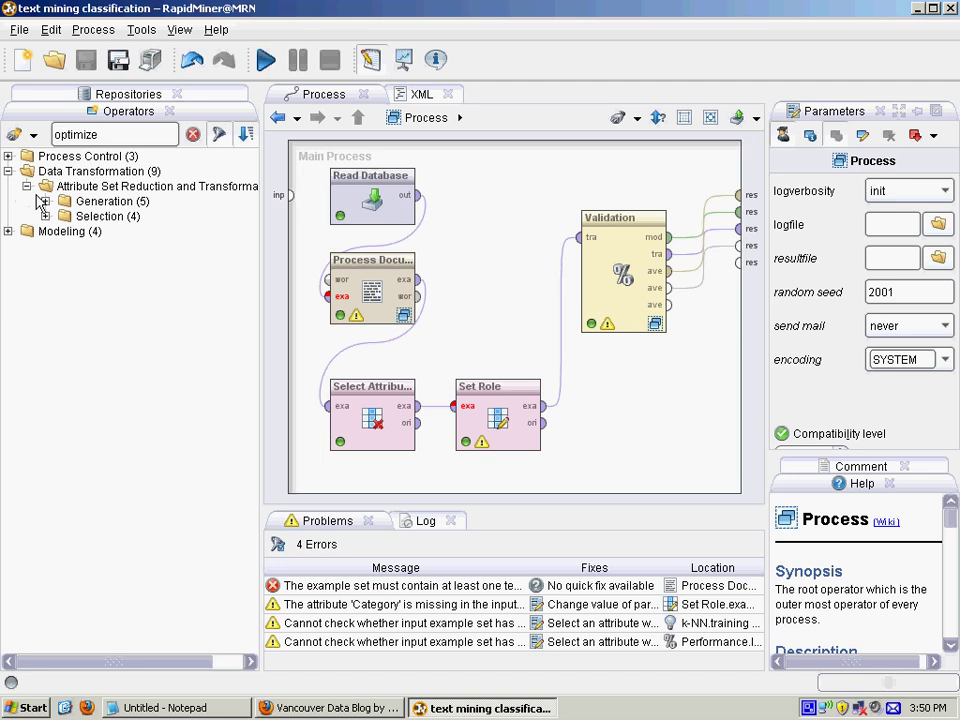
{"action": "left_click", "coordinate": [64, 232]}
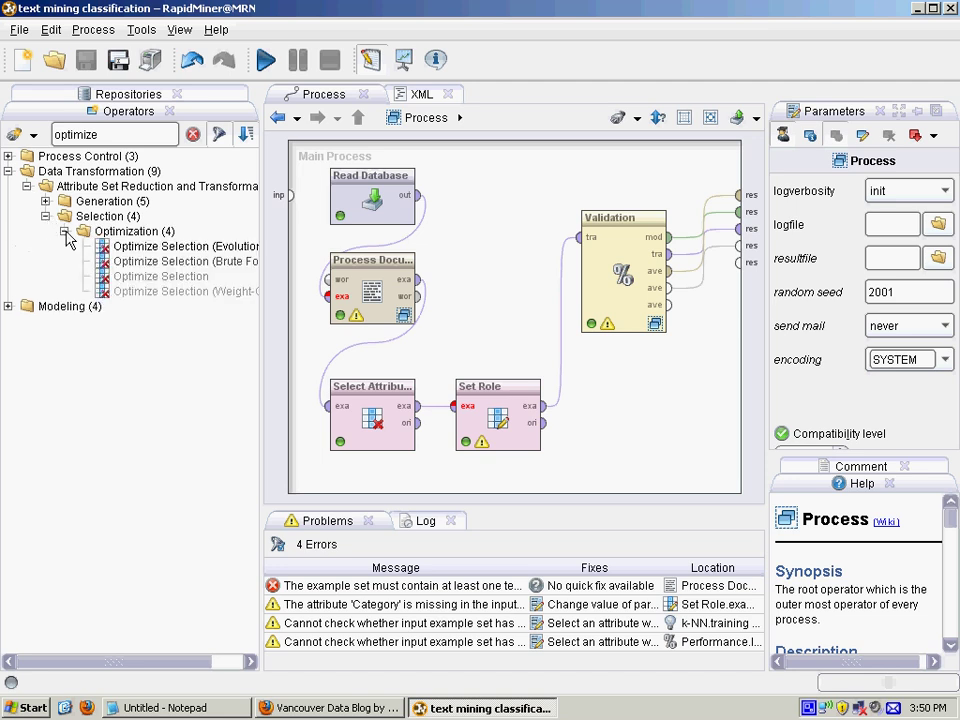
{"action": "left_click", "coordinate": [8, 306]}
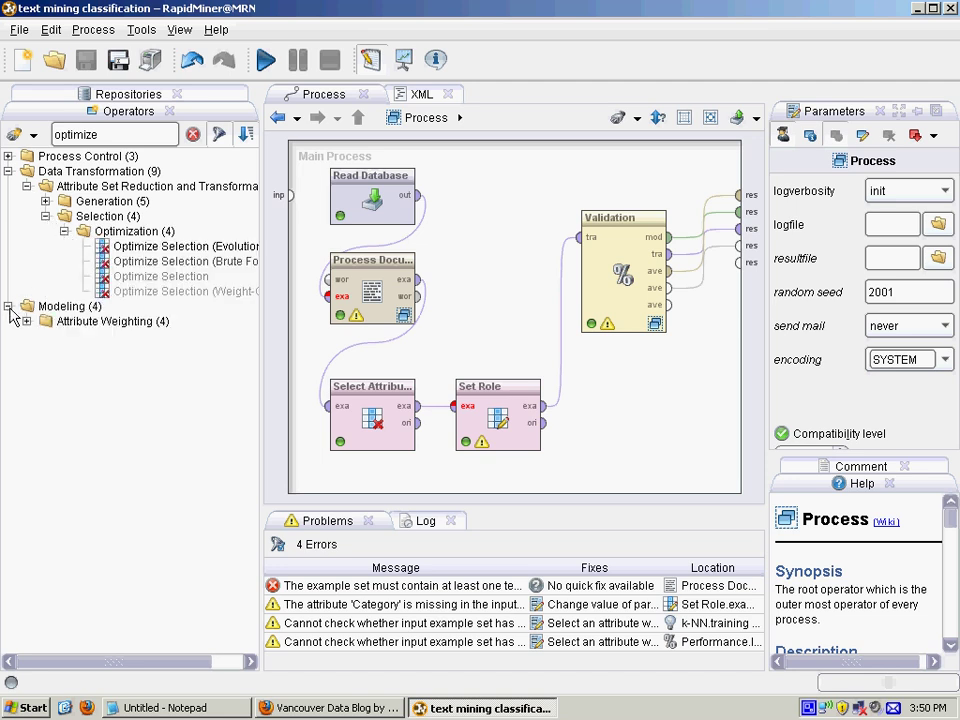
{"action": "left_click", "coordinate": [48, 336]}
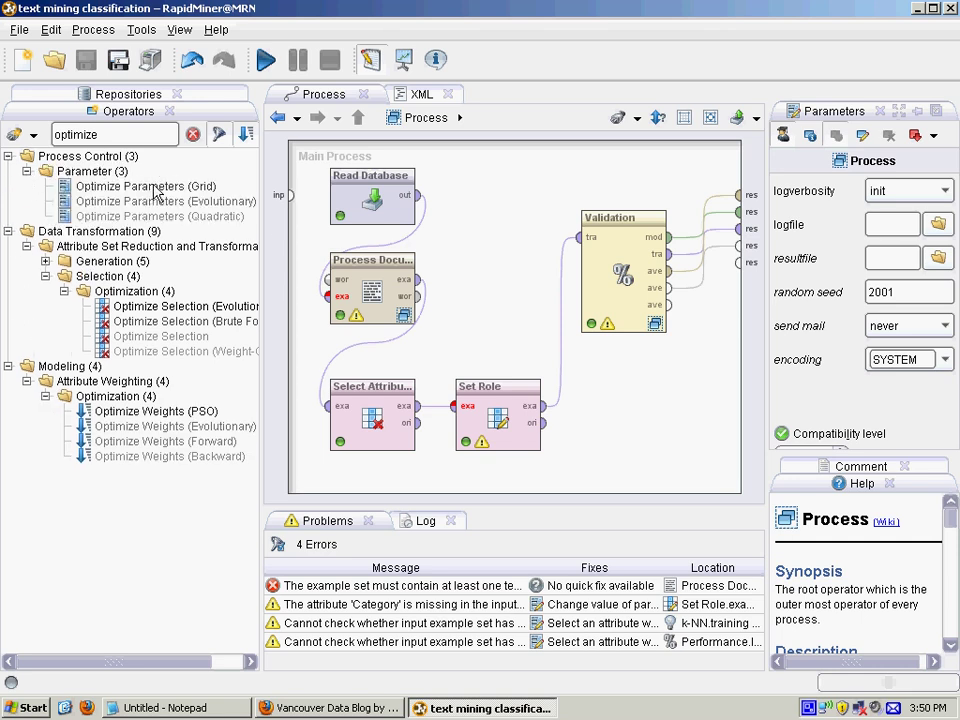
{"action": "left_click", "coordinate": [144, 186]}
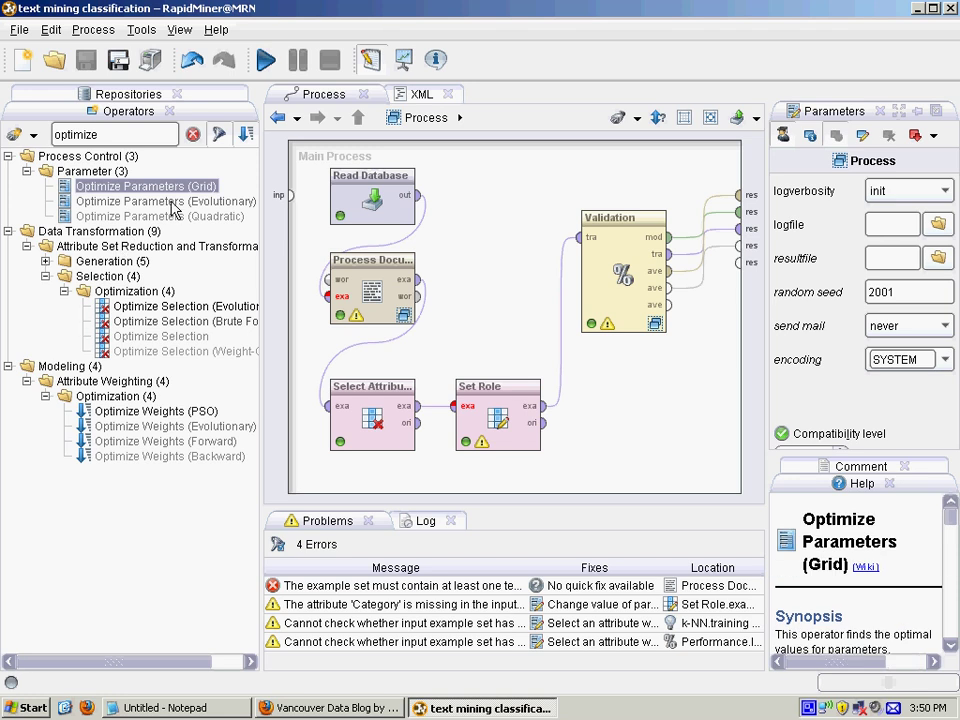
{"action": "left_click", "coordinate": [166, 200]}
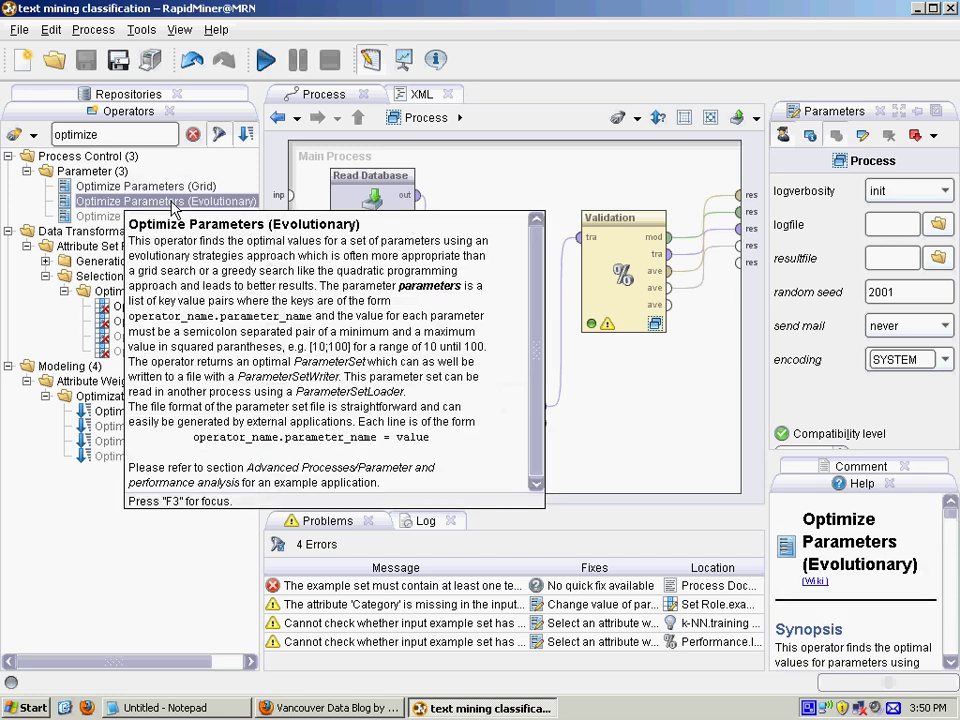
{"action": "mouse_move", "coordinate": [576, 196]}
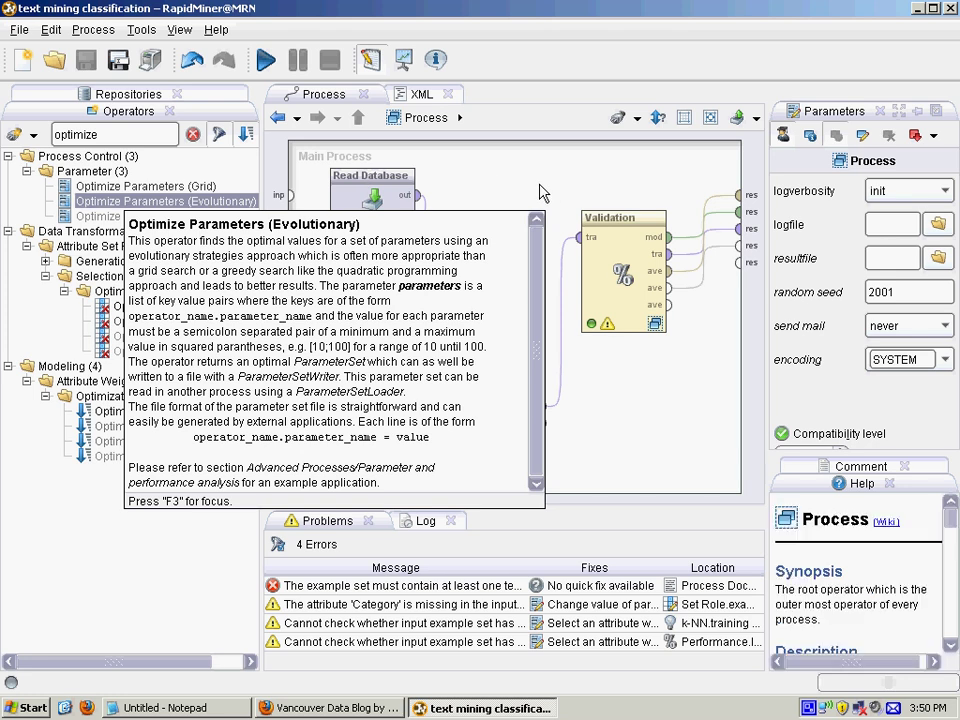
{"action": "mouse_move", "coordinate": [530, 192]}
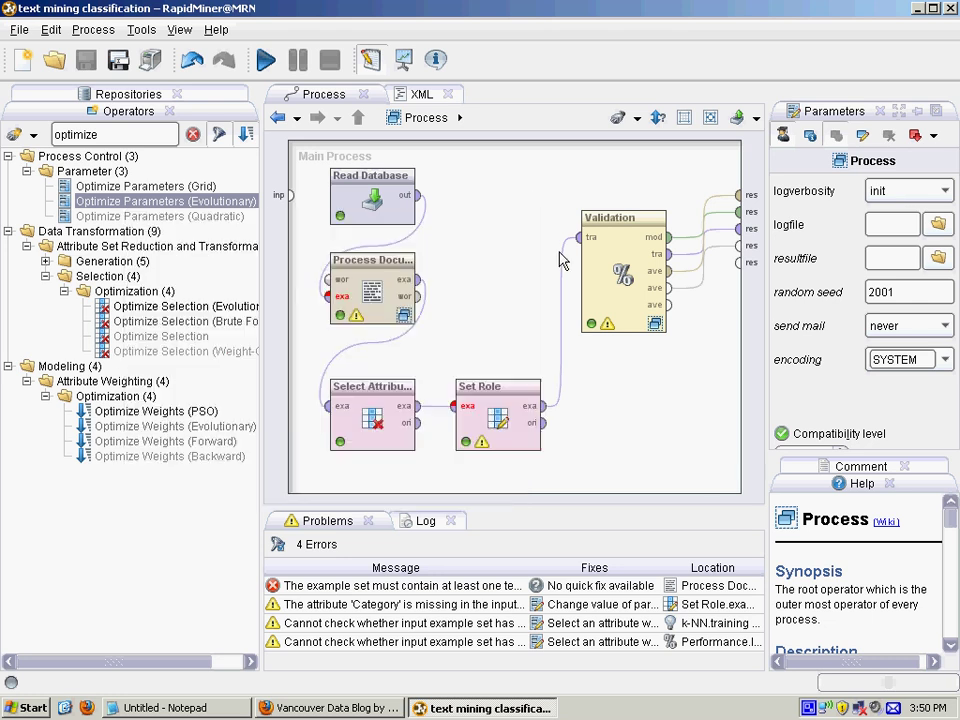
{"action": "mouse_move", "coordinate": [506, 250]}
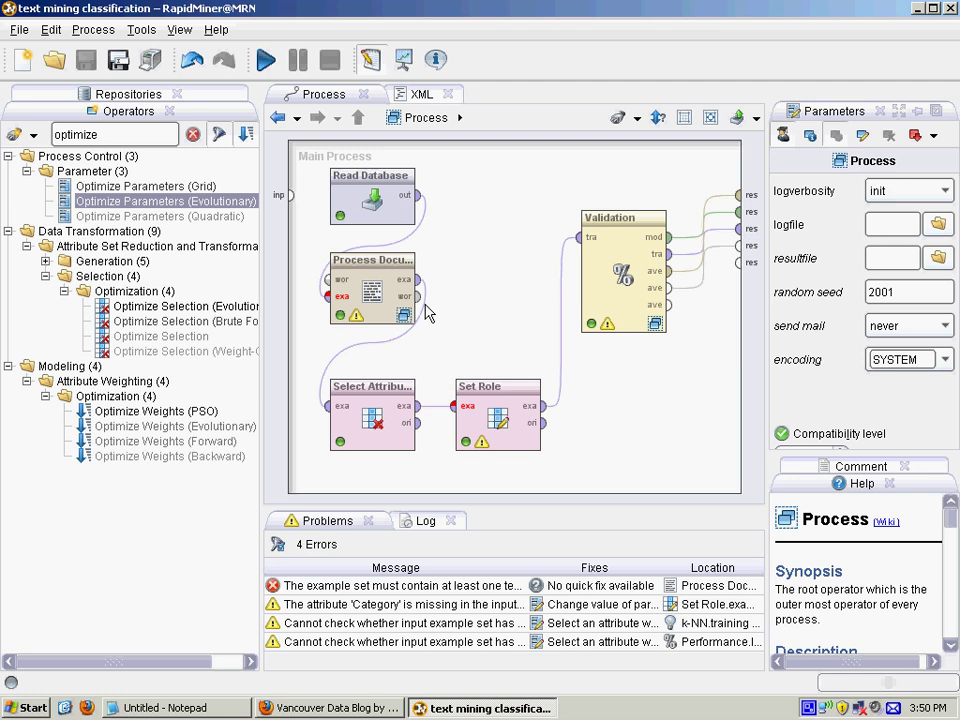
Step: Replace the k-NN learner in the Validation training side with Naive Bayes wired to Apply Model
{"action": "left_click", "coordinate": [192, 134]}
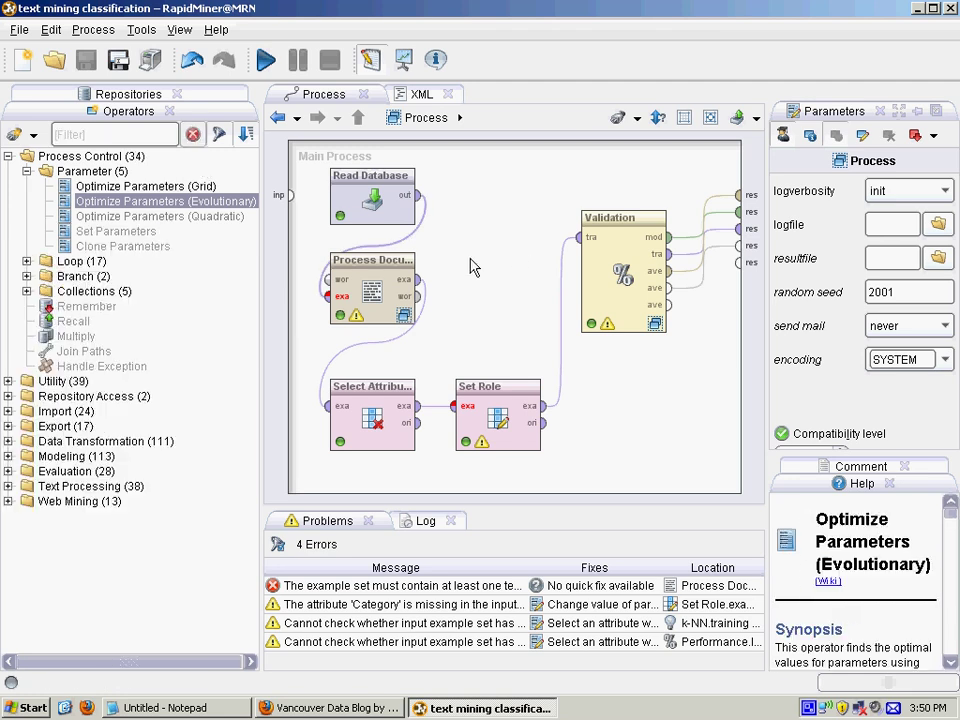
{"action": "mouse_move", "coordinate": [460, 256]}
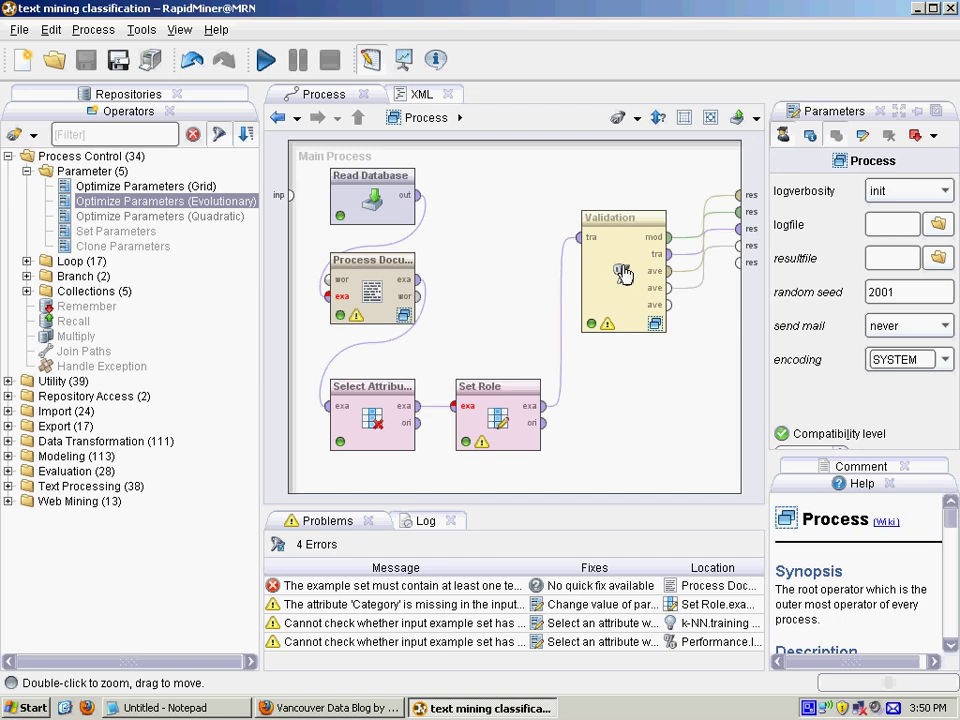
{"action": "left_click", "coordinate": [624, 270]}
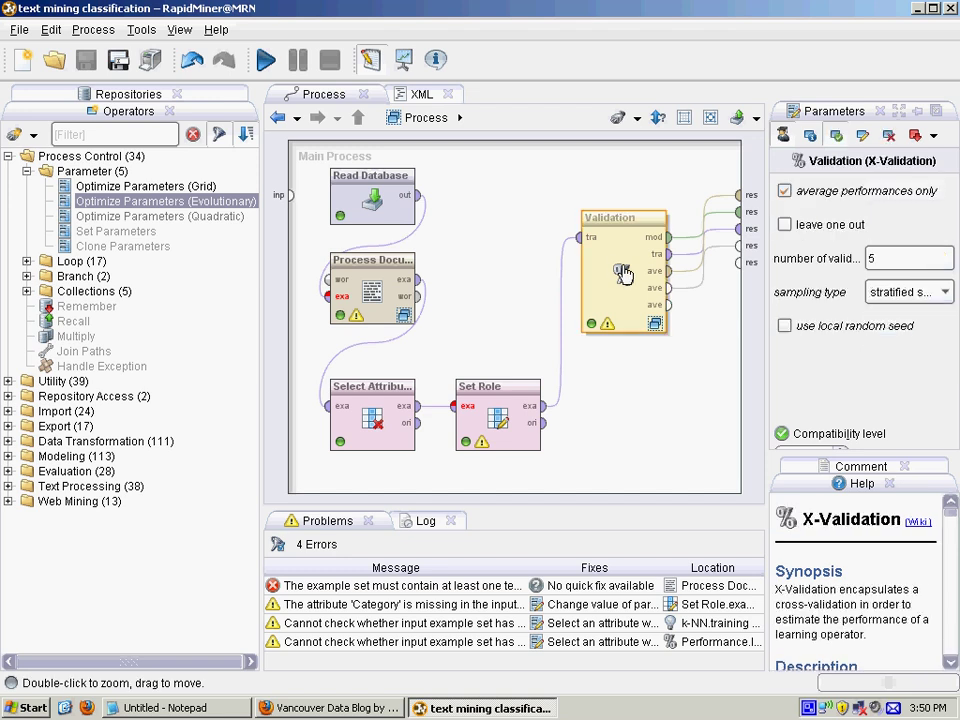
{"action": "double_click", "coordinate": [624, 270]}
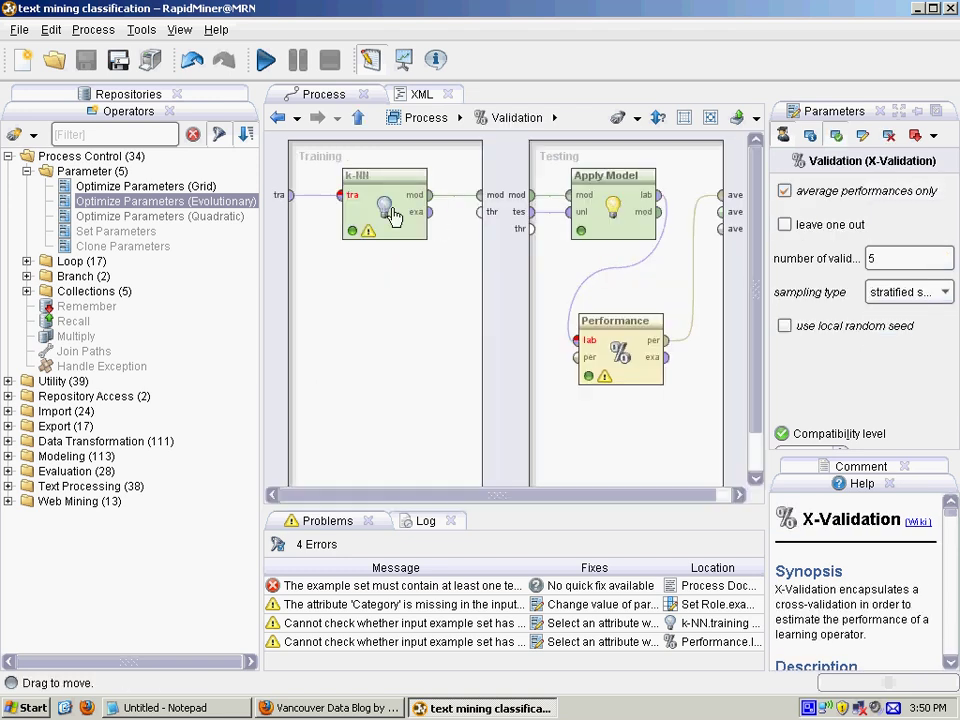
{"action": "left_click", "coordinate": [384, 196]}
{"action": "type", "text": "bayes"}
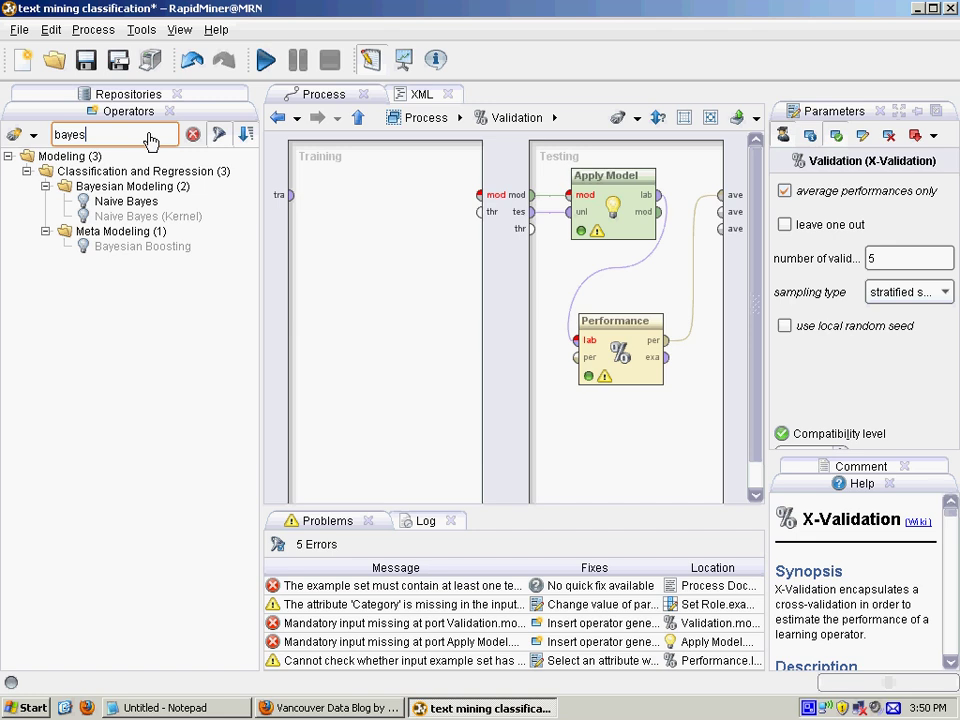
{"action": "left_click", "coordinate": [128, 200]}
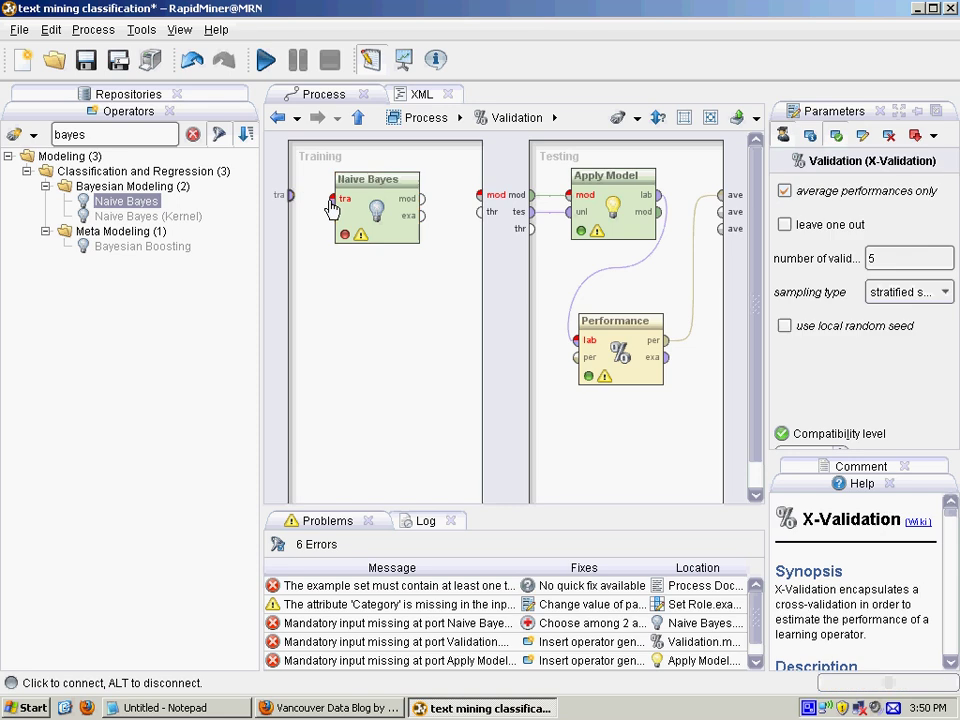
{"action": "left_click", "coordinate": [376, 210]}
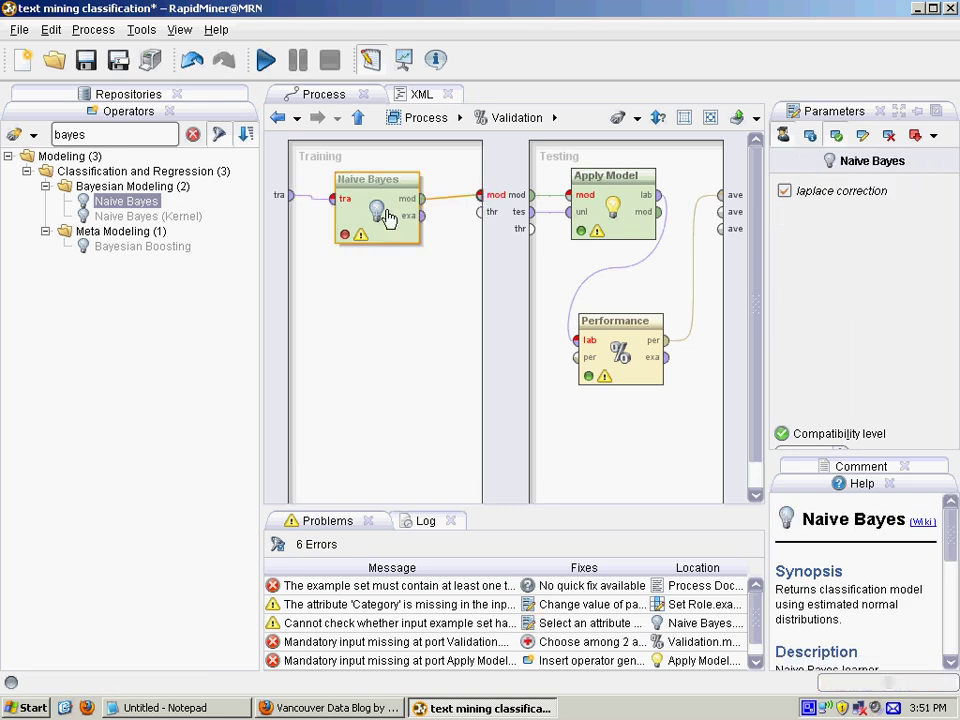
Step: Save and run the Naive Bayes process and check the Result Overview
{"action": "left_click", "coordinate": [86, 60]}
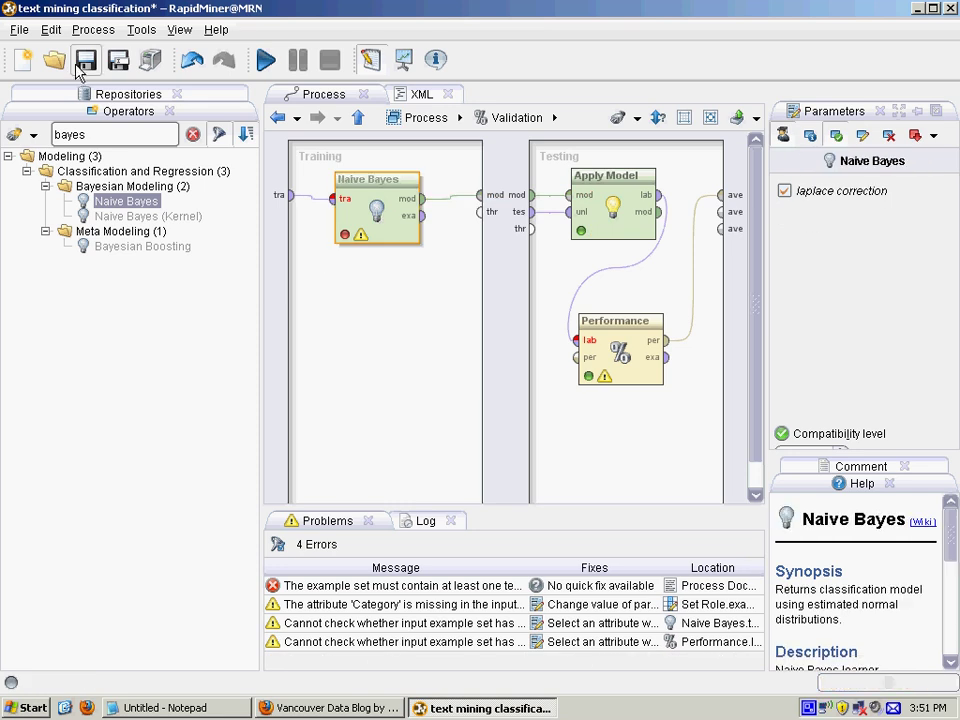
{"action": "left_click", "coordinate": [86, 60]}
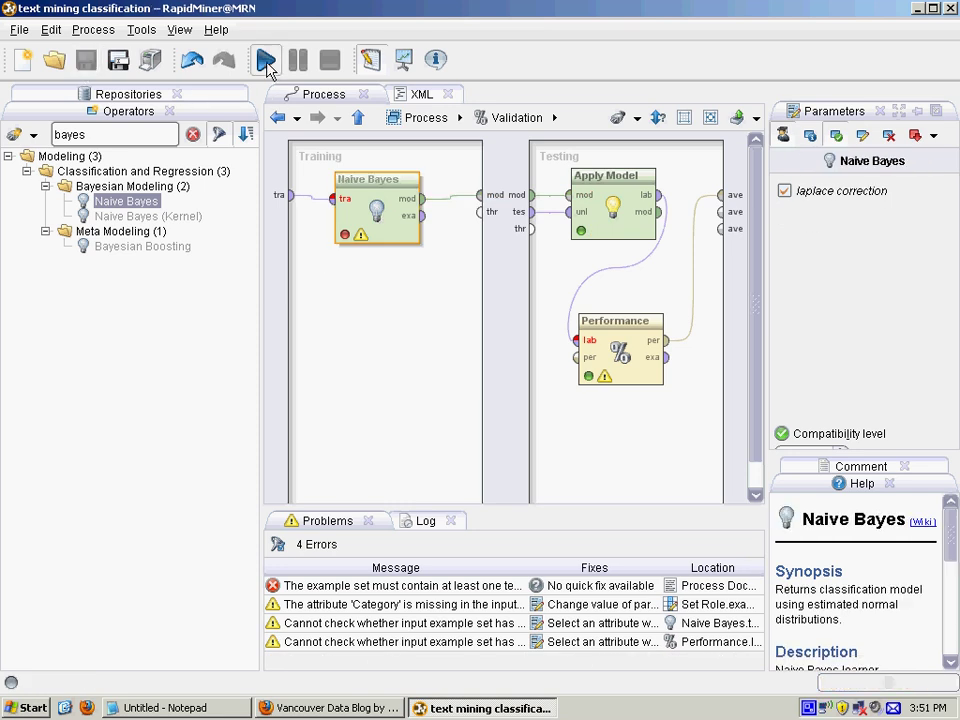
{"action": "mouse_move", "coordinate": [338, 268]}
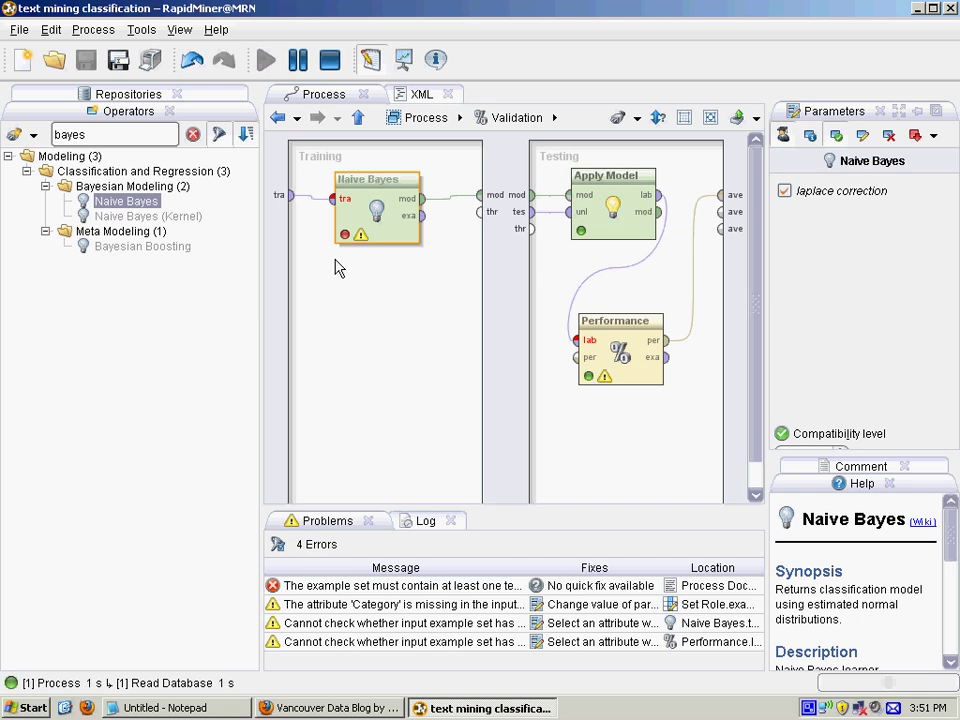
{"action": "mouse_move", "coordinate": [324, 316]}
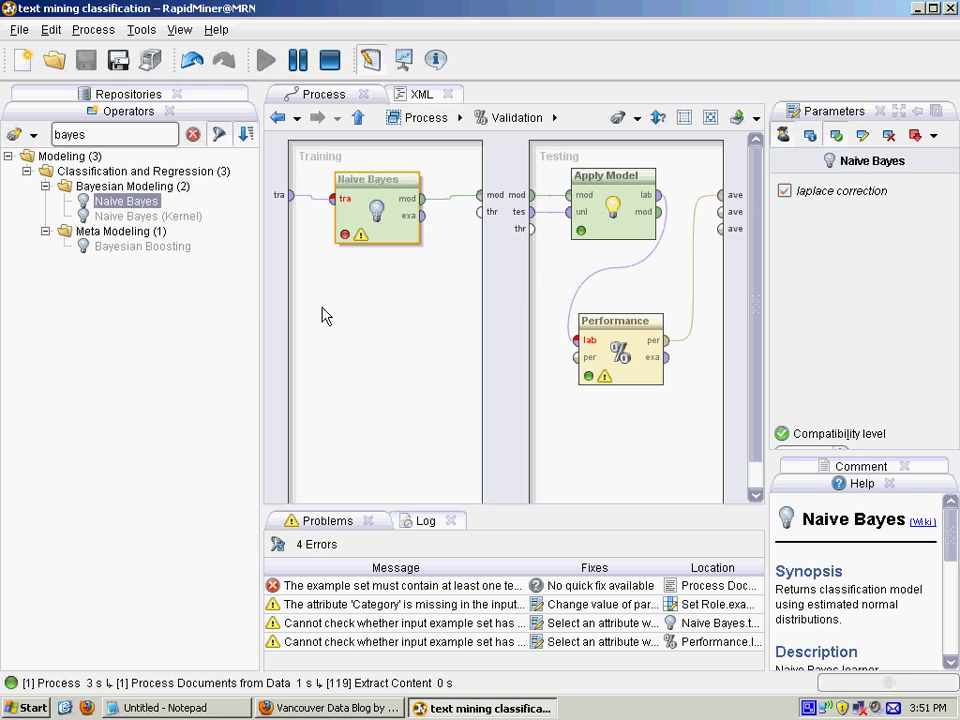
{"action": "mouse_move", "coordinate": [344, 326]}
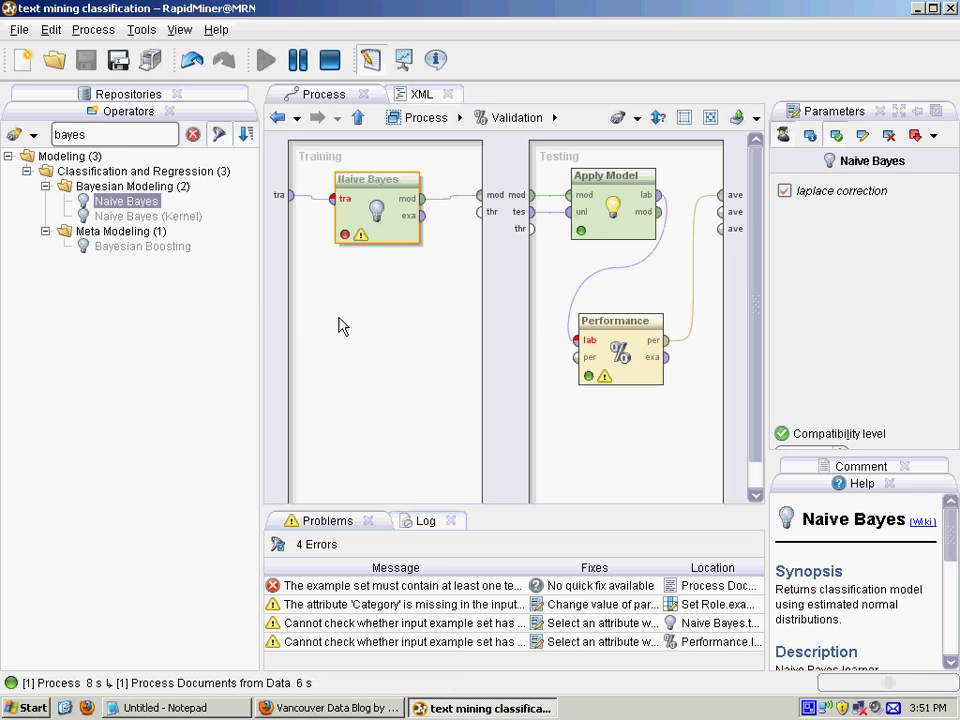
{"action": "left_click", "coordinate": [264, 60]}
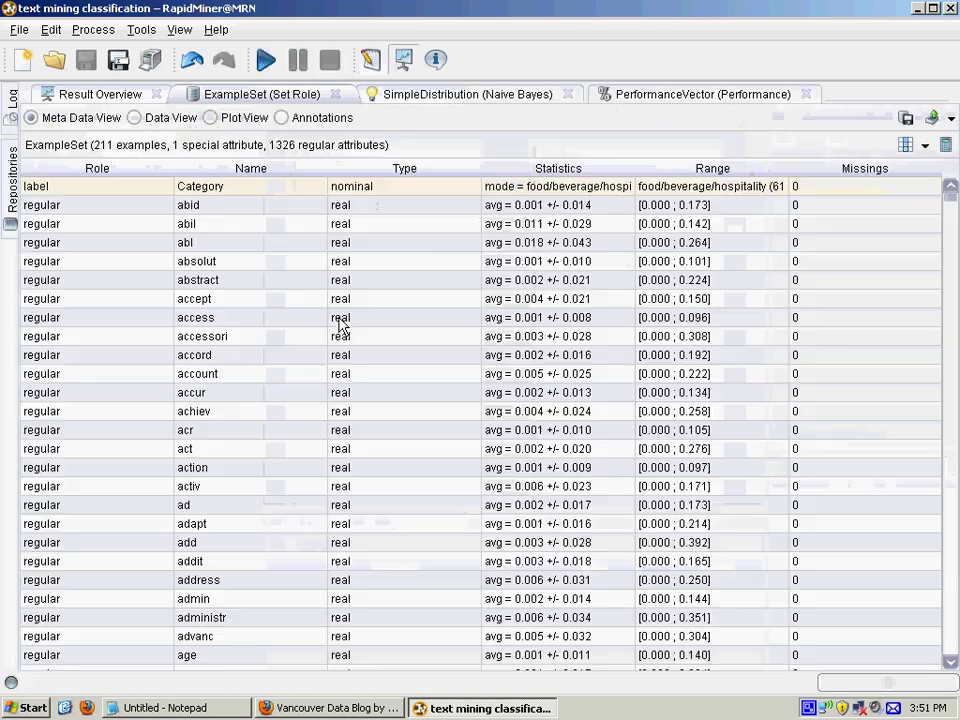
{"action": "left_click", "coordinate": [100, 94]}
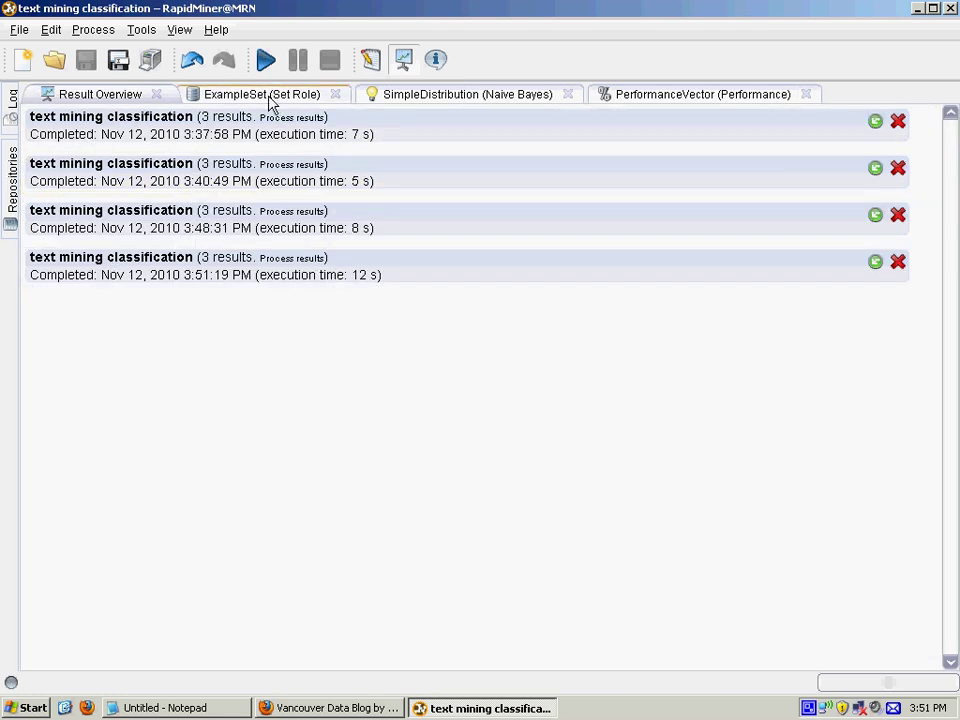
Step: Review the example set data, the SimpleDistribution model over five classes and the 76.29% accuracy matrix
{"action": "left_click", "coordinate": [262, 94]}
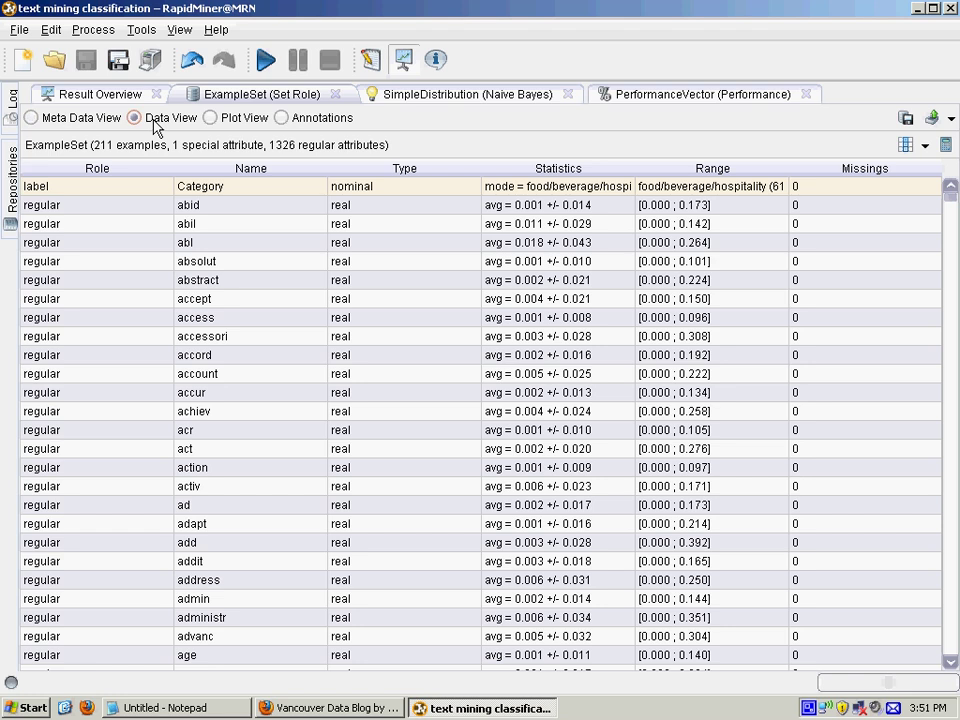
{"action": "left_click", "coordinate": [134, 116]}
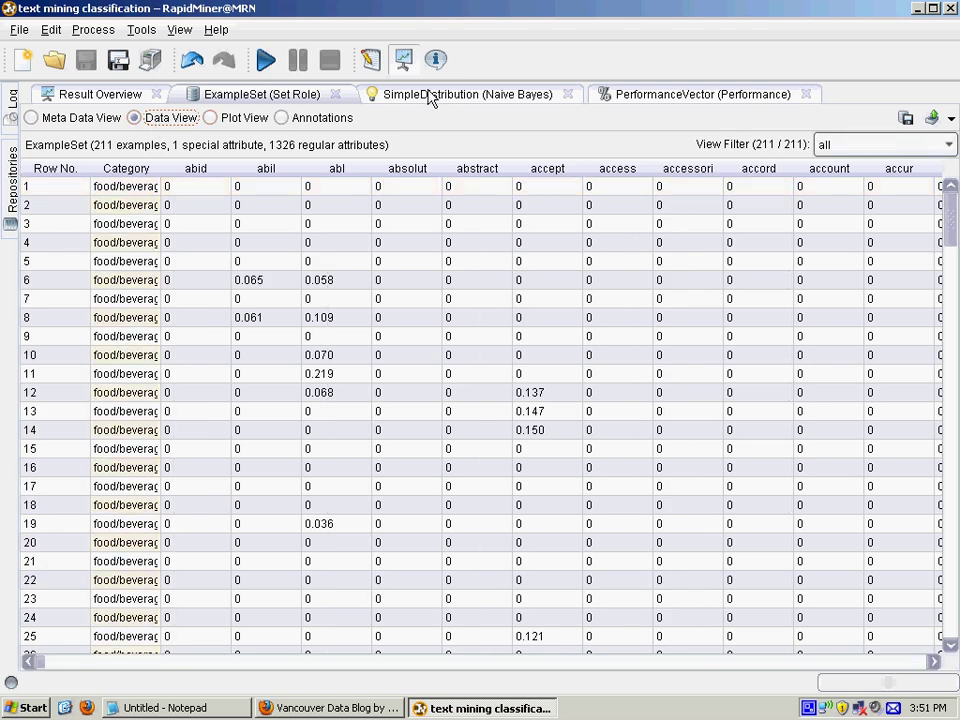
{"action": "left_click", "coordinate": [468, 94]}
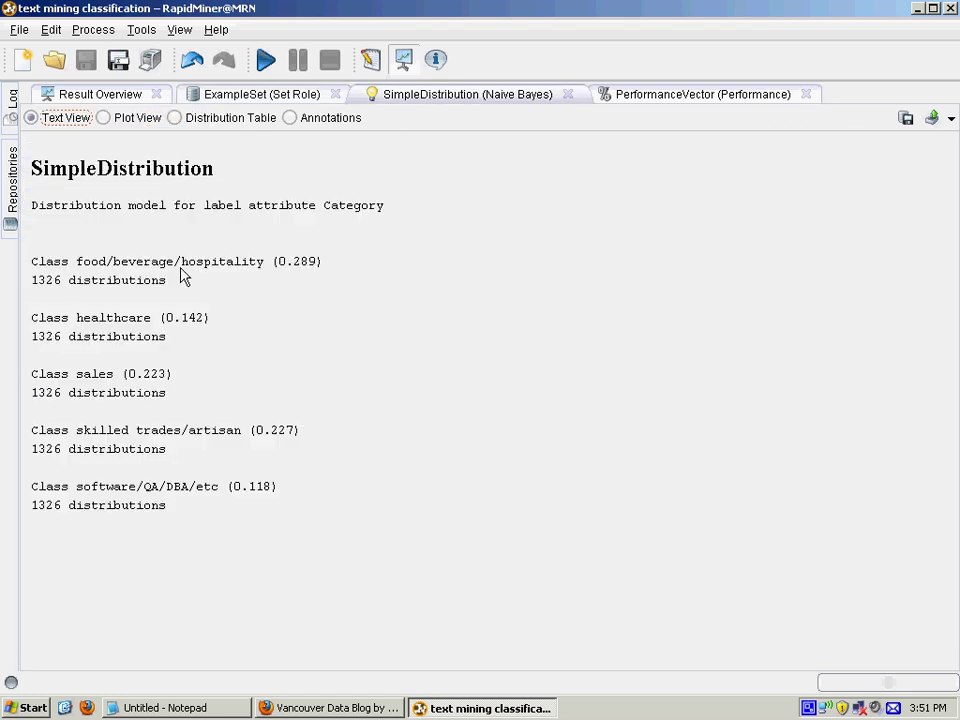
{"action": "left_click", "coordinate": [702, 94]}
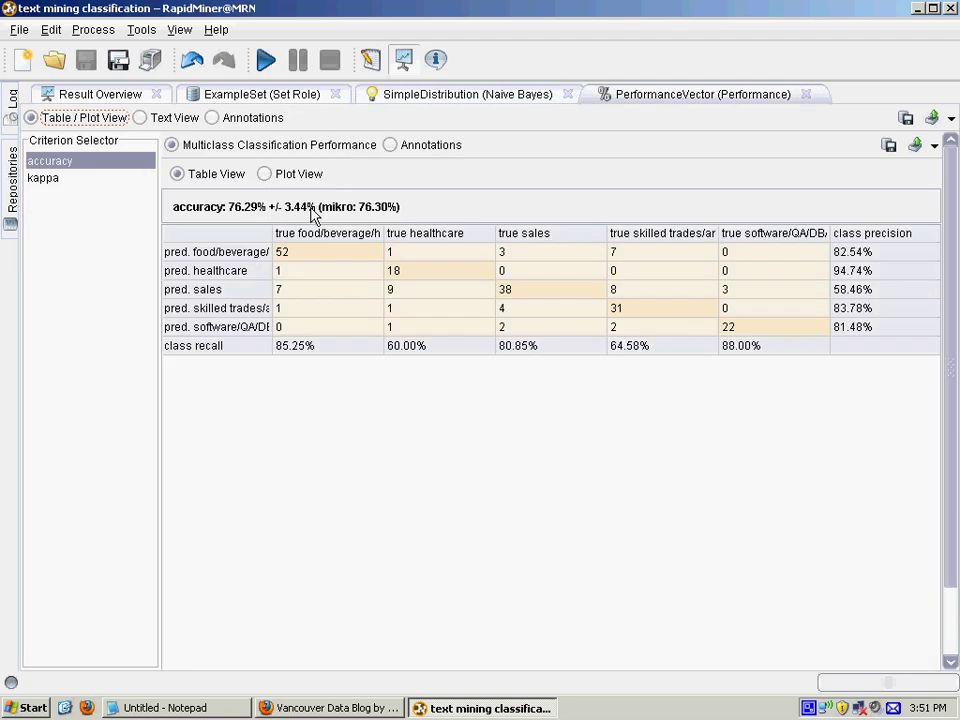
{"action": "mouse_move", "coordinate": [244, 220]}
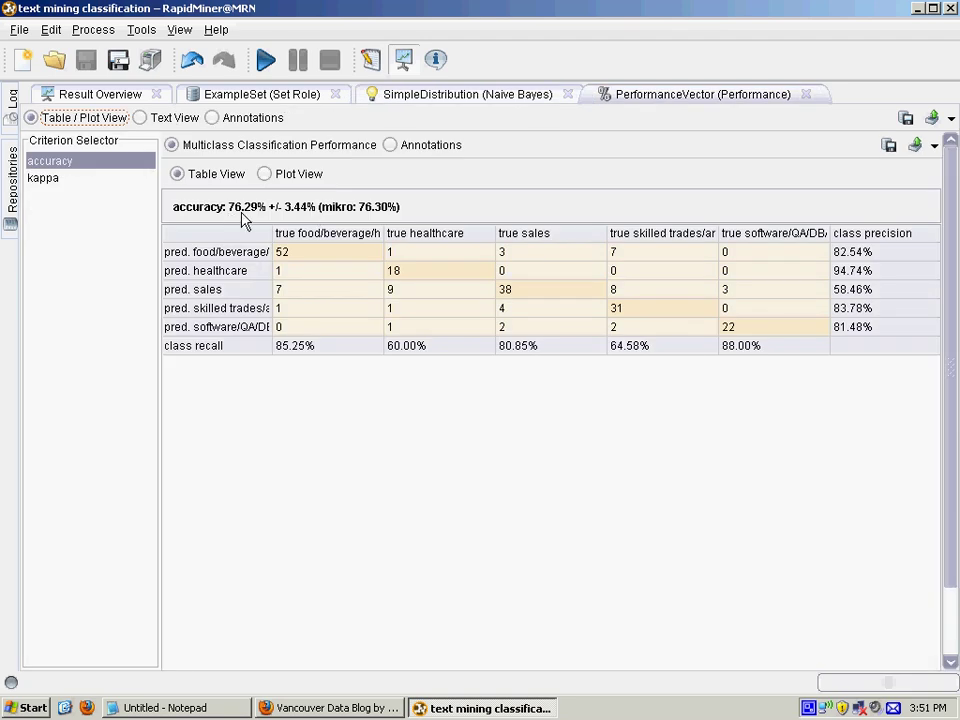
{"action": "mouse_move", "coordinate": [468, 94]}
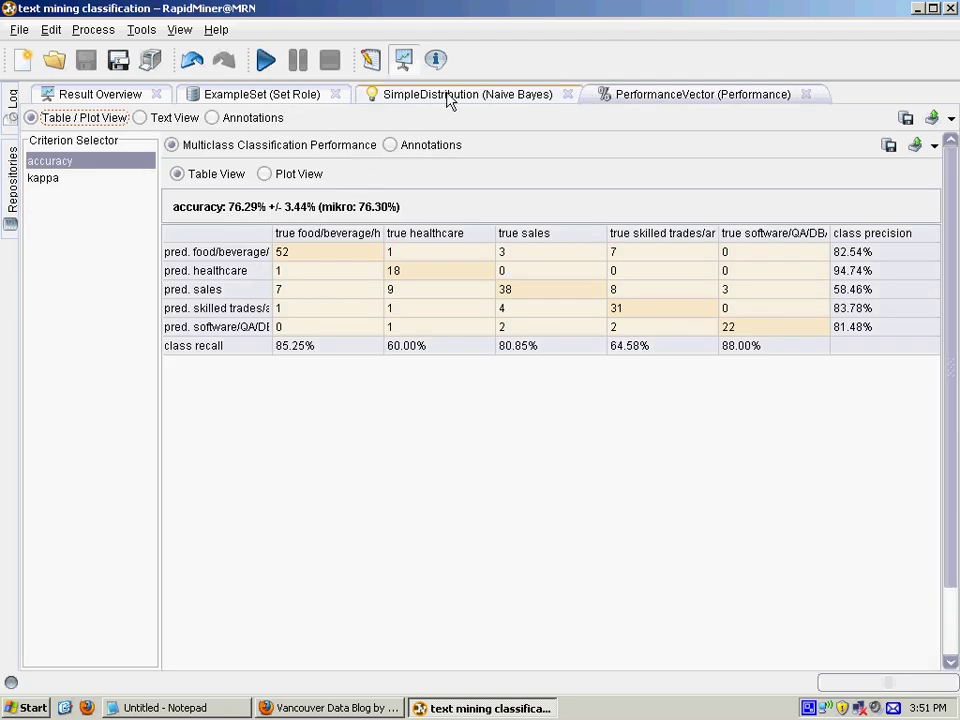
{"action": "left_click", "coordinate": [468, 94]}
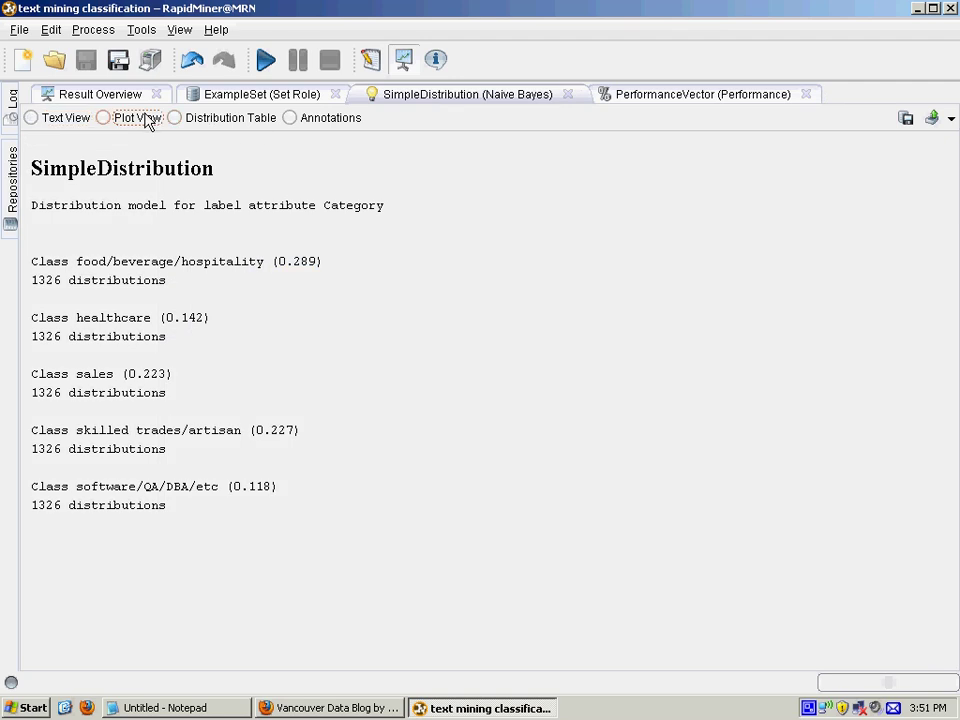
Step: Show the Naive Bayes model's per-class word means in Plot View as a Distribution Table
{"action": "left_click", "coordinate": [104, 116]}
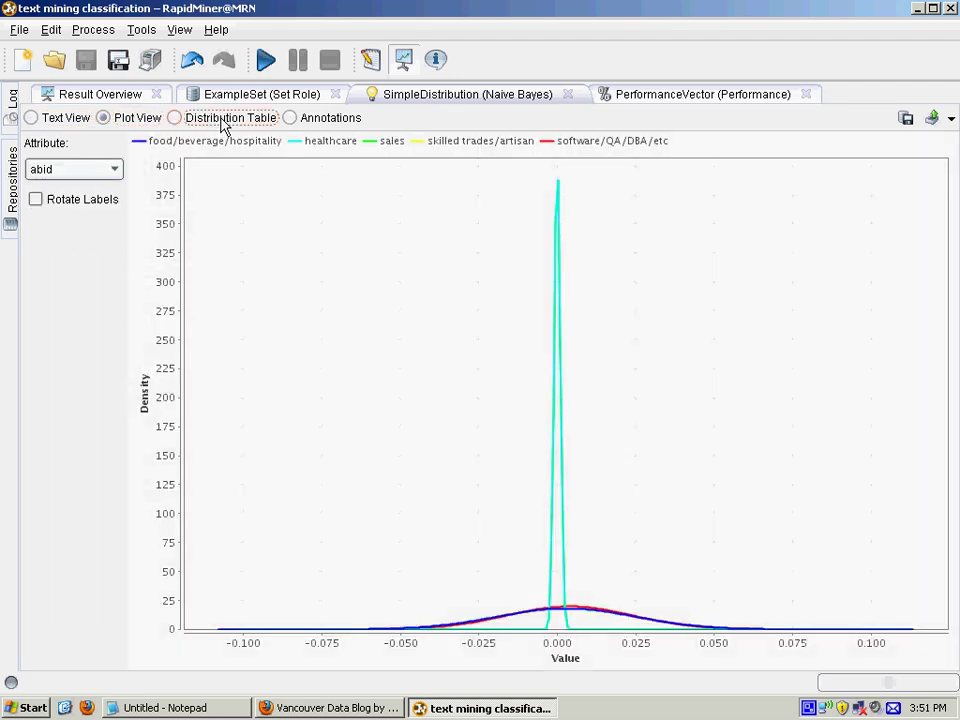
{"action": "left_click", "coordinate": [174, 116]}
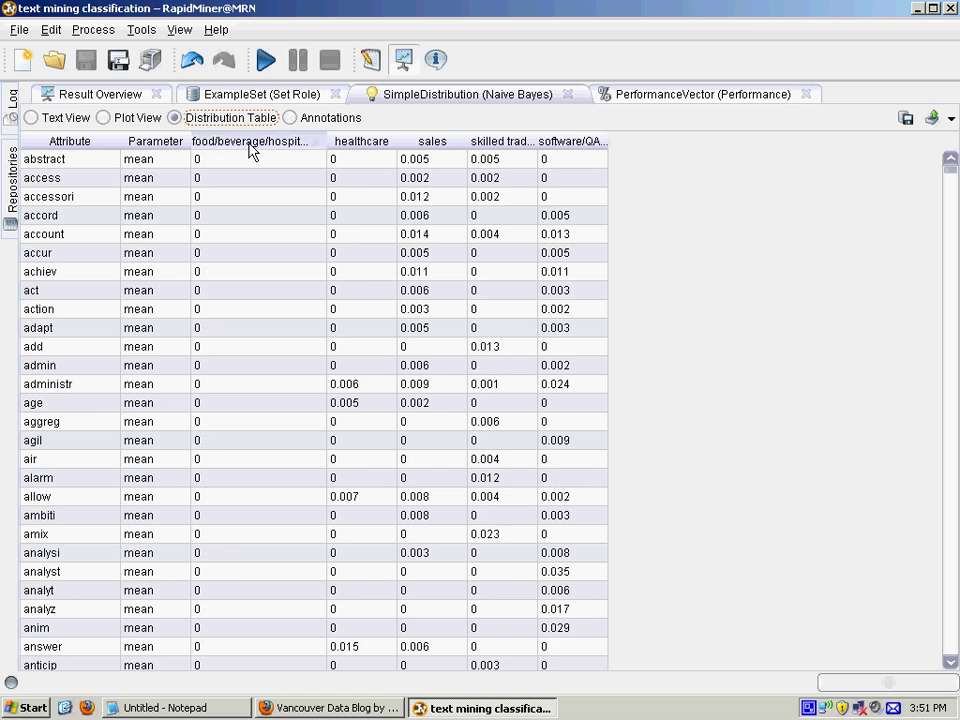
Step: Rank the word distribution by the food/beverage/hospitality and healthcare class values, highest first
{"action": "left_click", "coordinate": [250, 140]}
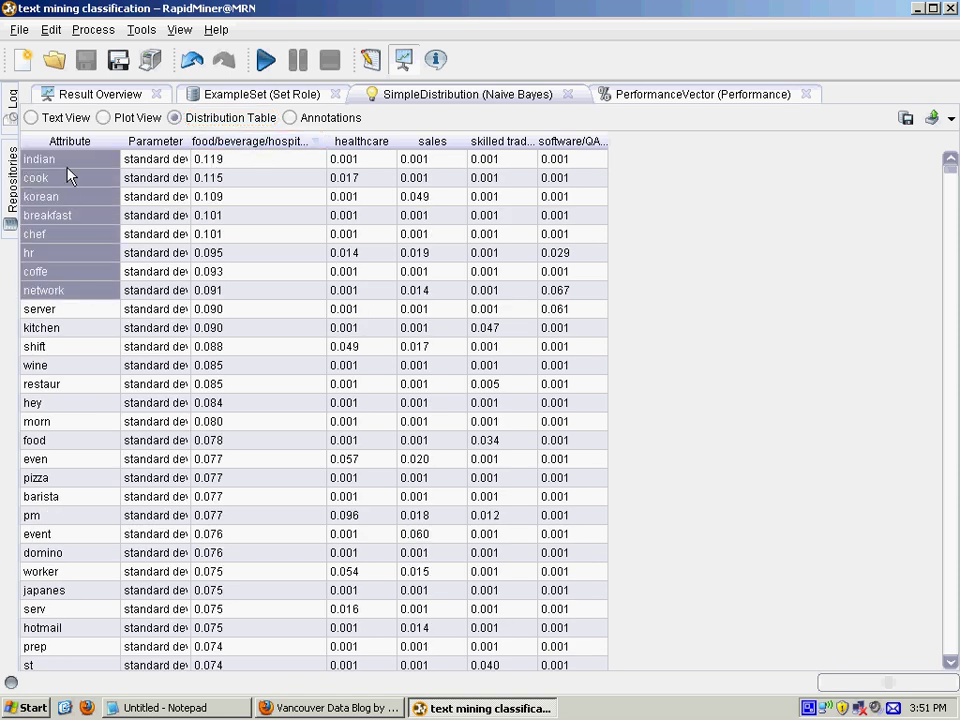
{"action": "left_click", "coordinate": [48, 216]}
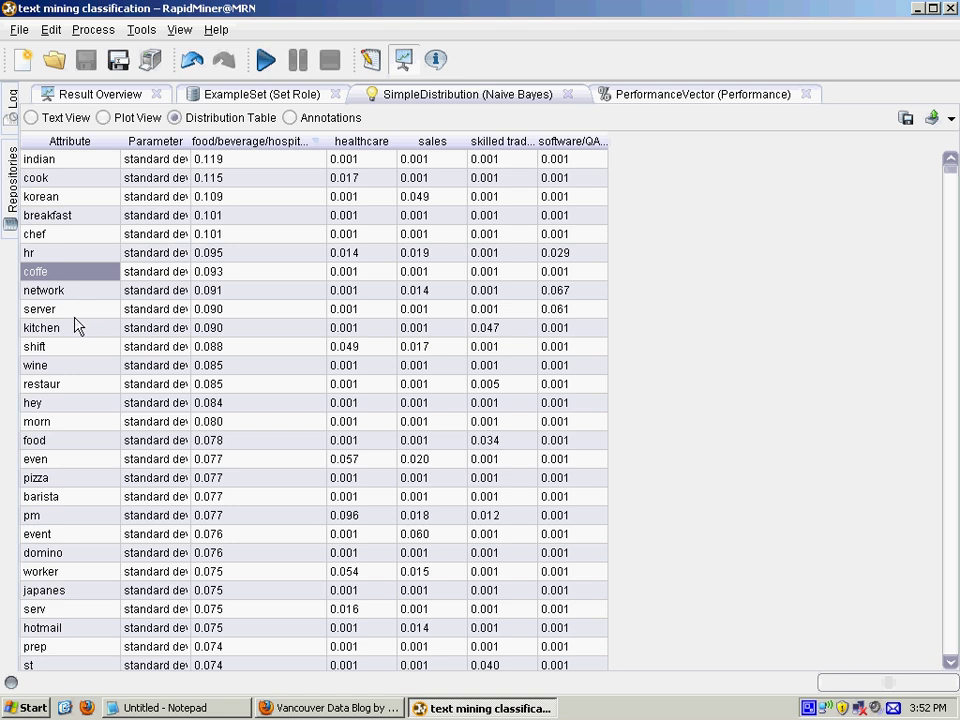
{"action": "left_click", "coordinate": [36, 364]}
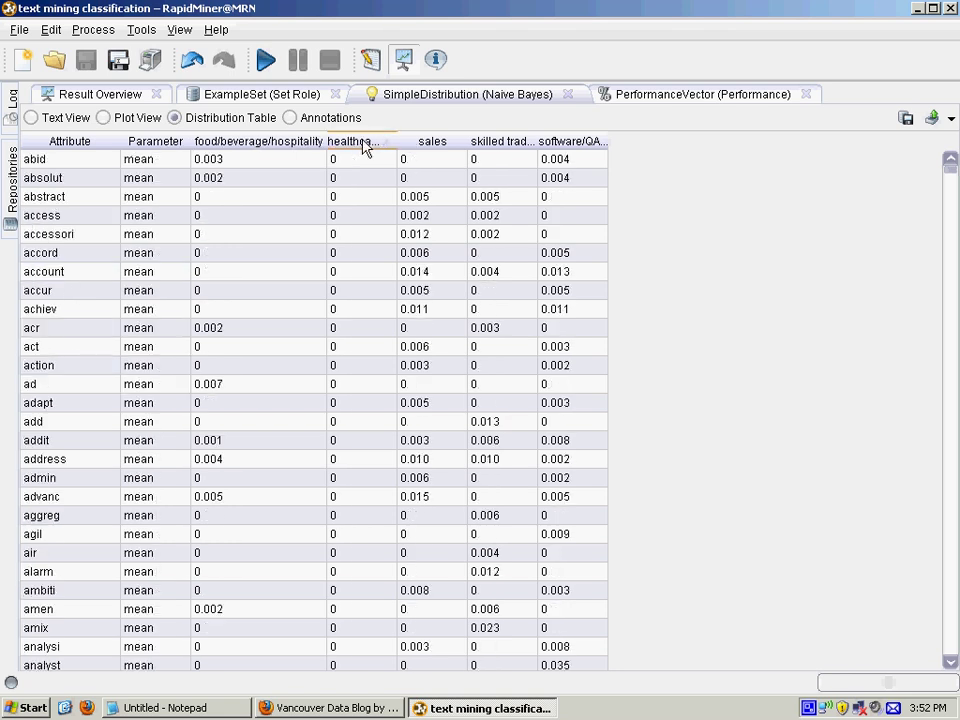
{"action": "left_click", "coordinate": [352, 140]}
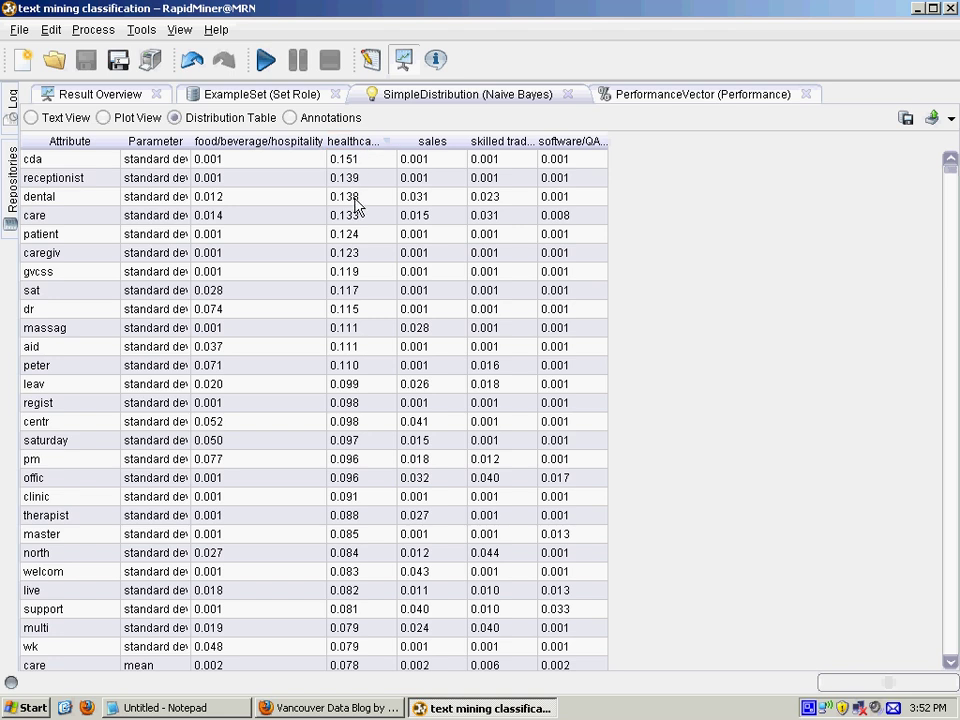
{"action": "mouse_move", "coordinate": [378, 196]}
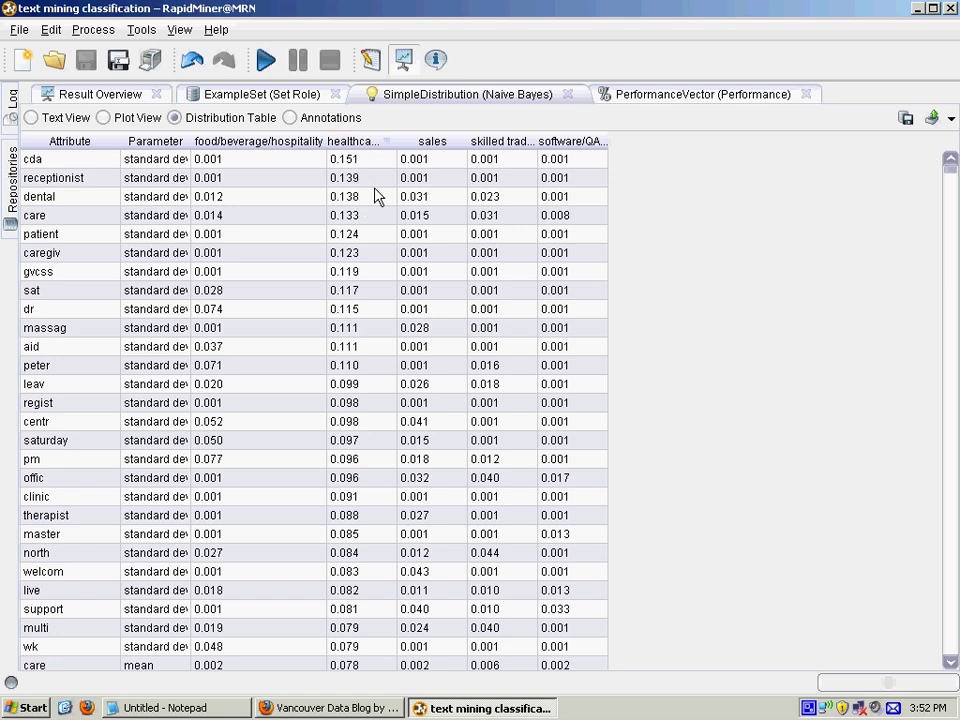
{"action": "mouse_move", "coordinate": [364, 164]}
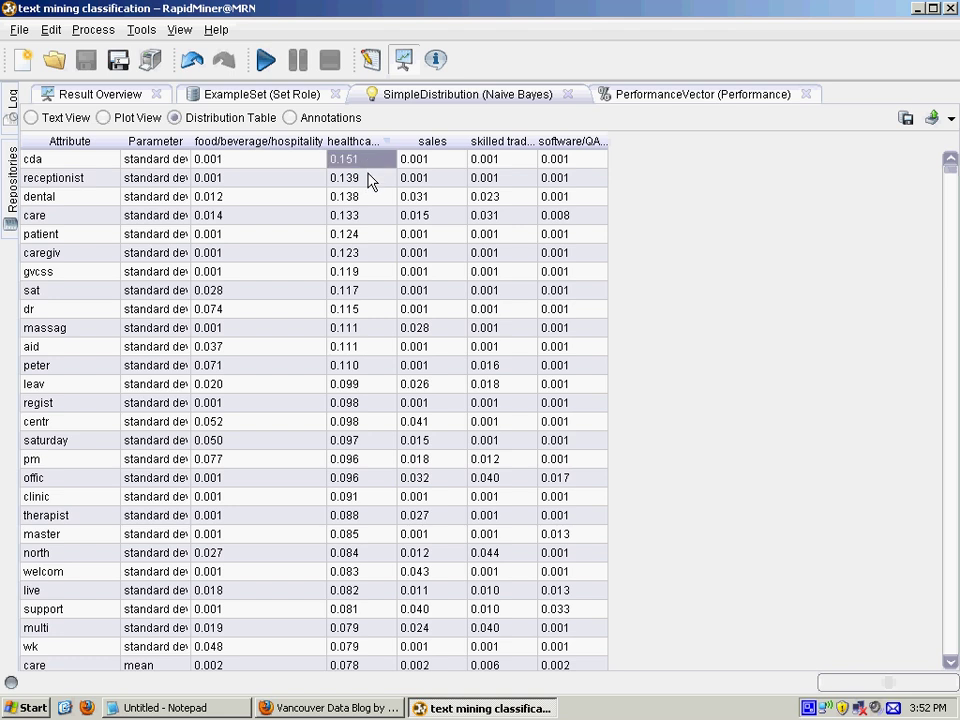
{"action": "mouse_move", "coordinate": [368, 190]}
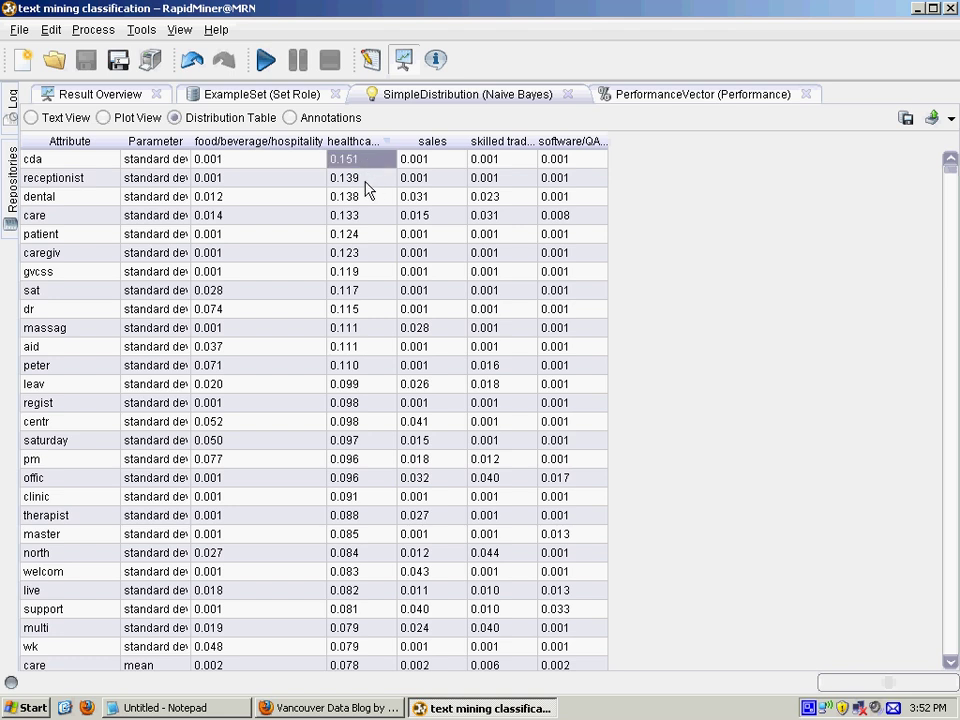
{"action": "mouse_move", "coordinate": [362, 210]}
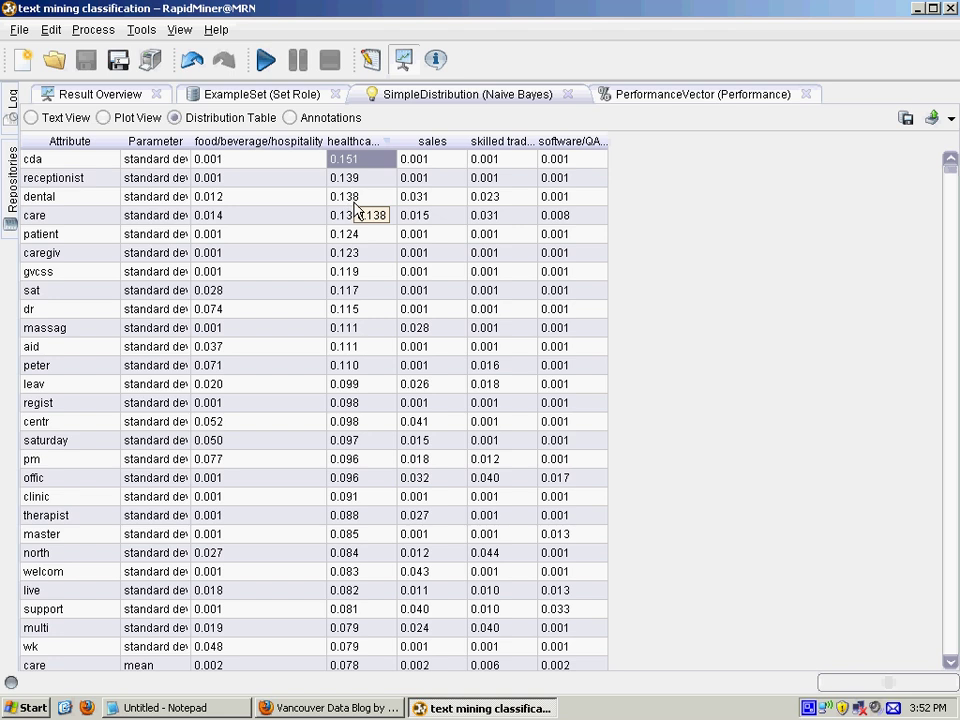
{"action": "mouse_move", "coordinate": [368, 226]}
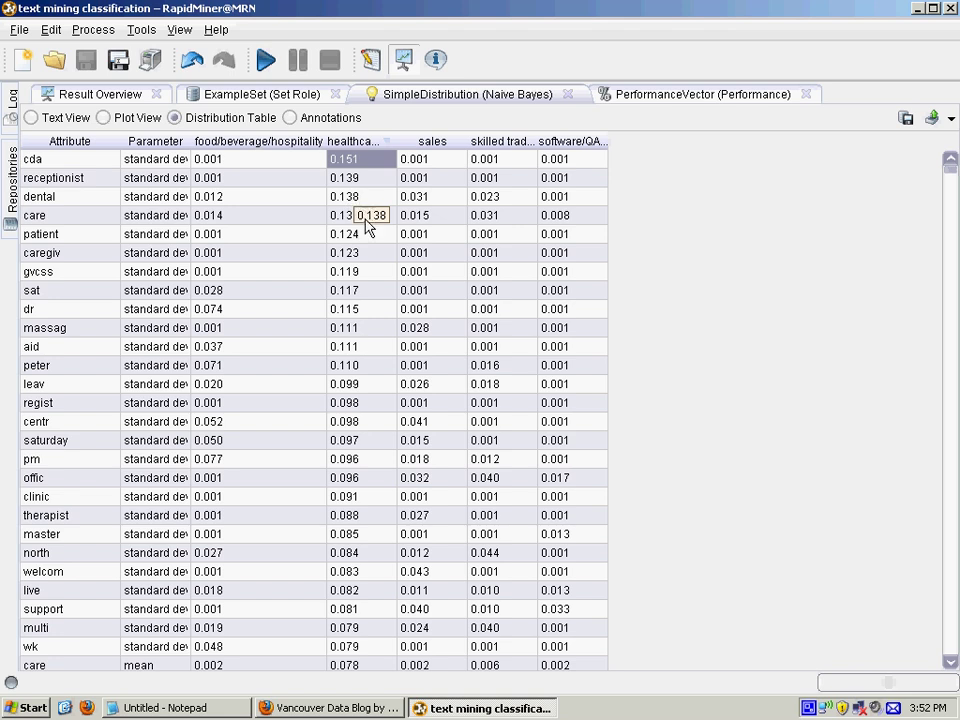
{"action": "mouse_move", "coordinate": [368, 320]}
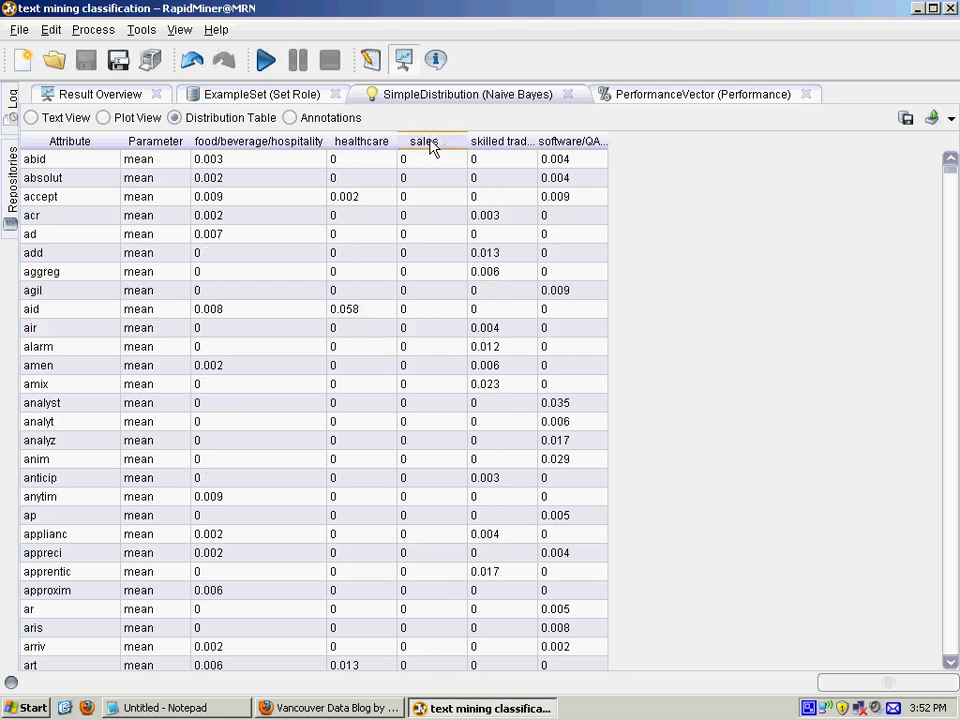
Step: Sort the distribution by the sales class, then return to the cross-validation PerformanceVector results
{"action": "left_click", "coordinate": [424, 140]}
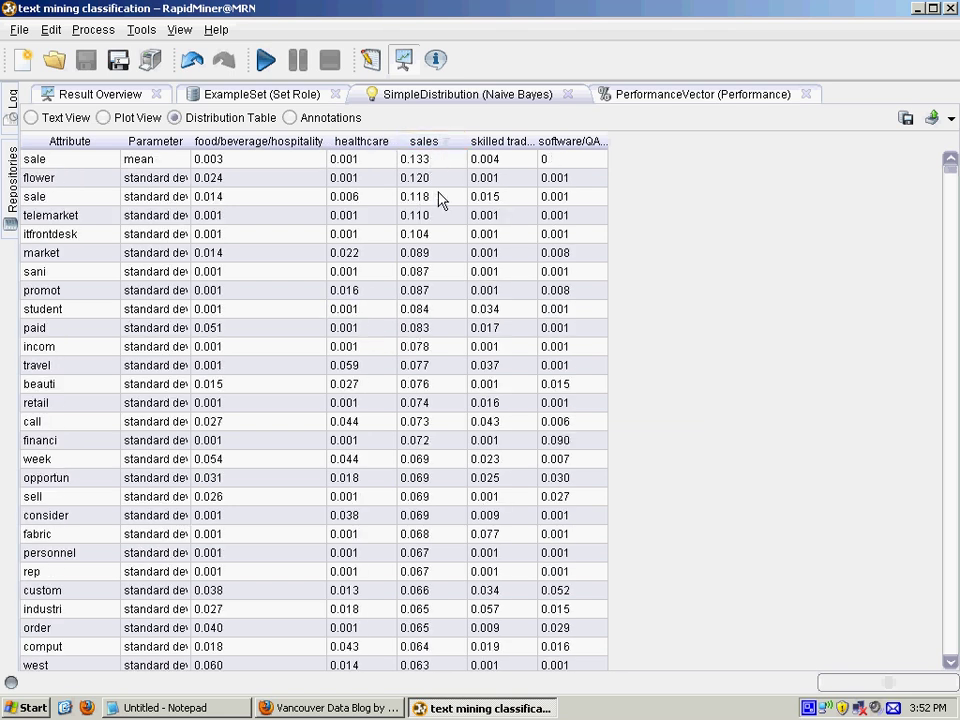
{"action": "mouse_move", "coordinate": [432, 324]}
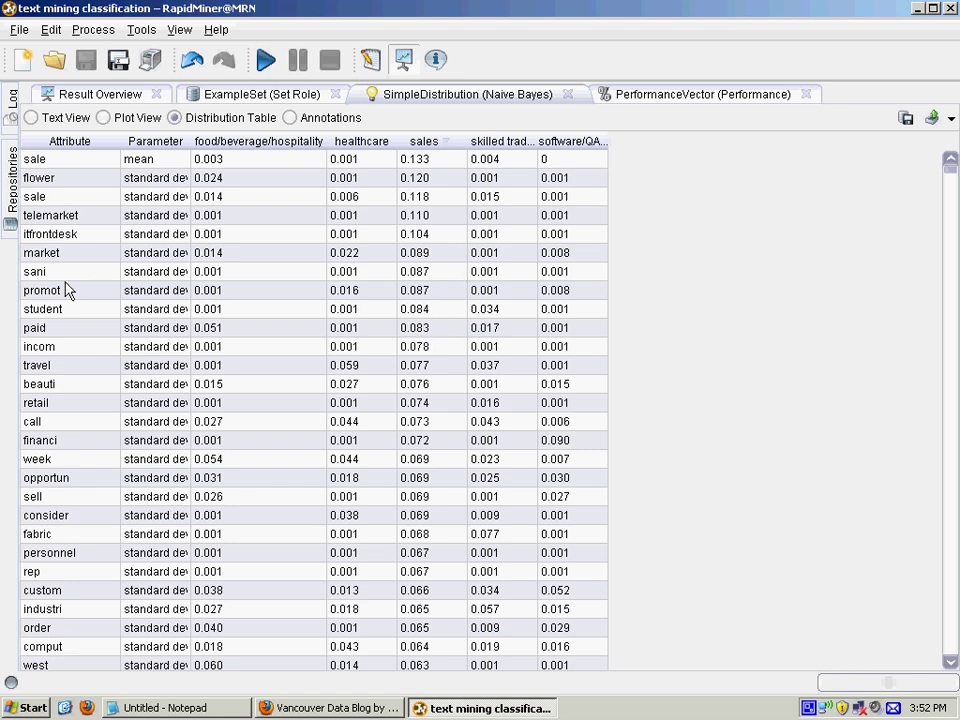
{"action": "mouse_move", "coordinate": [398, 292]}
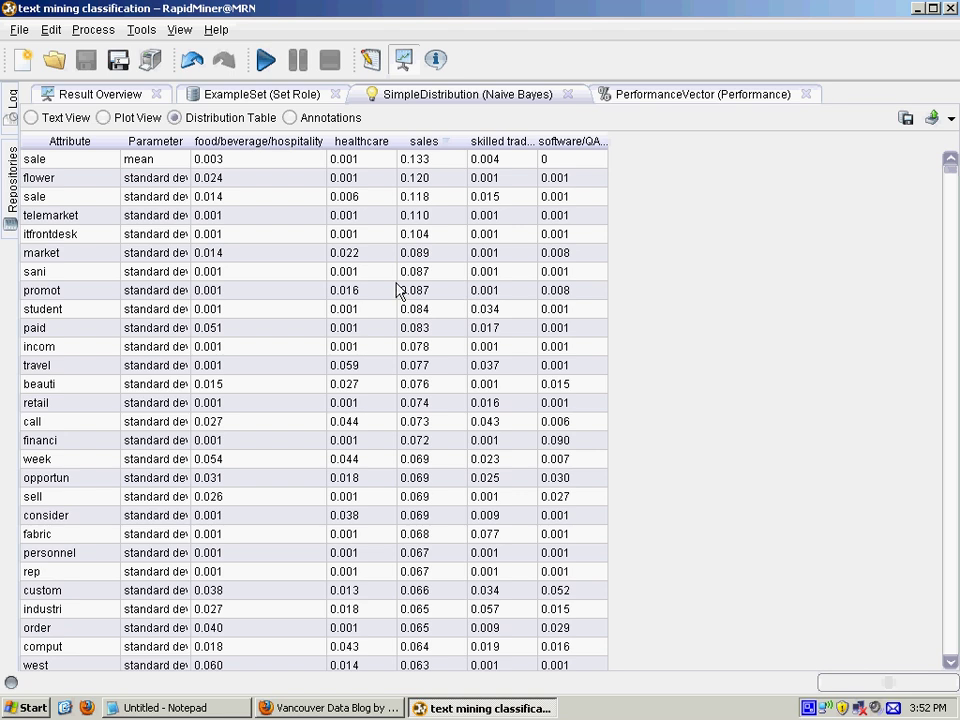
{"action": "left_click", "coordinate": [412, 308]}
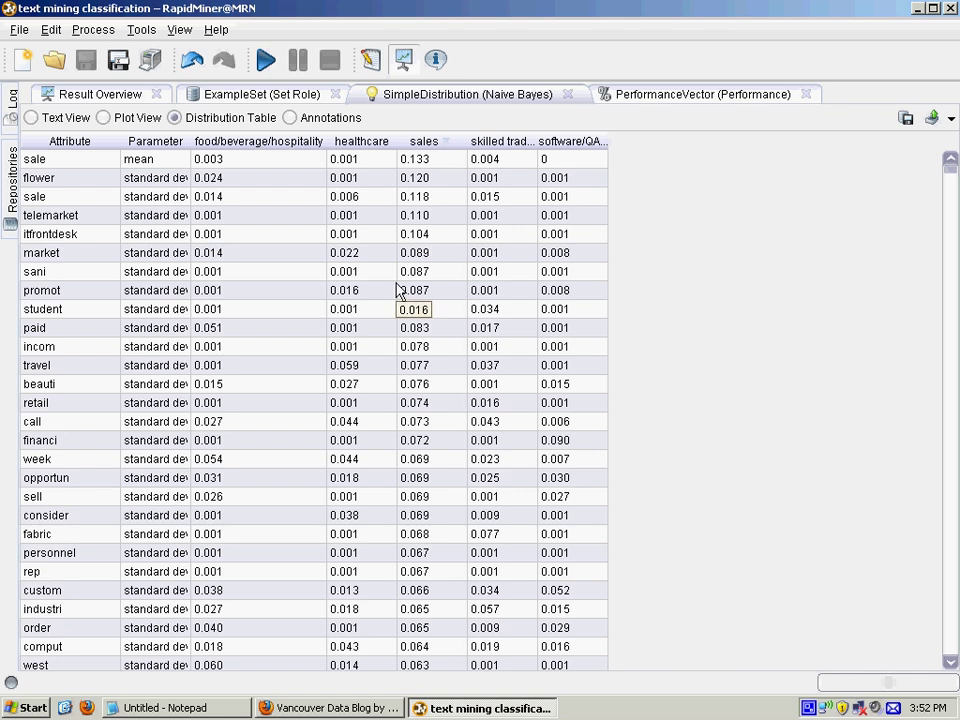
{"action": "mouse_move", "coordinate": [656, 104]}
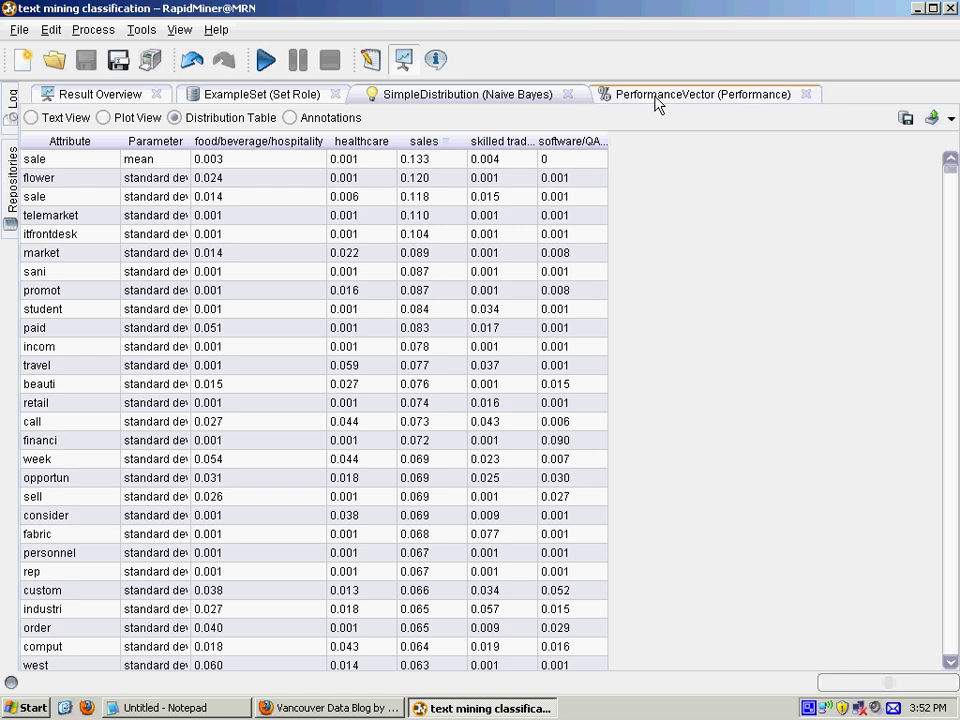
{"action": "left_click", "coordinate": [702, 94]}
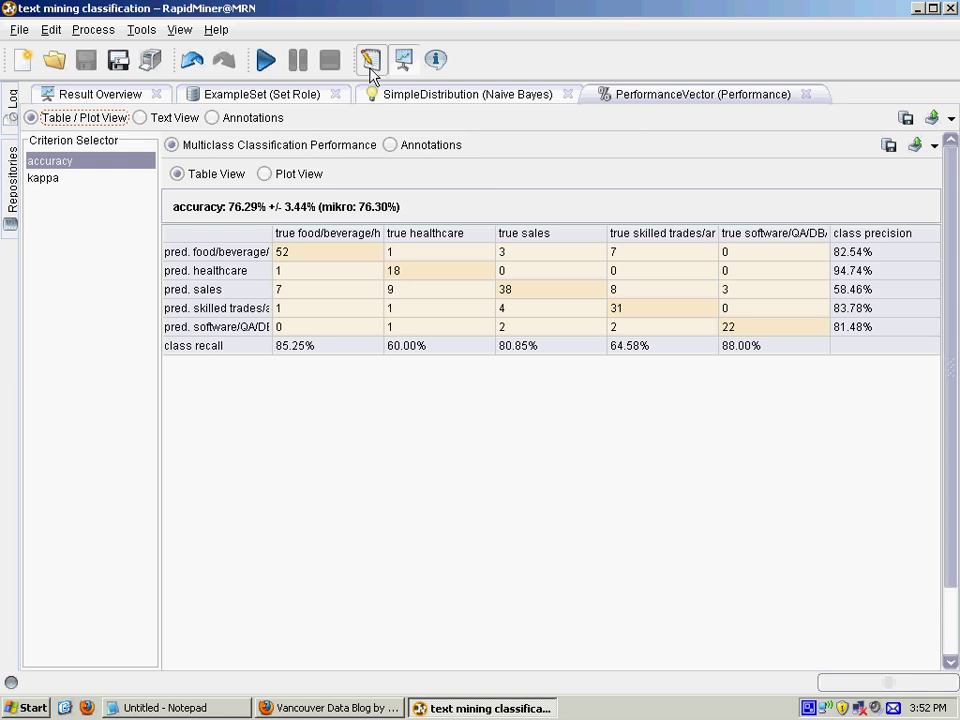
Step: Return to the Design perspective and review the Read Database, Set Role and Validation operators
{"action": "left_click", "coordinate": [368, 60]}
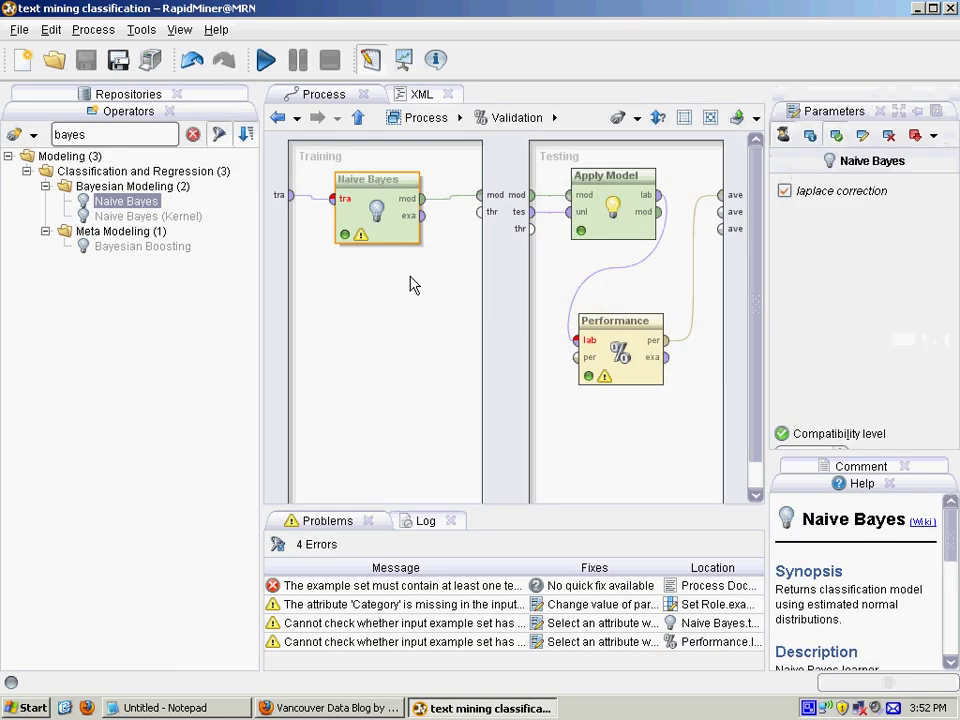
{"action": "mouse_move", "coordinate": [332, 350]}
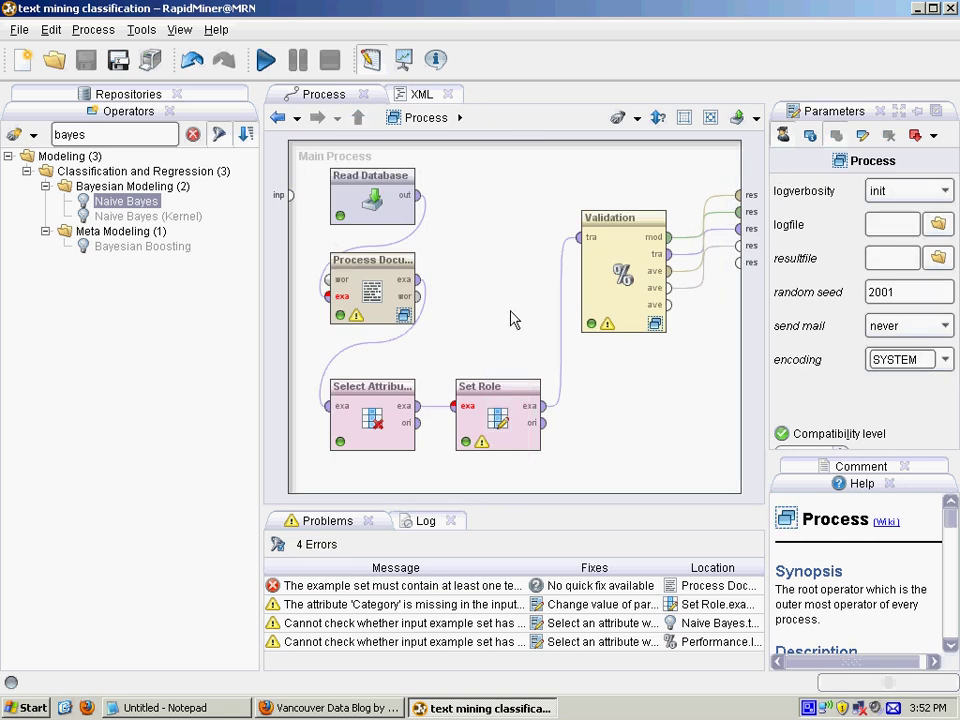
{"action": "mouse_move", "coordinate": [510, 314]}
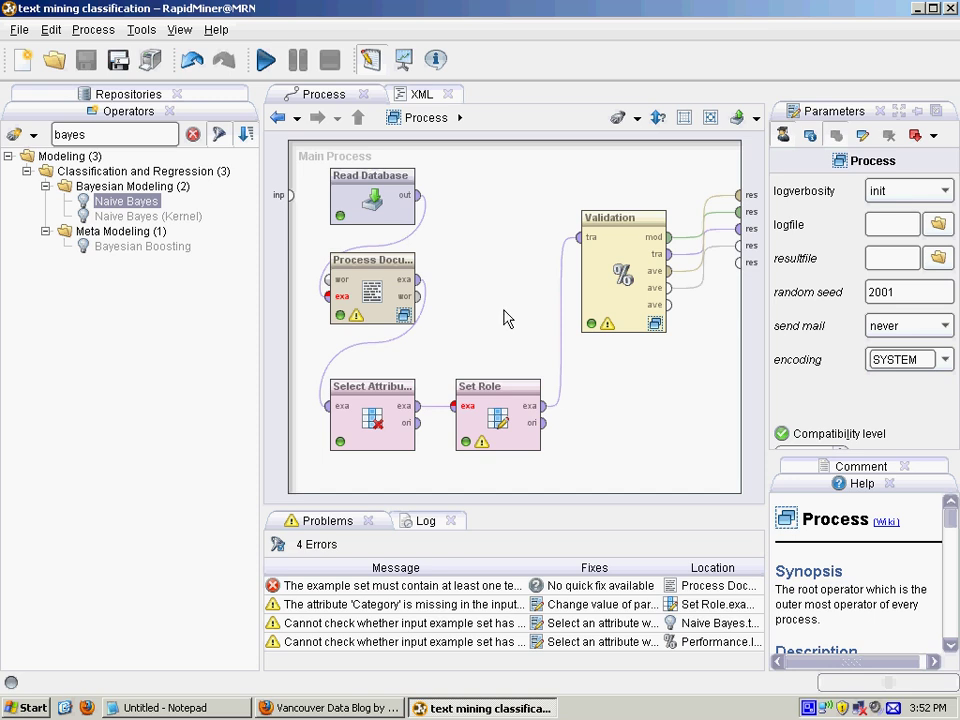
{"action": "mouse_move", "coordinate": [502, 316]}
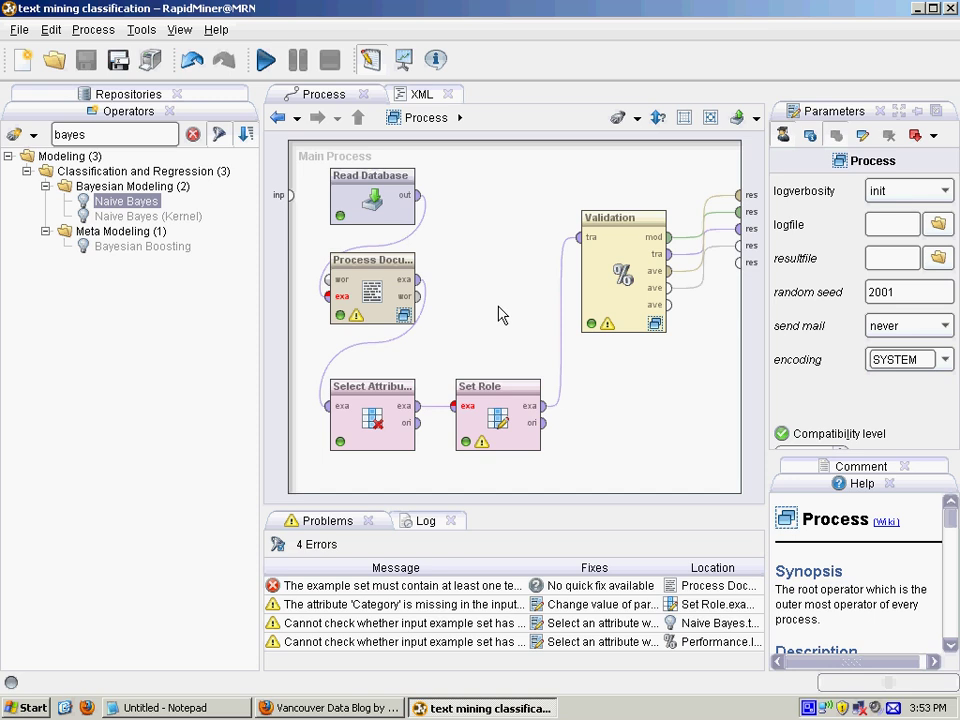
{"action": "mouse_move", "coordinate": [530, 174]}
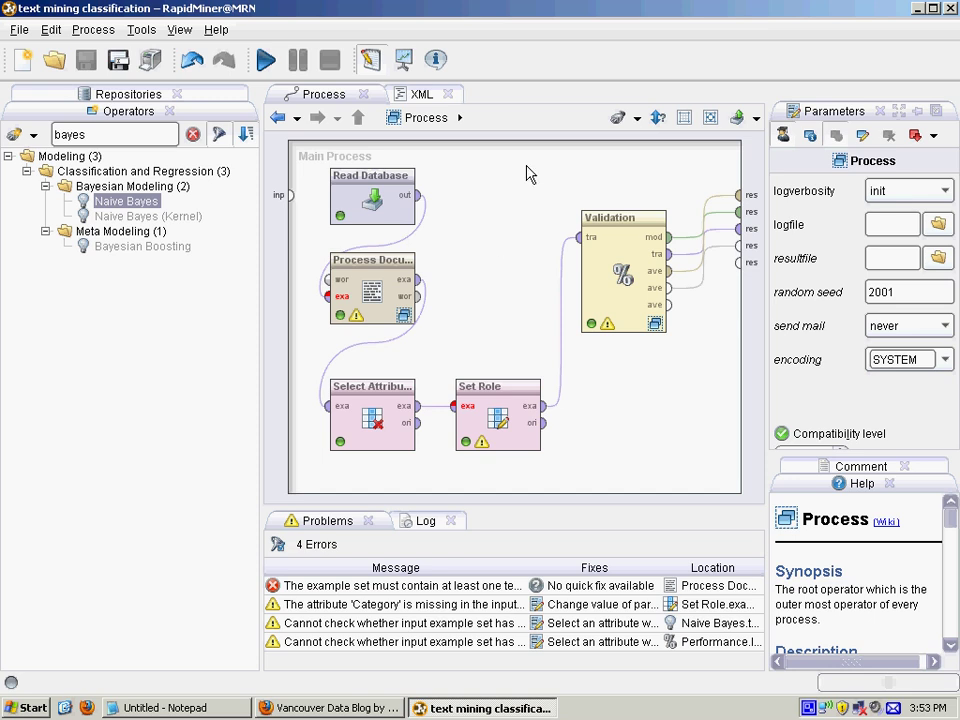
{"action": "mouse_move", "coordinate": [400, 292]}
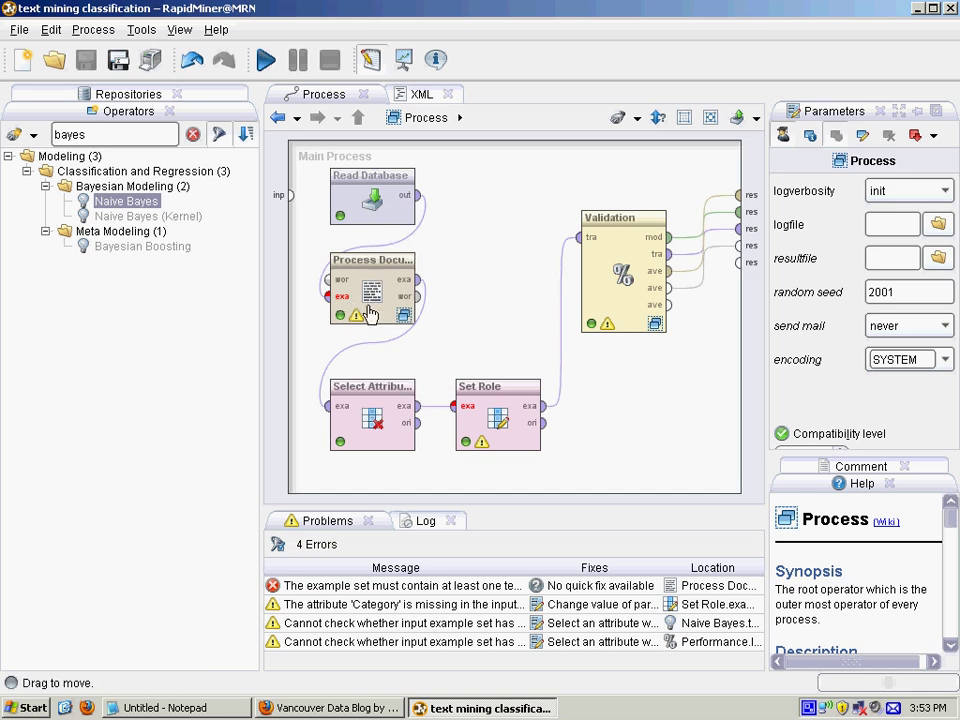
{"action": "left_click", "coordinate": [372, 196]}
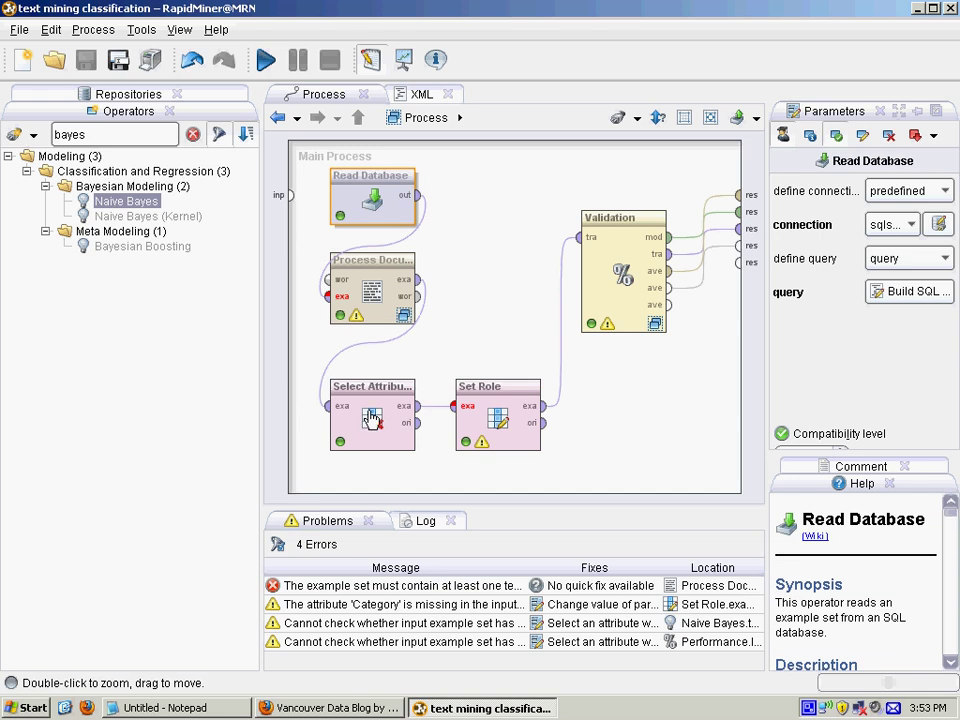
{"action": "left_click", "coordinate": [496, 414]}
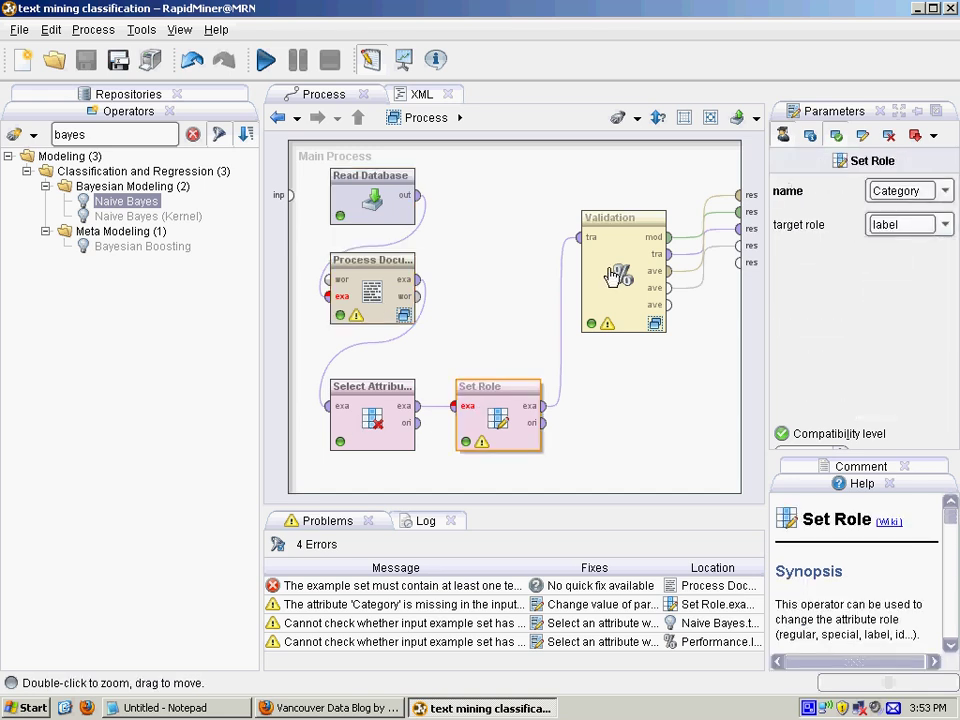
{"action": "left_click", "coordinate": [620, 276]}
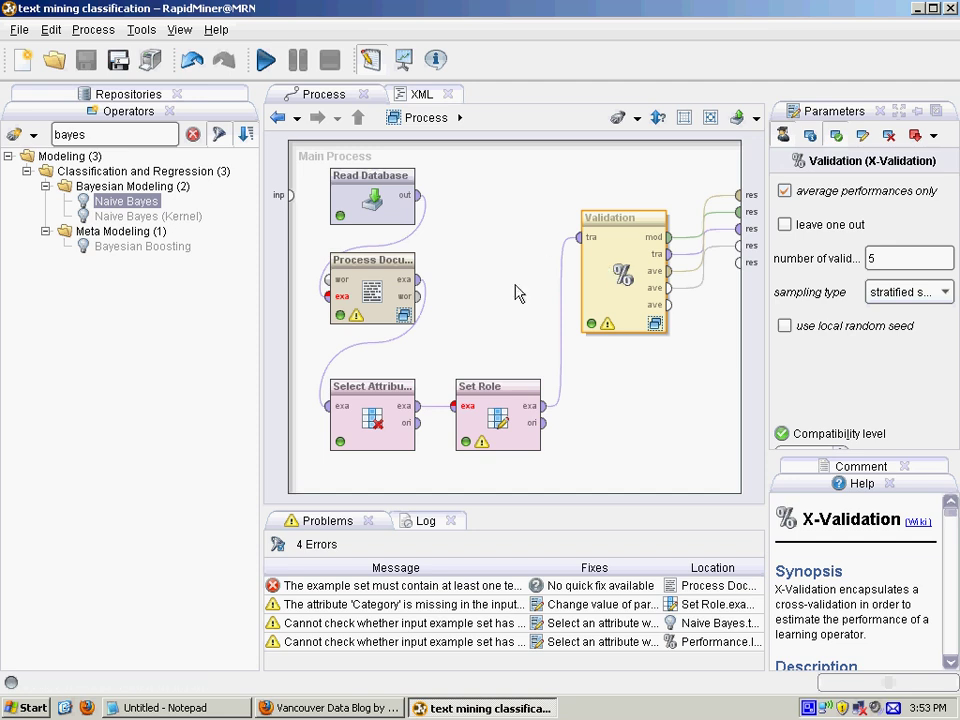
{"action": "mouse_move", "coordinate": [620, 280]}
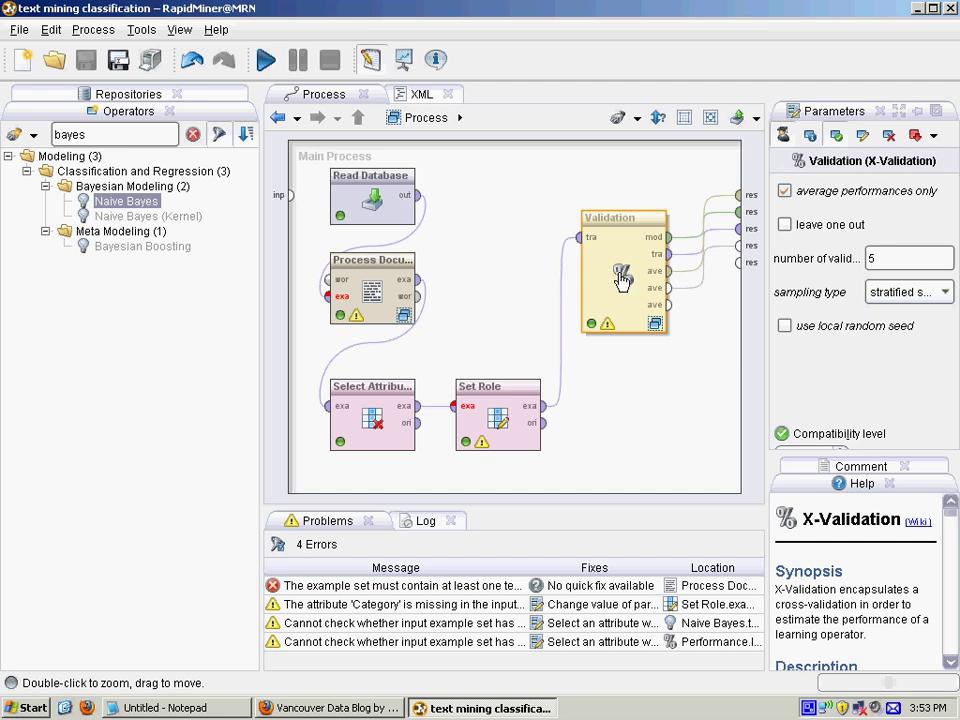
Step: Inspect the Naive Bayes learner inside the Validation subprocess and return to the main process
{"action": "double_click", "coordinate": [624, 270]}
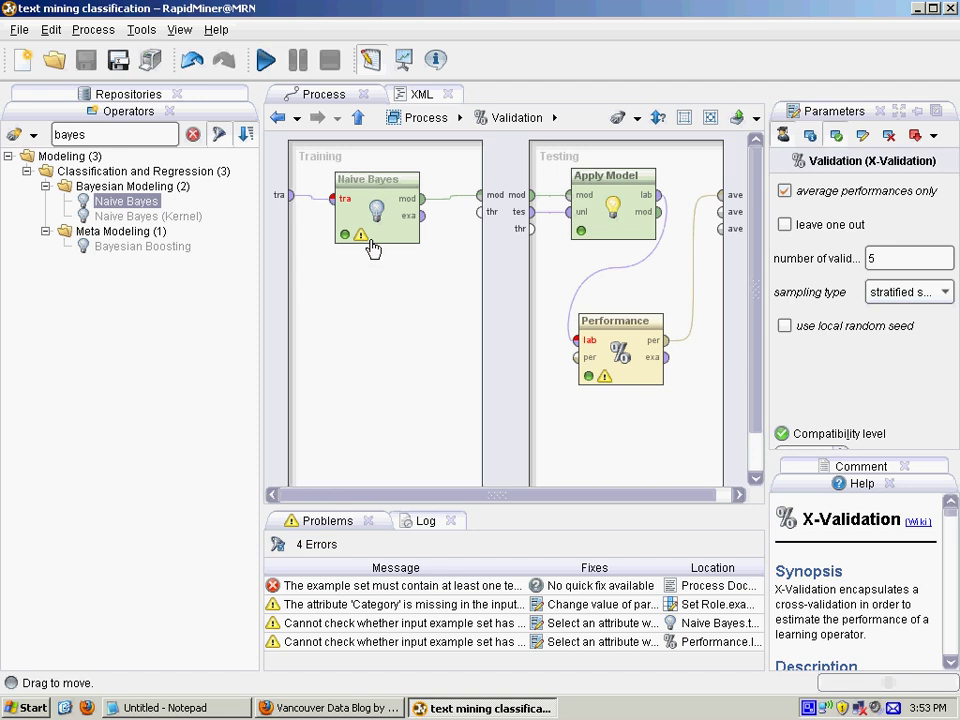
{"action": "left_click", "coordinate": [376, 210]}
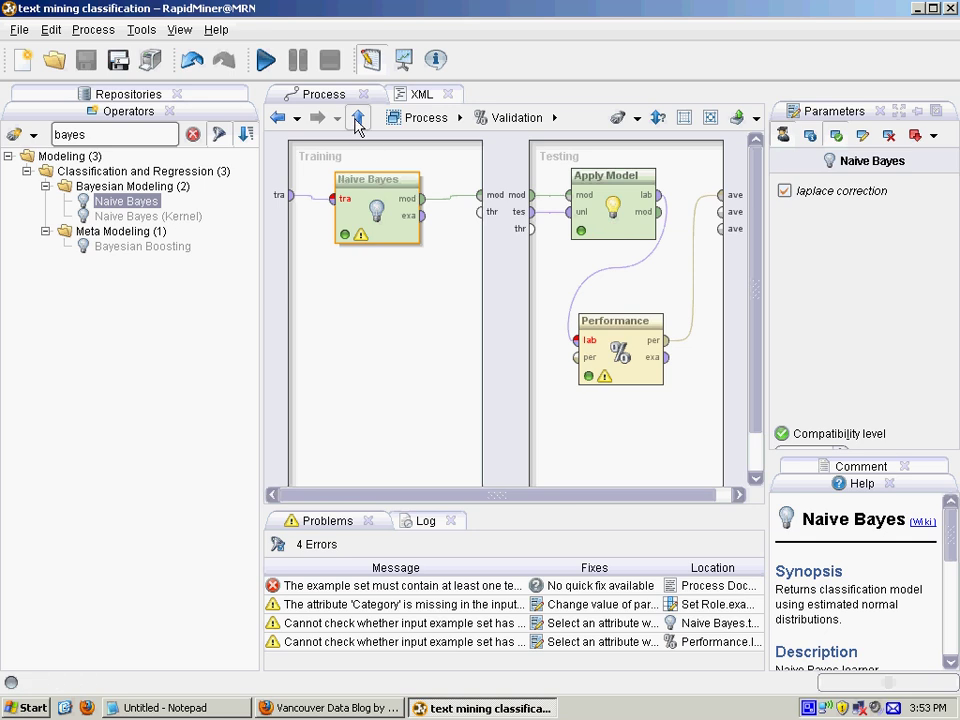
{"action": "left_click", "coordinate": [356, 116]}
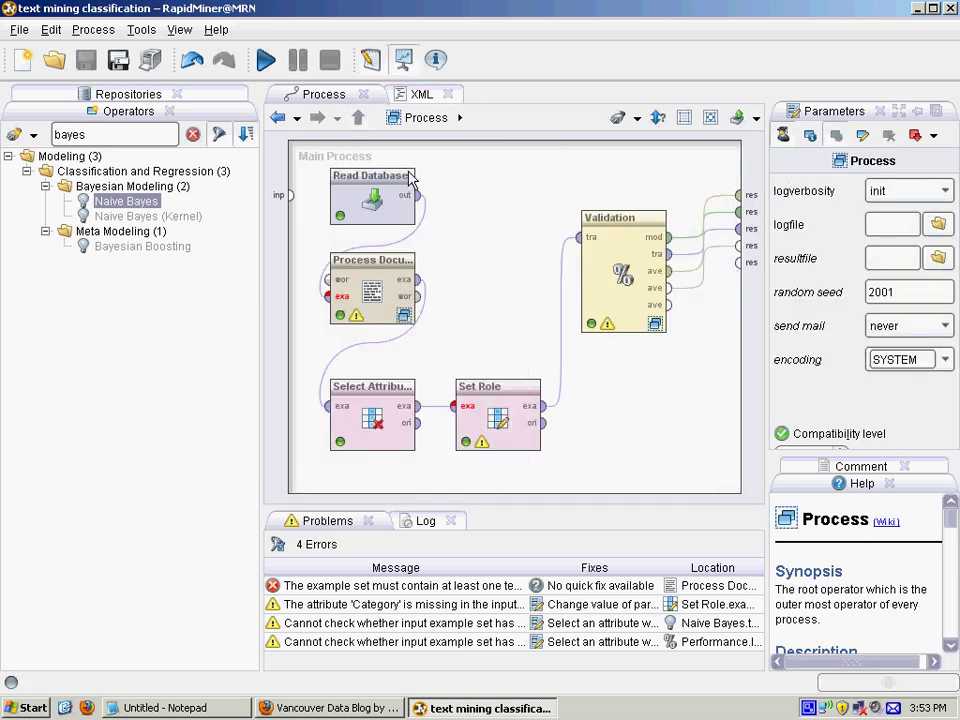
{"action": "left_click", "coordinate": [264, 60]}
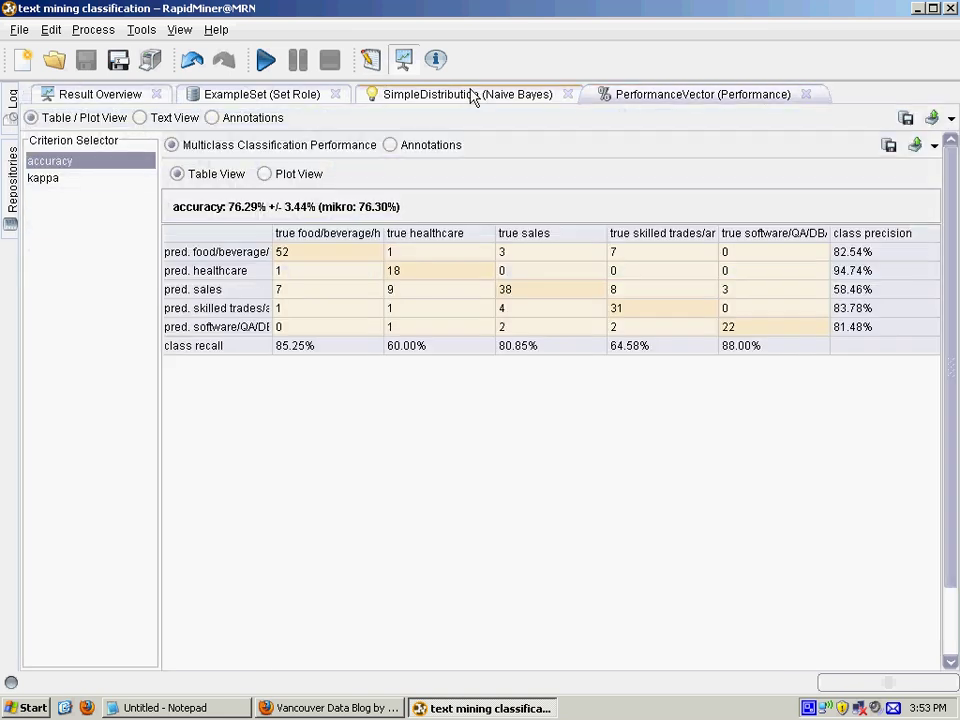
{"action": "mouse_move", "coordinate": [468, 94]}
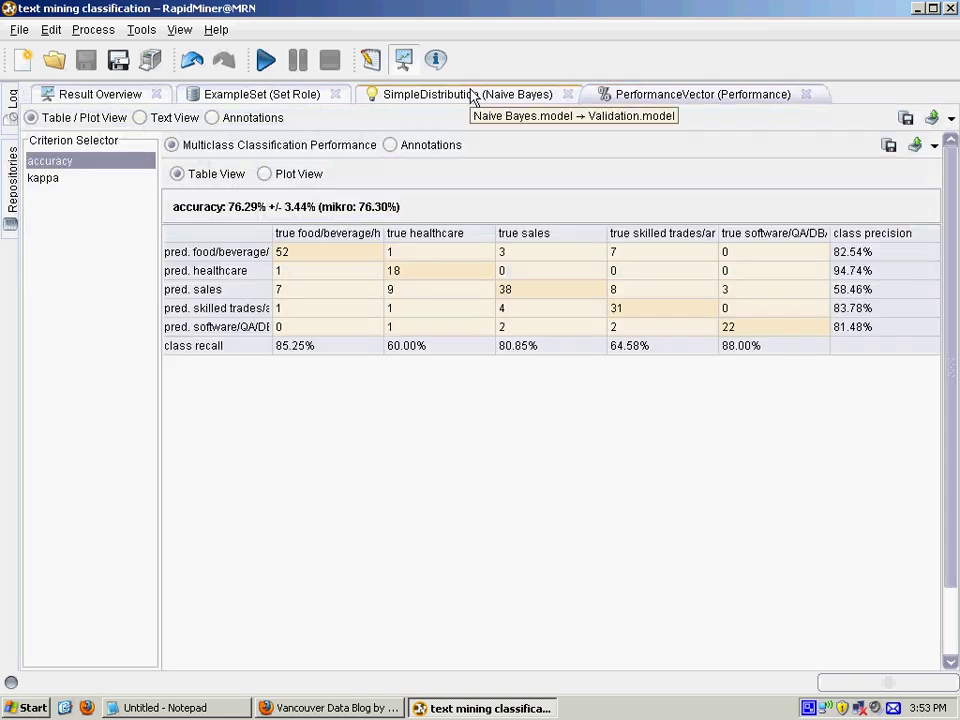
{"action": "left_click", "coordinate": [466, 94]}
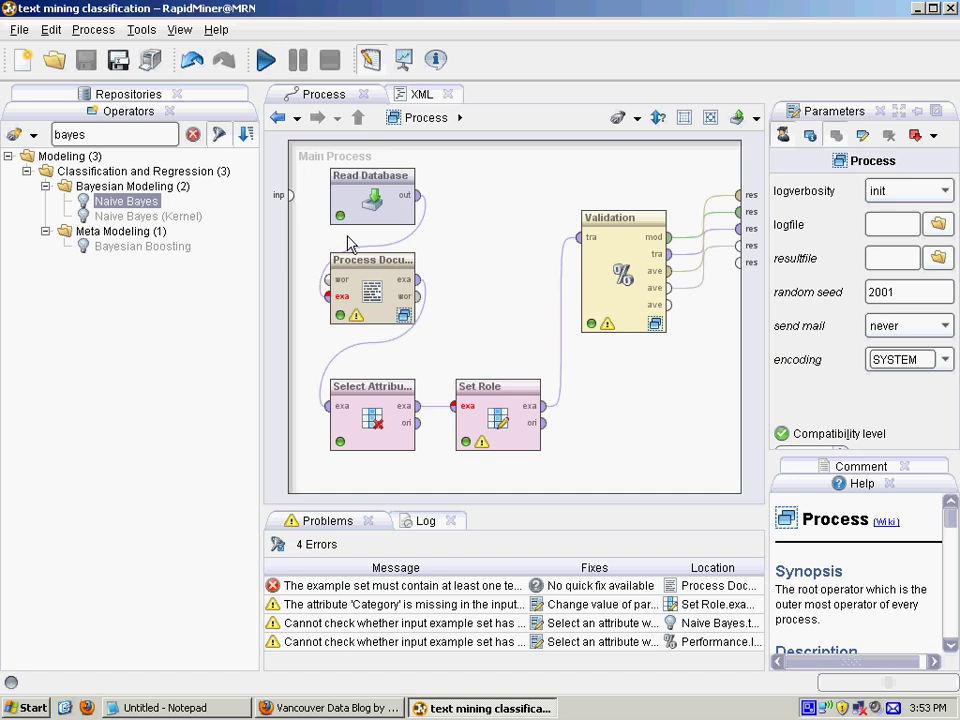
{"action": "mouse_move", "coordinate": [464, 308]}
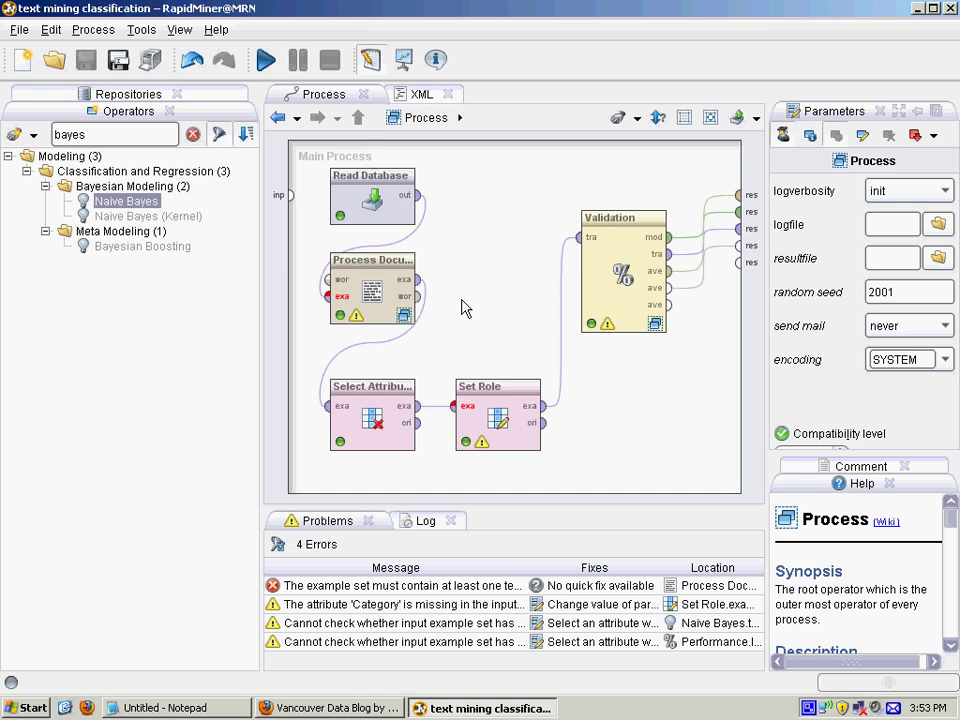